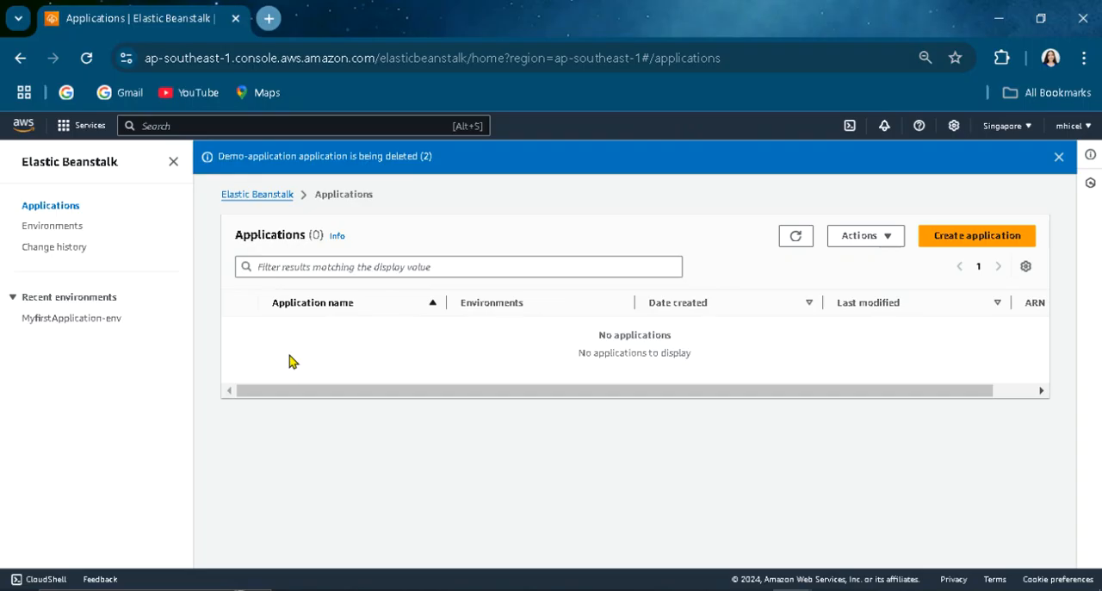
mouse_move(554, 255)
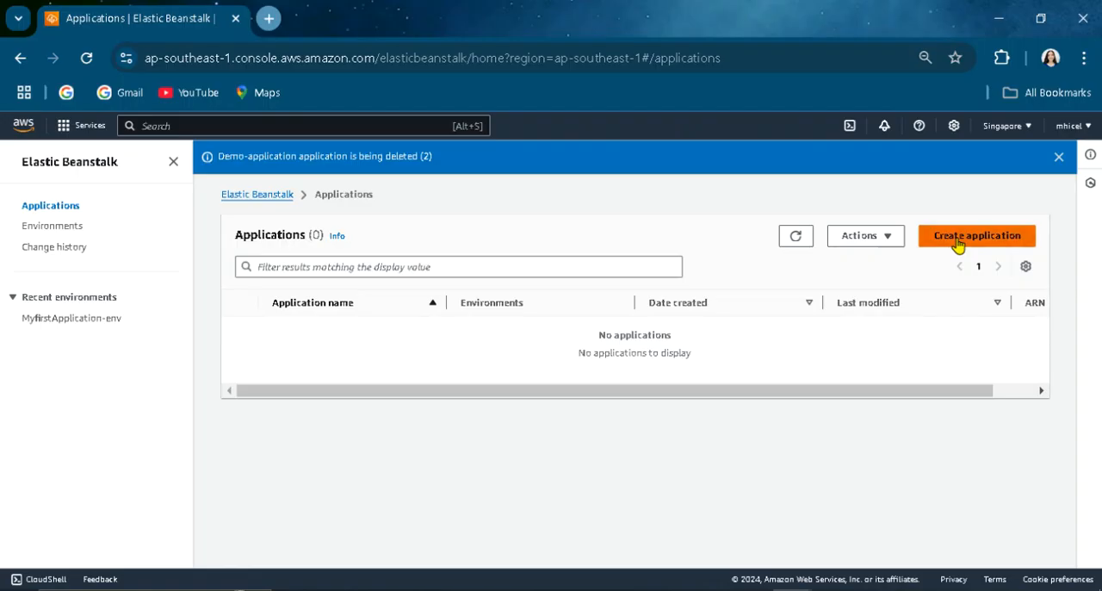
- Begin a new application and enter the name Colopano-Demo_application
left_click(976, 235)
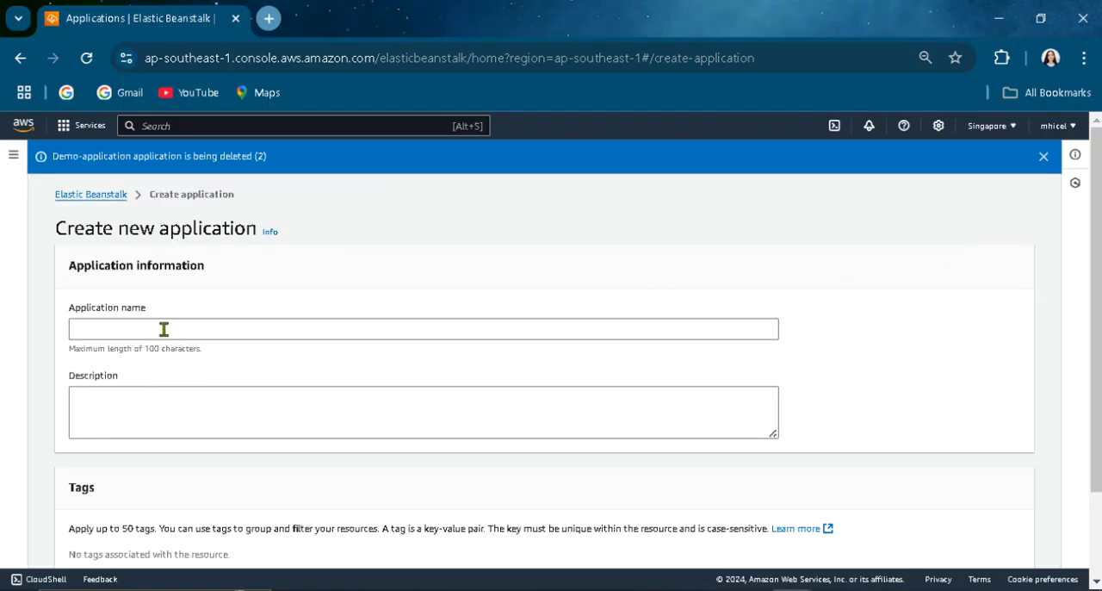
type("d")
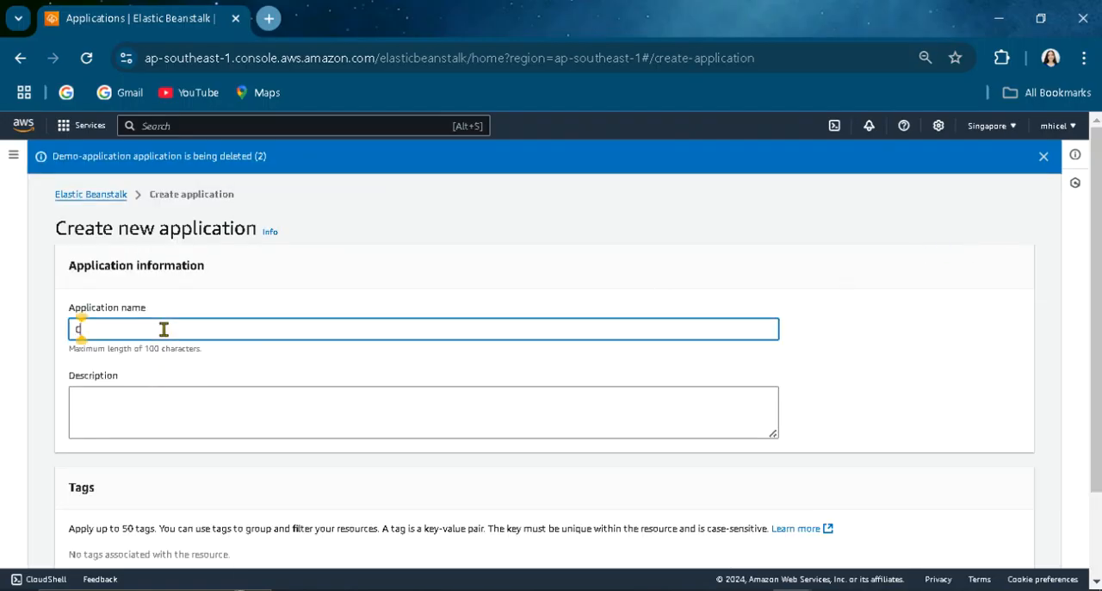
type("Colopano-")
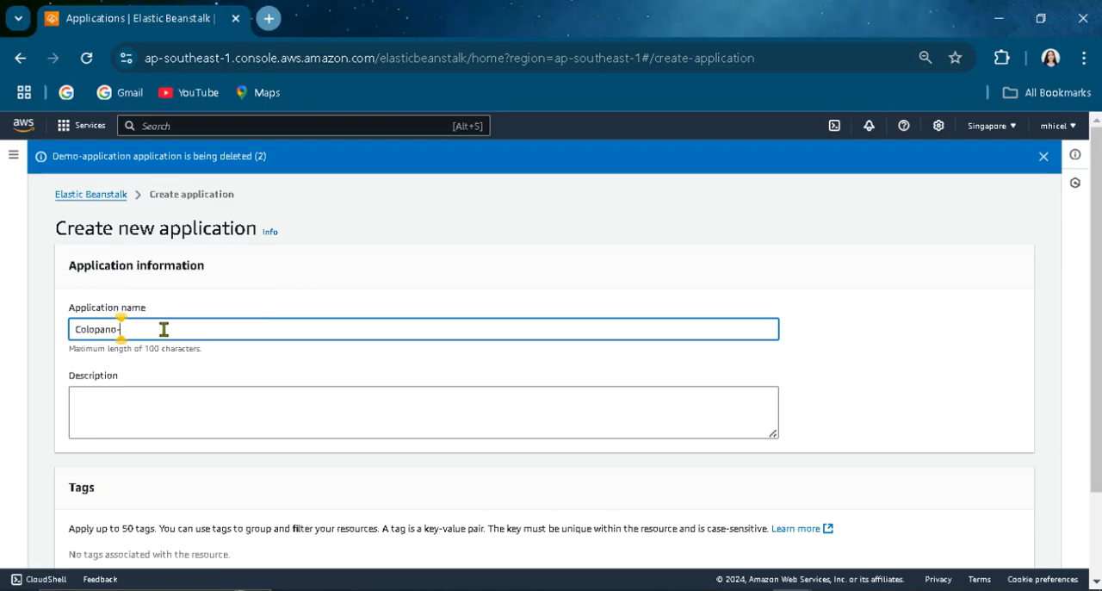
type("Demo")
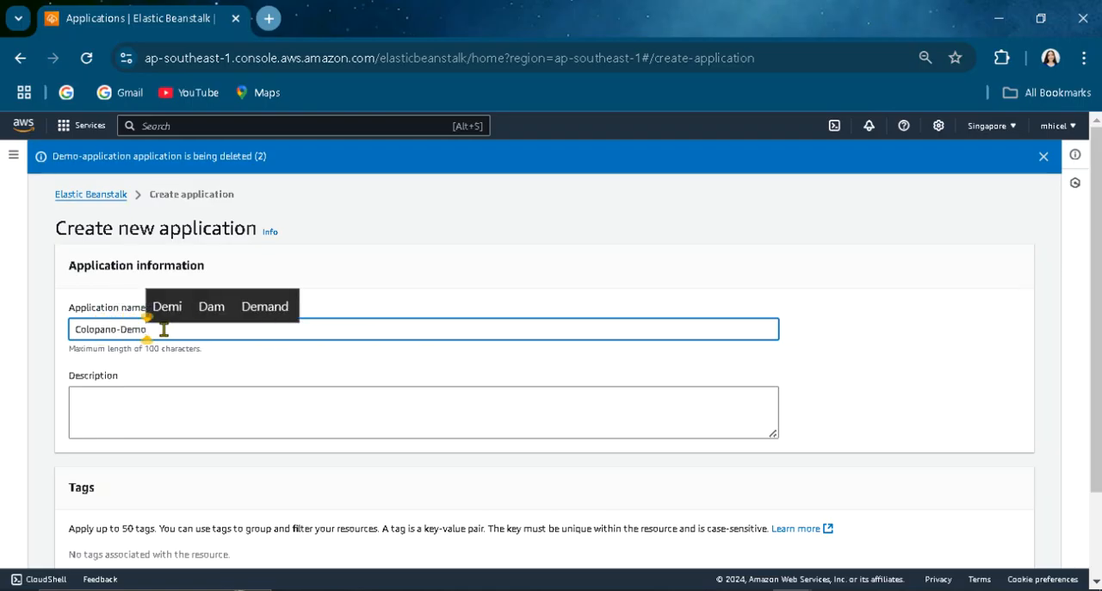
type("_application")
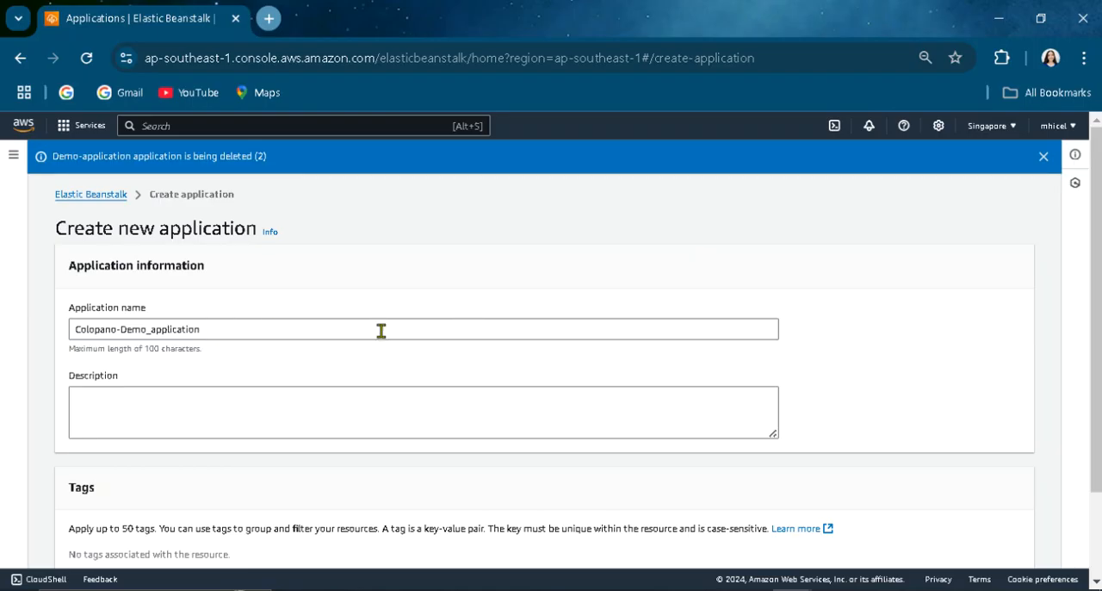
scroll("down", 3)
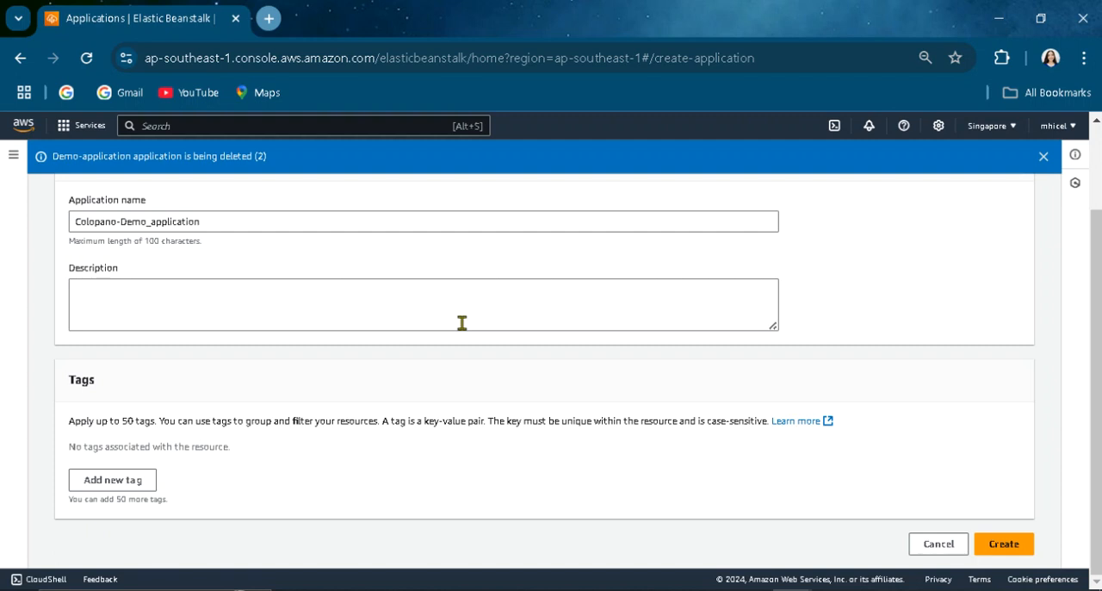
mouse_move(737, 375)
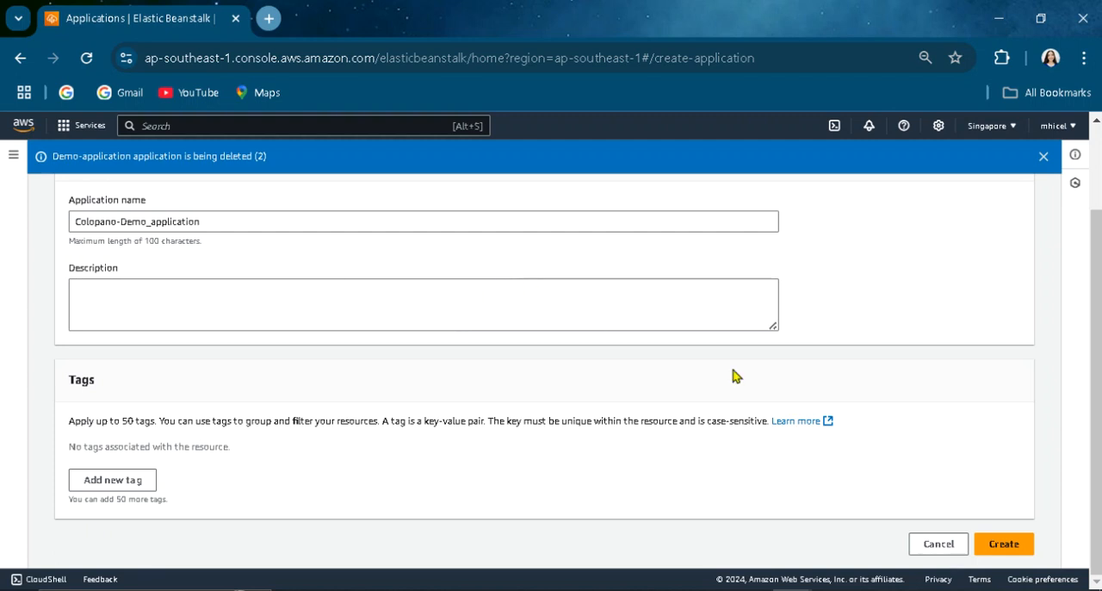
- Create Colopano-Demo_application, review its application versions and saved configurations, and return to the overview
left_click(1003, 544)
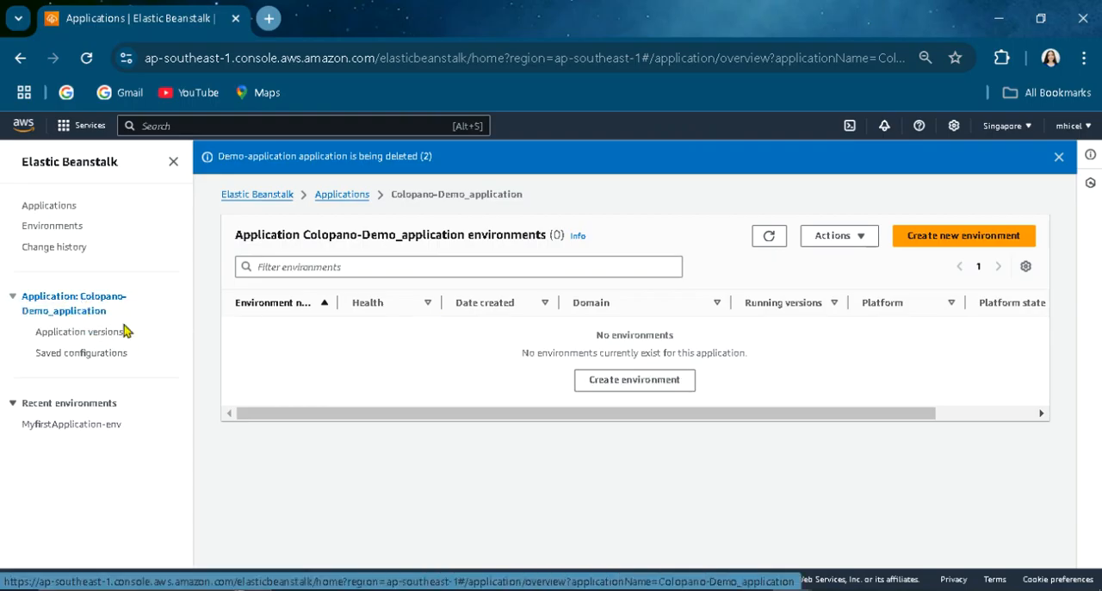
left_click(79, 331)
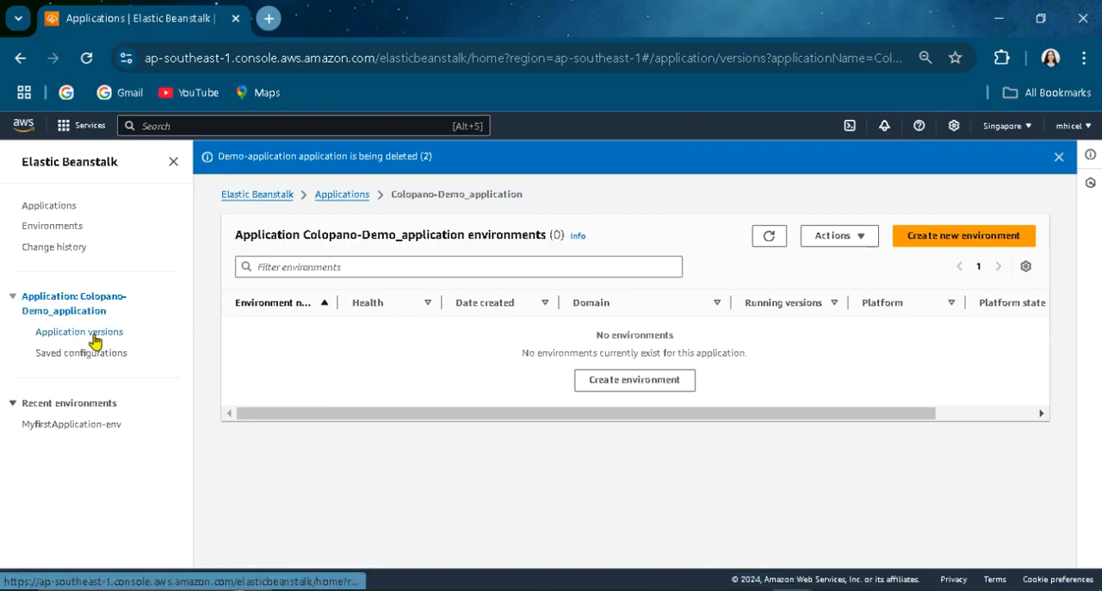
left_click(82, 351)
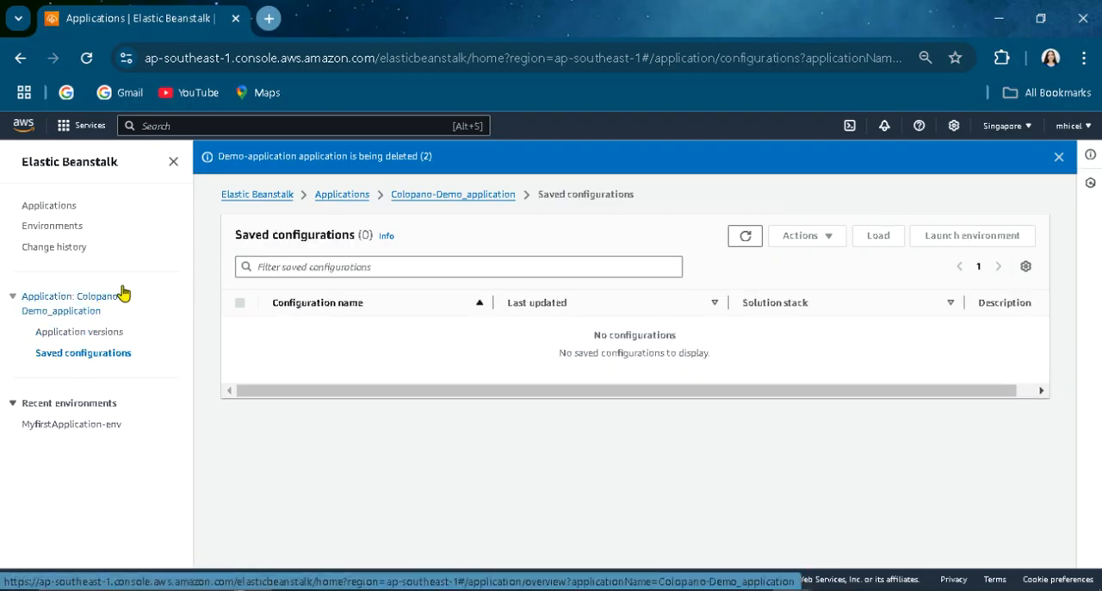
left_click(79, 331)
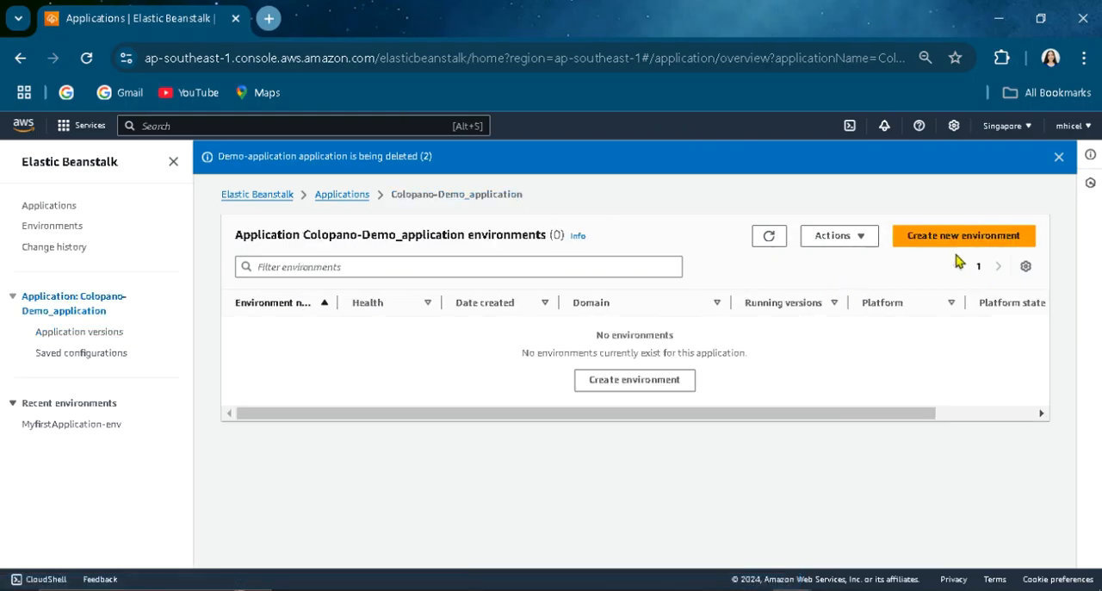
- Start a web server environment, dismissing the launch templates notice, and reach the Platform section
left_click(964, 234)
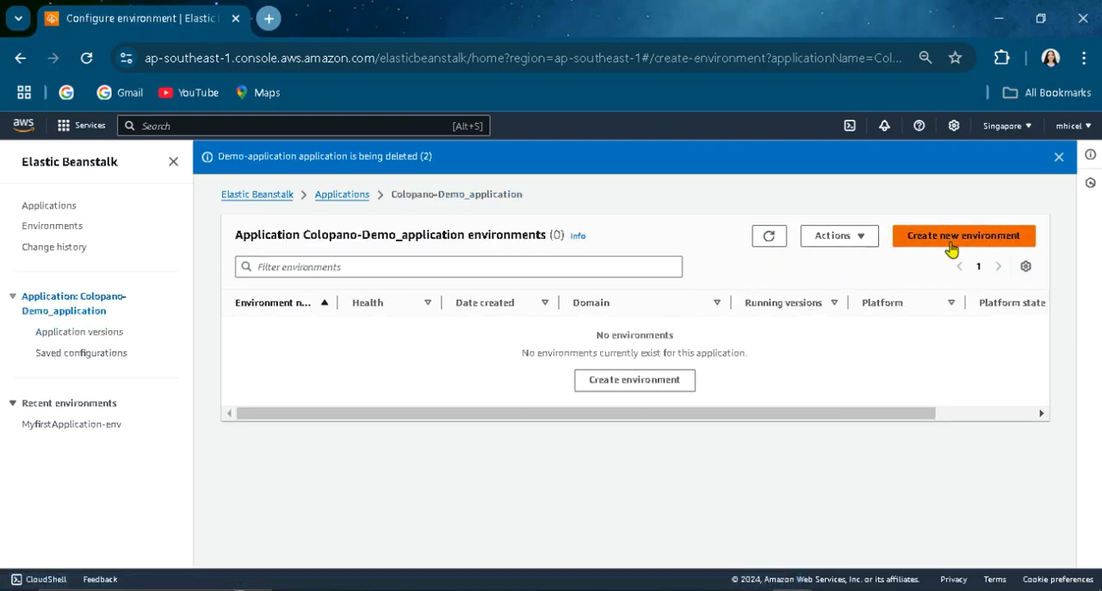
left_click(964, 234)
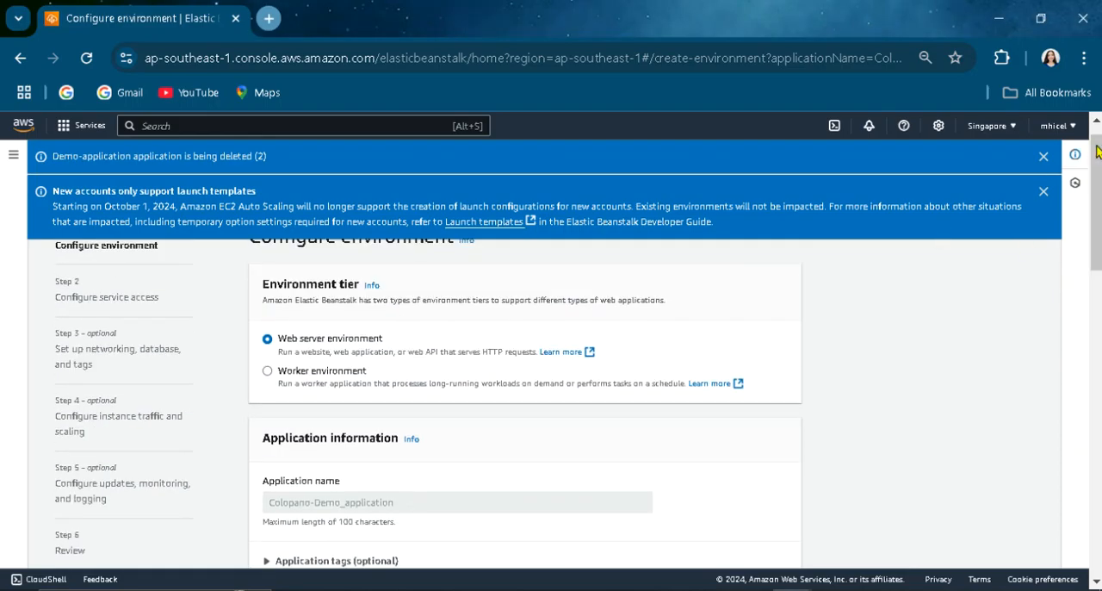
left_click(1044, 191)
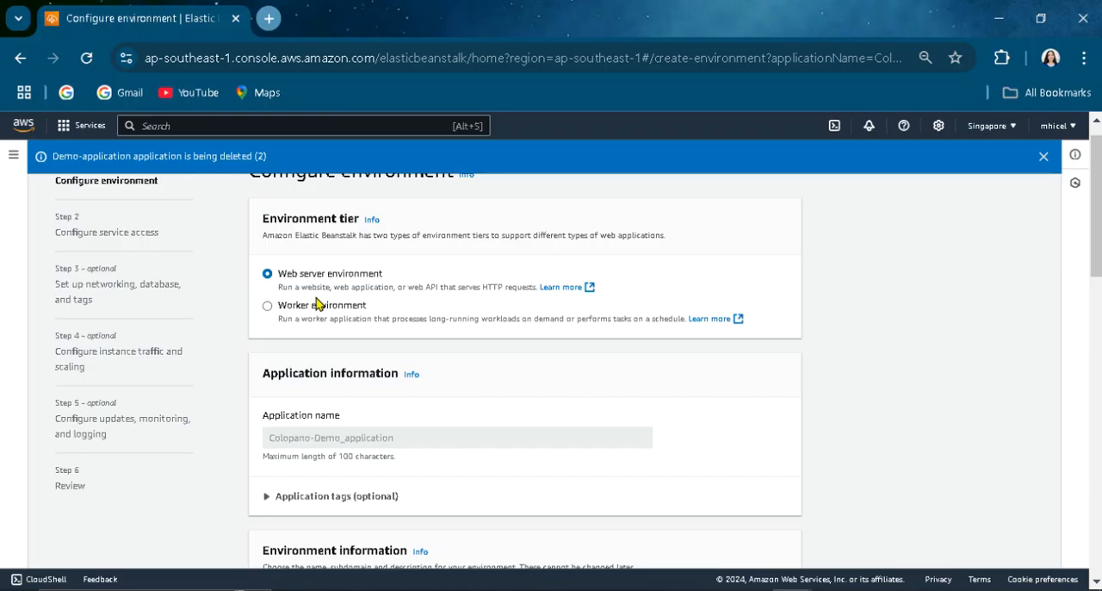
mouse_move(345, 302)
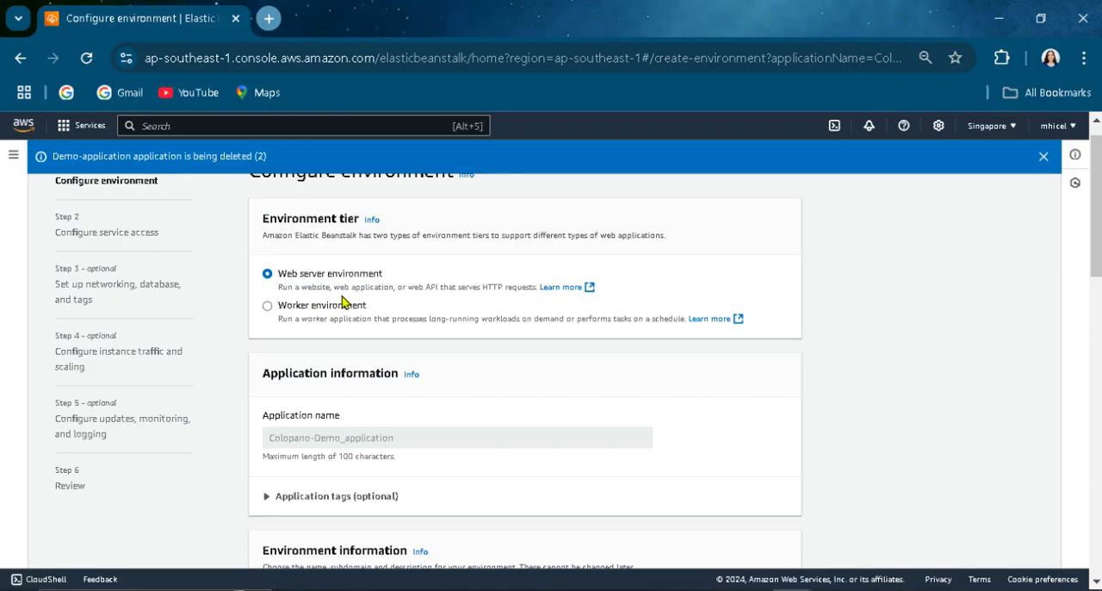
mouse_move(323, 337)
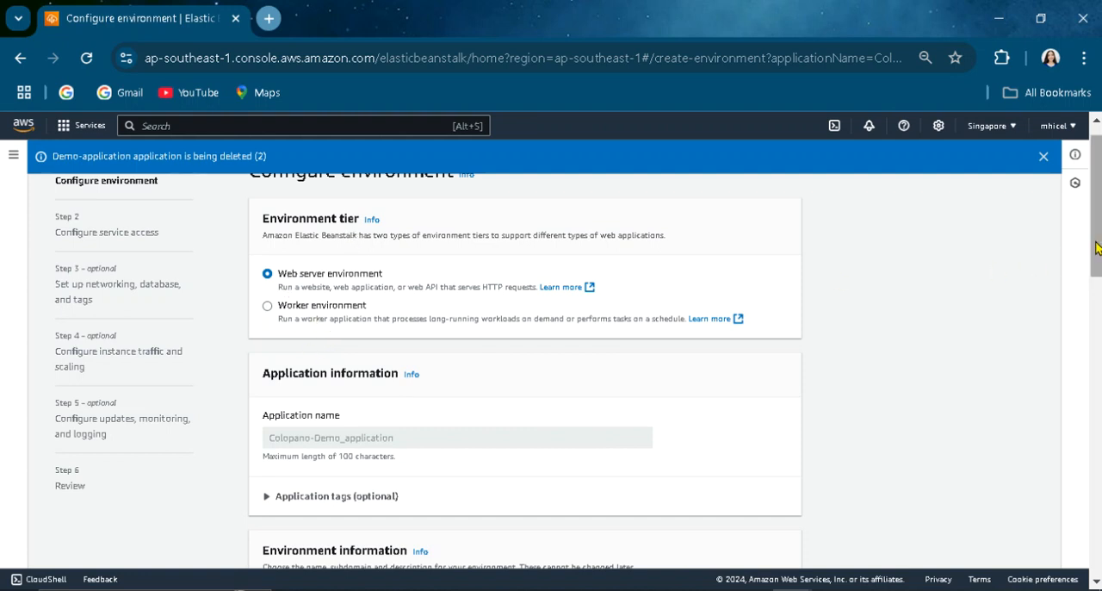
scroll("down", 3)
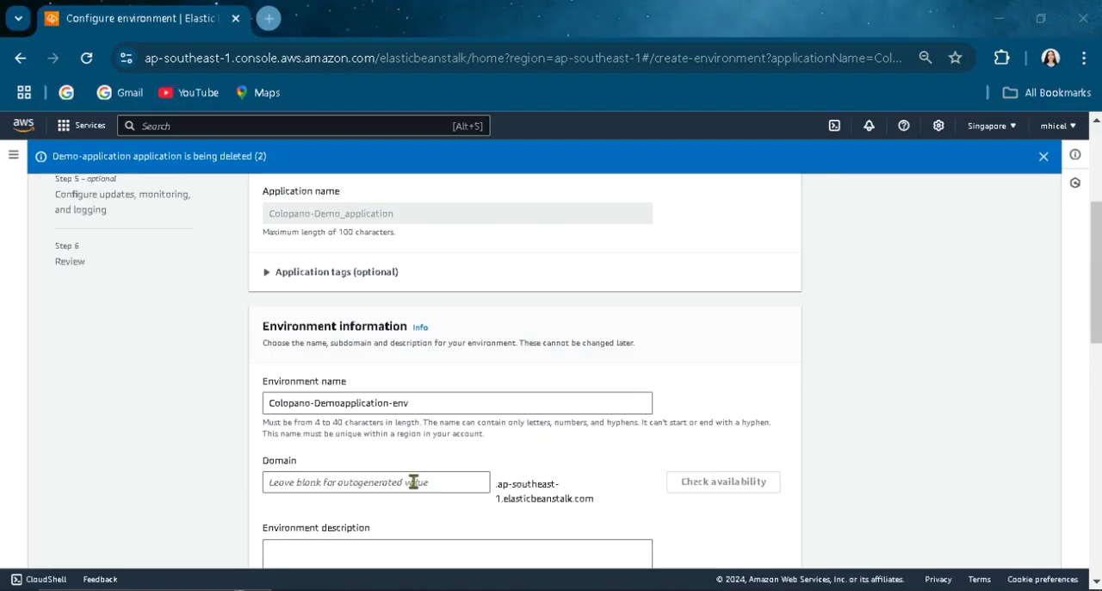
scroll("down", 3)
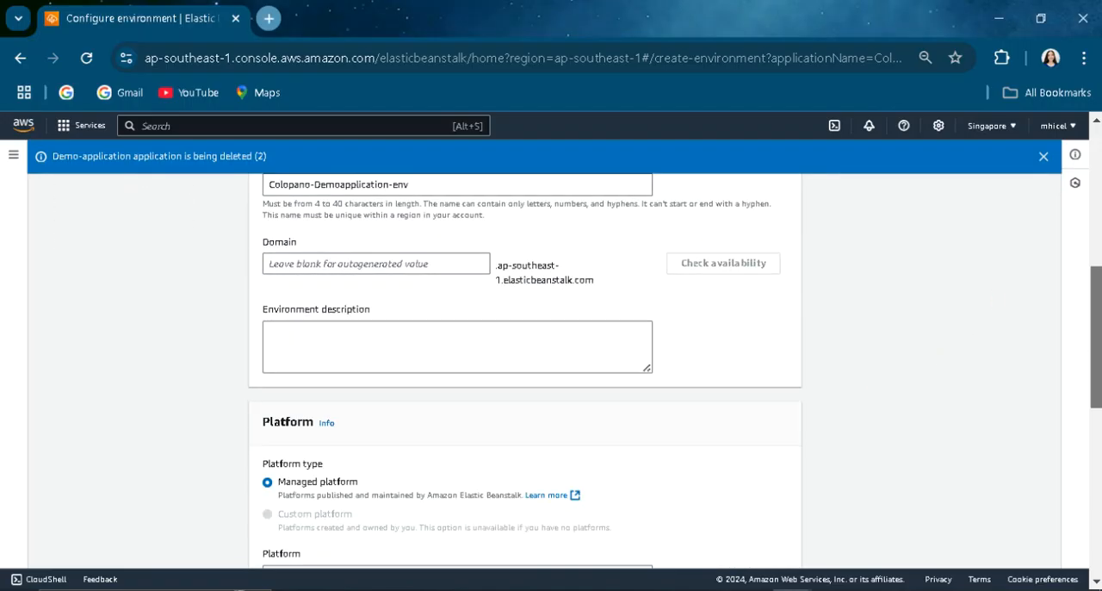
scroll("down", 3)
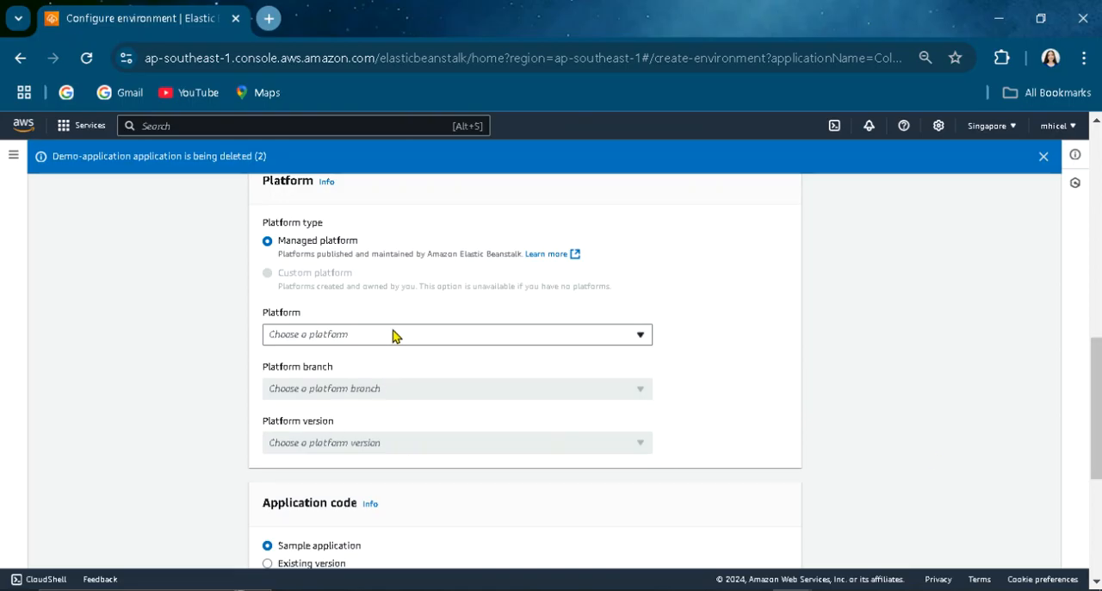
- Choose the Python platform, Python 3.12 on 64bit Amazon Linux 2023, version 4.2.0
left_click(457, 334)
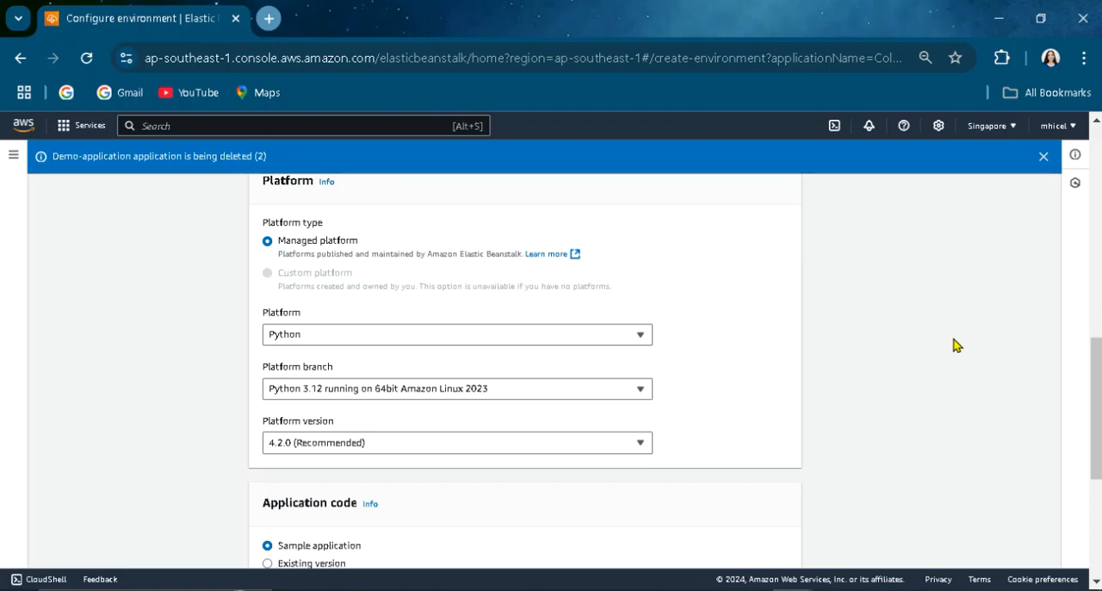
scroll("down", 3)
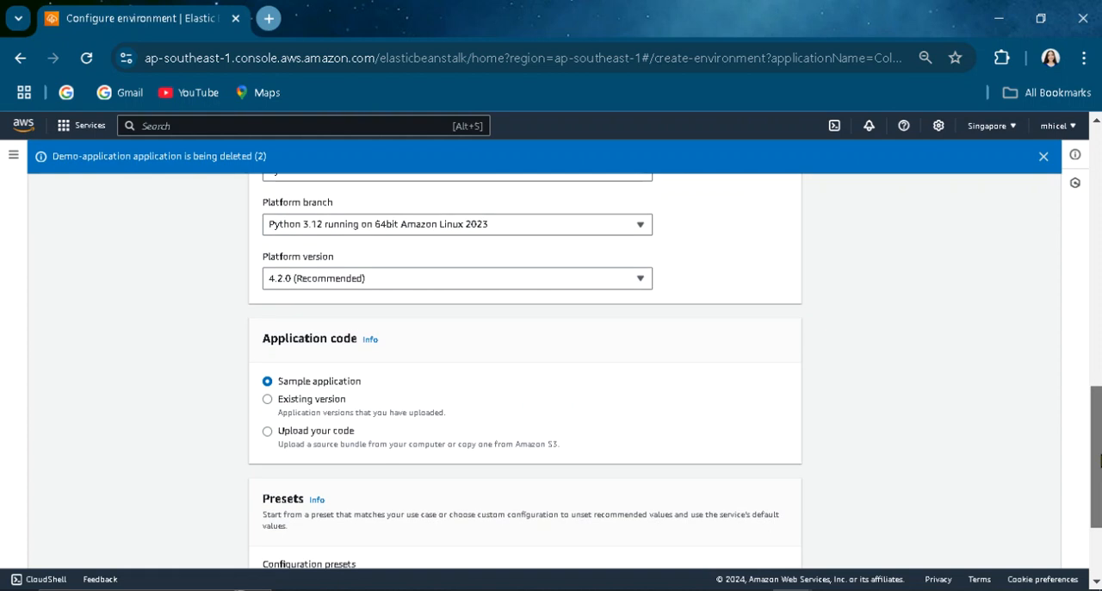
- Browse the code source options, keep the sample application with the single-instance preset, and submit the step
scroll("down", 3)
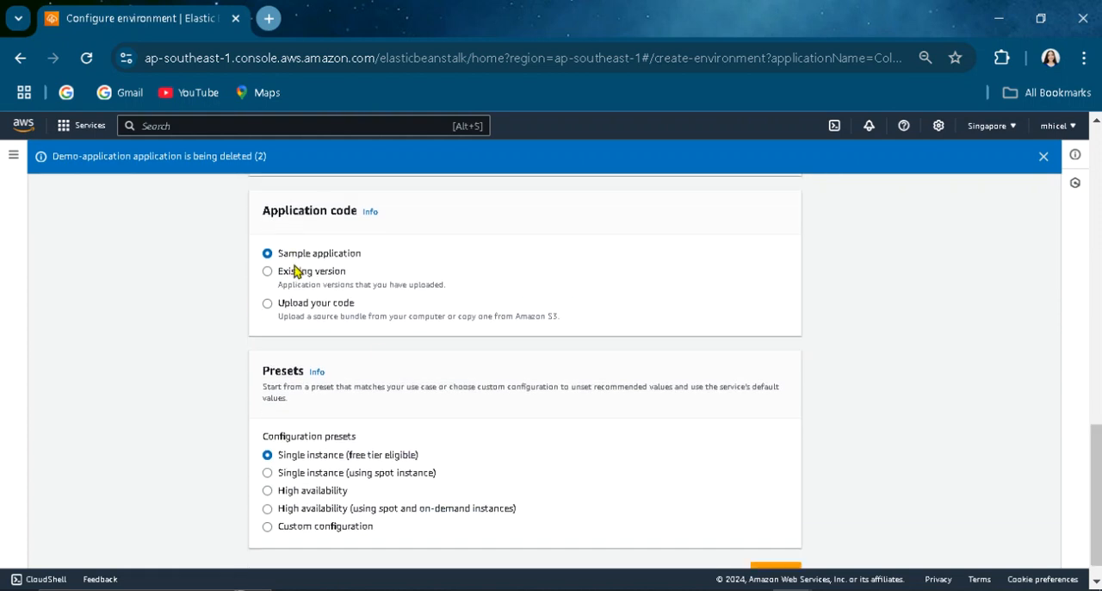
mouse_move(274, 284)
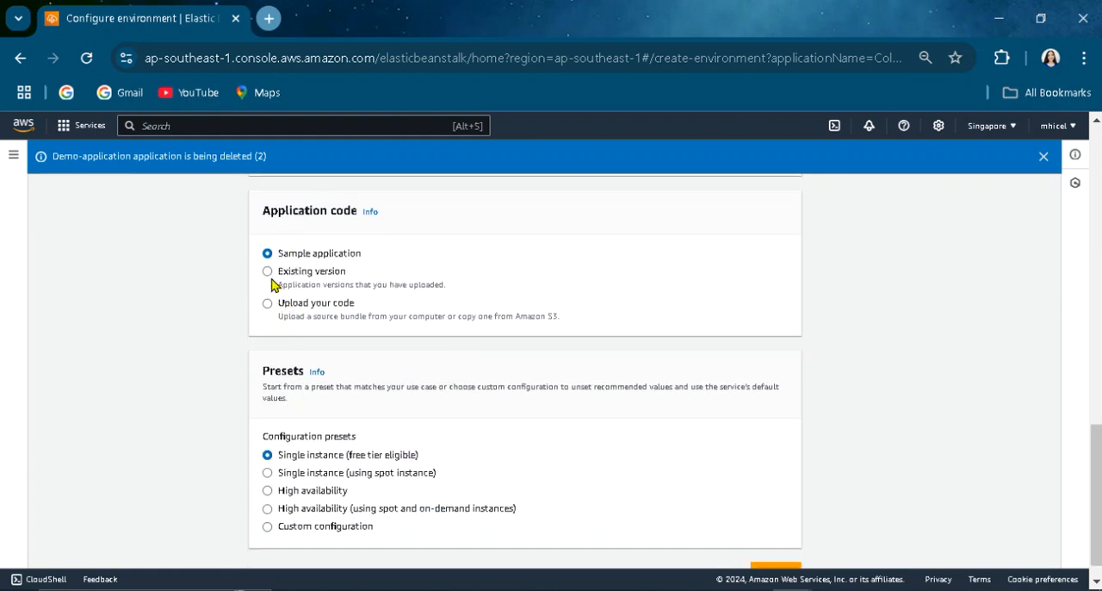
left_click(267, 270)
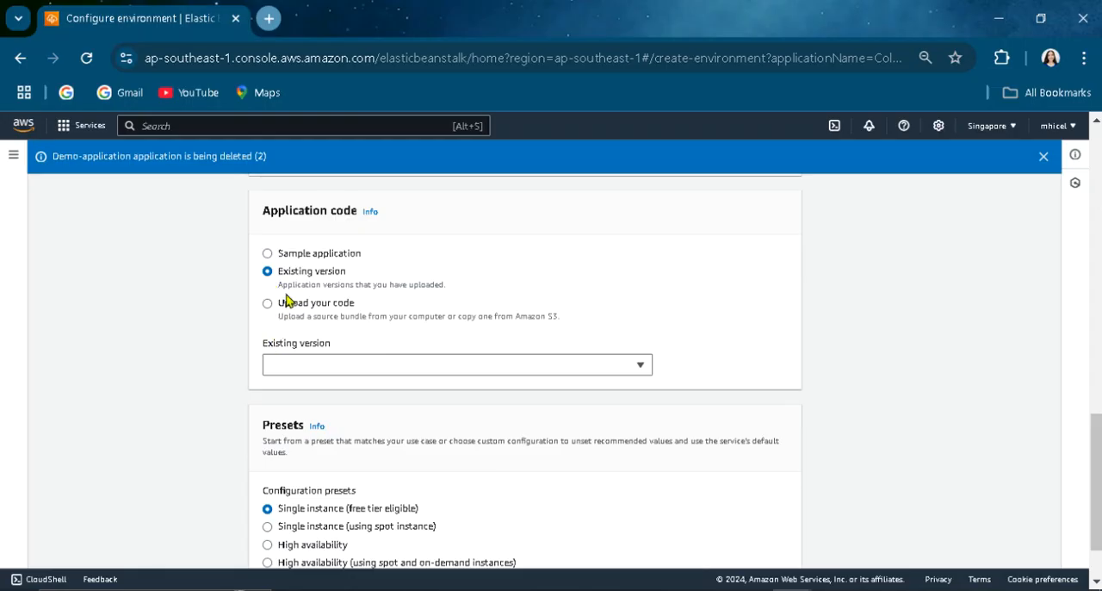
mouse_move(272, 317)
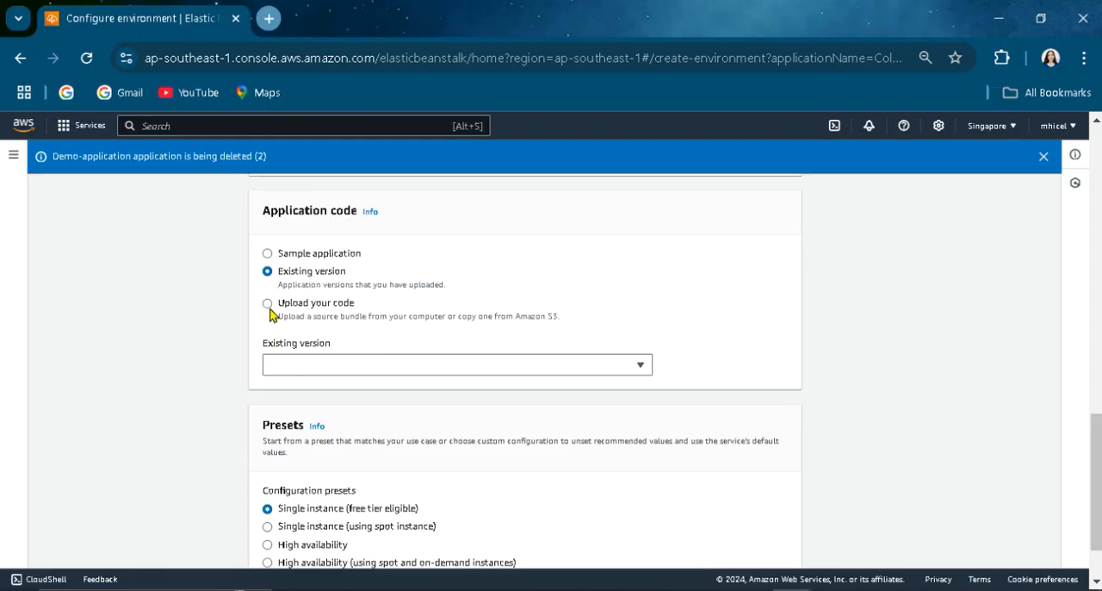
left_click(267, 303)
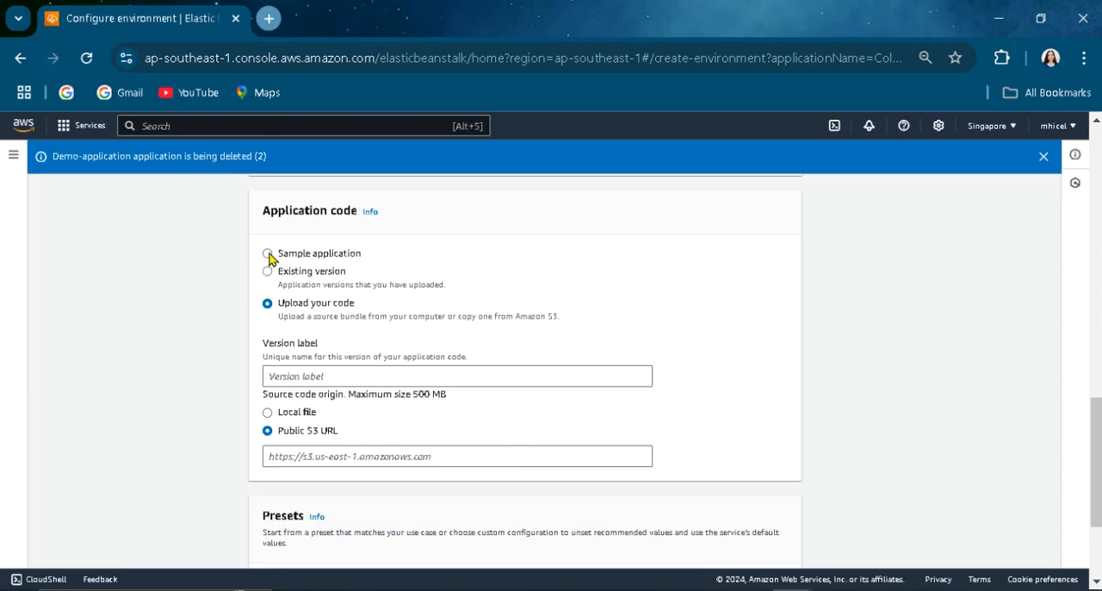
left_click(269, 253)
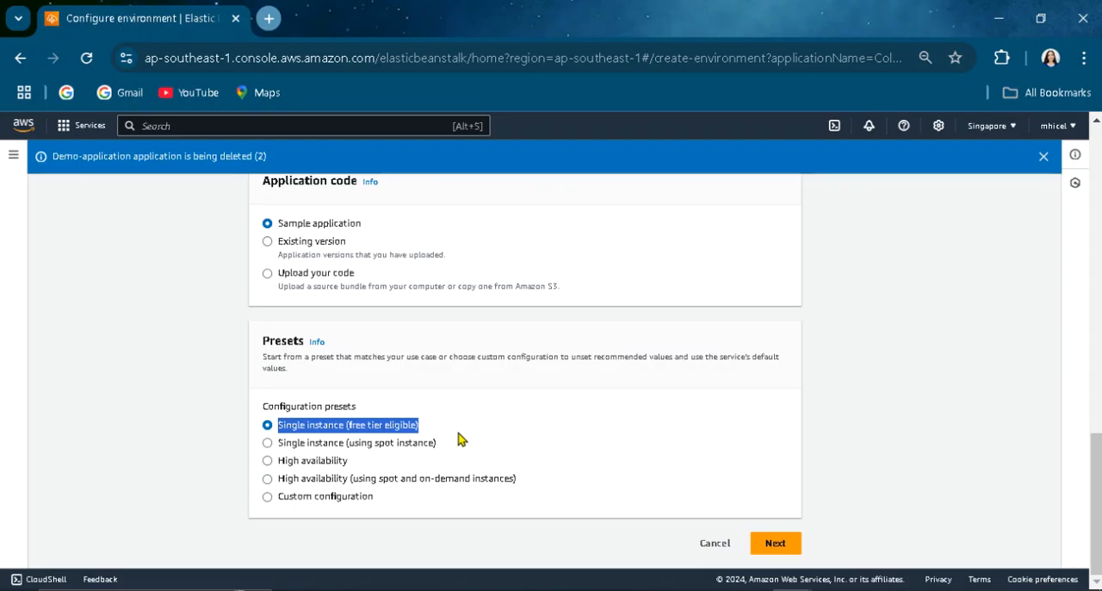
mouse_move(575, 413)
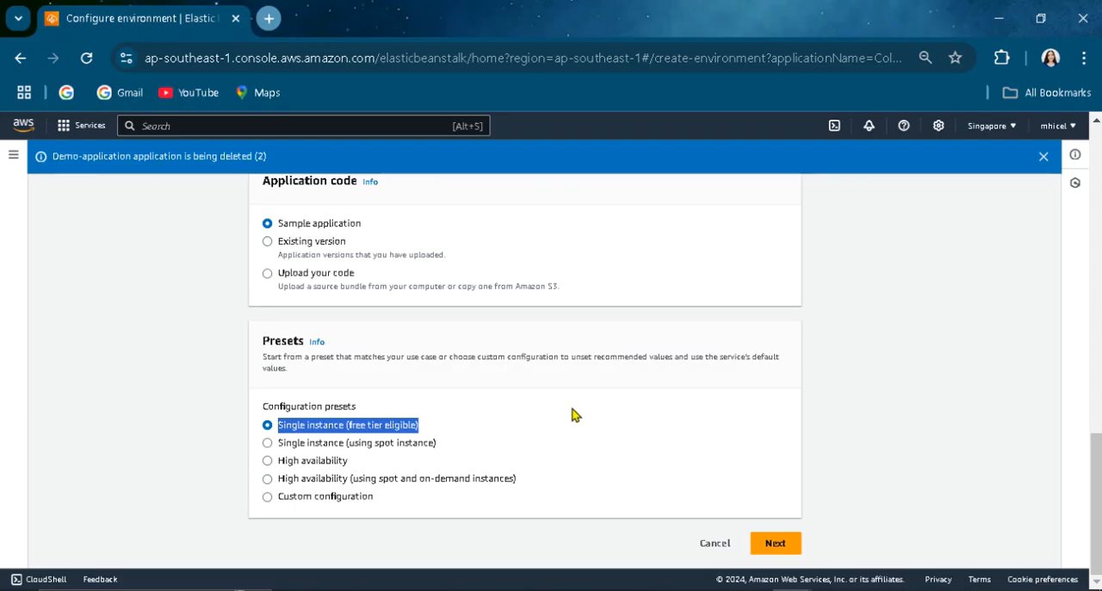
left_click(775, 543)
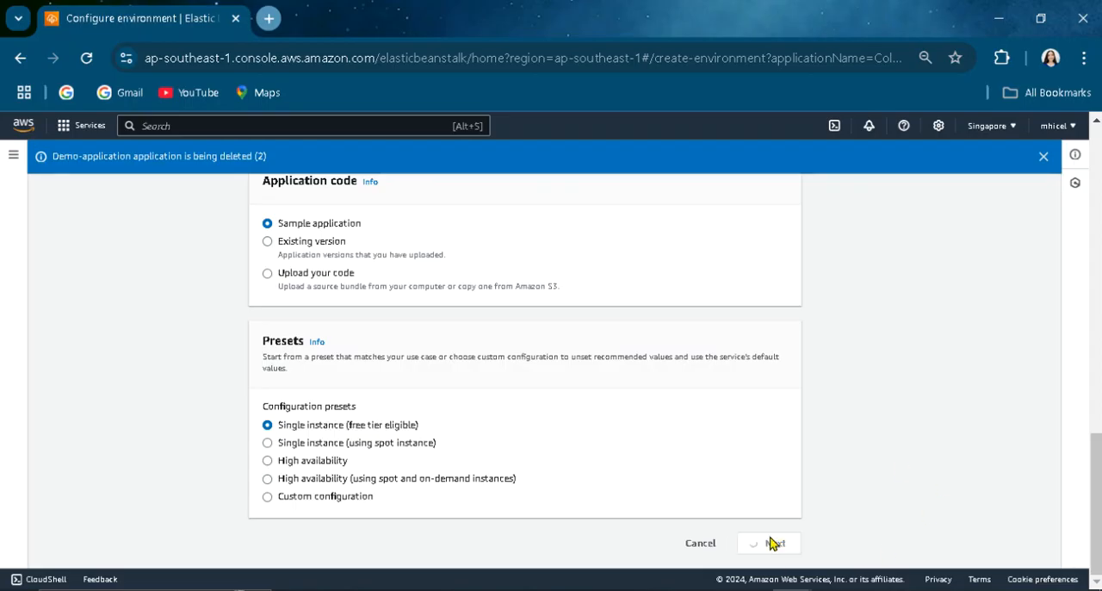
mouse_move(420, 393)
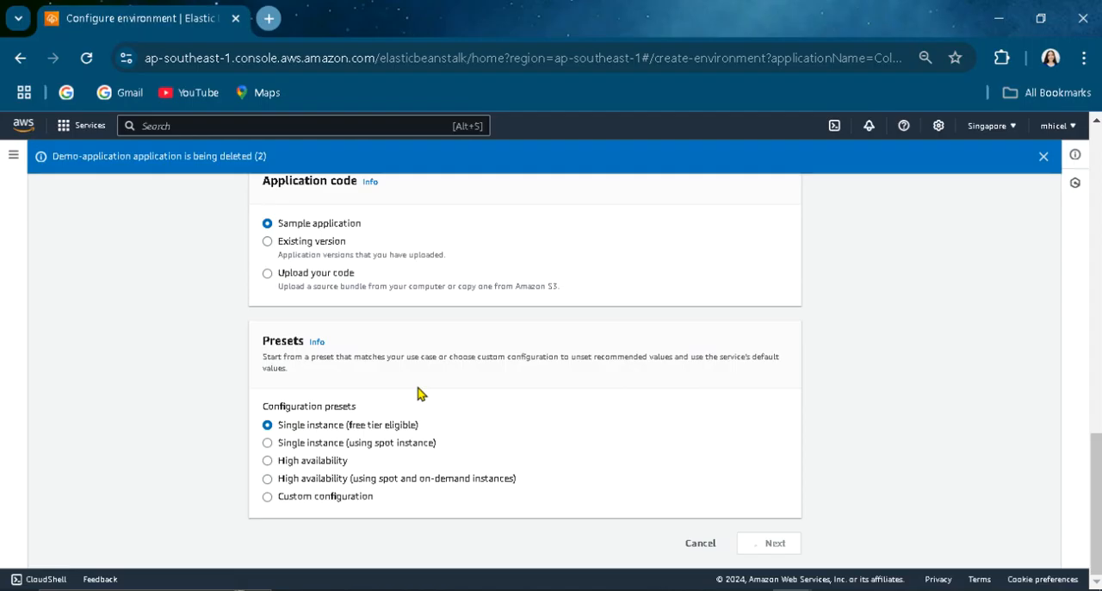
- Select the existing aws-elasticbeanstalk-service-role service role and continue to networking
left_click(775, 542)
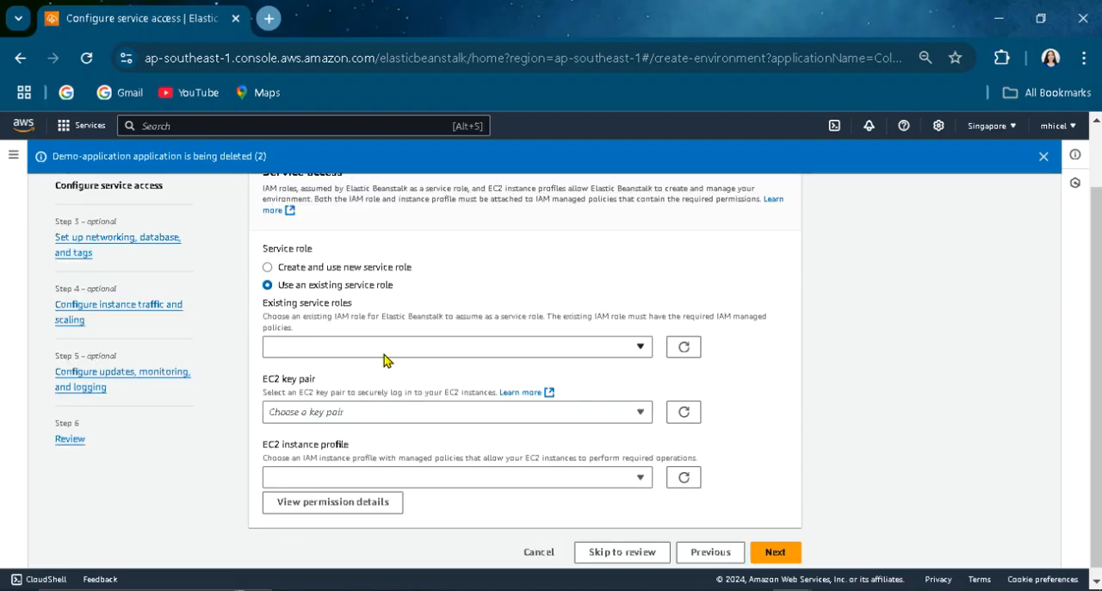
left_click(456, 346)
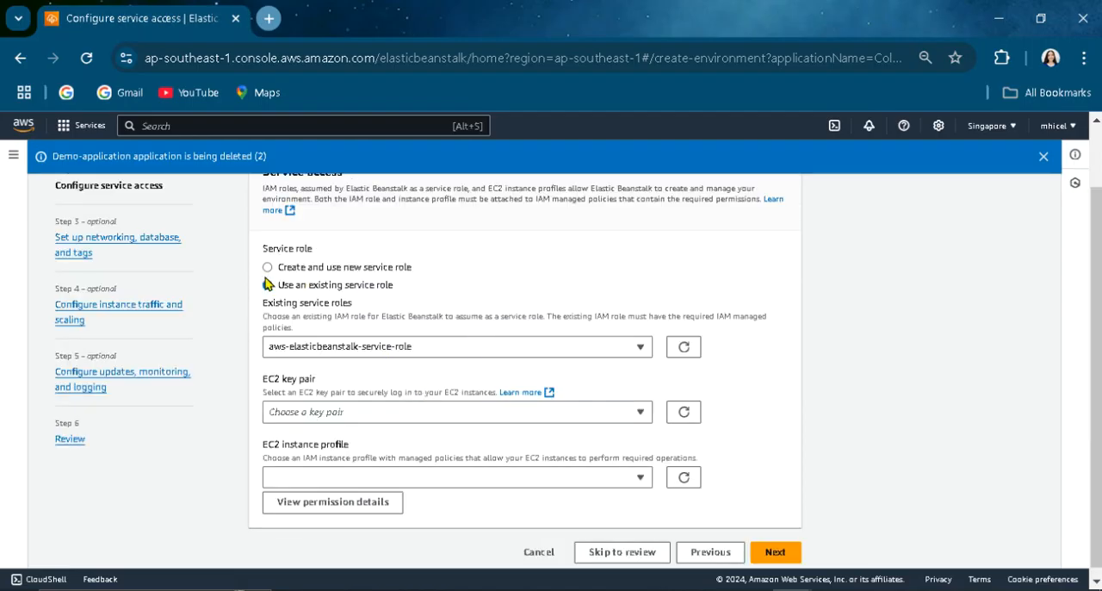
left_click(268, 267)
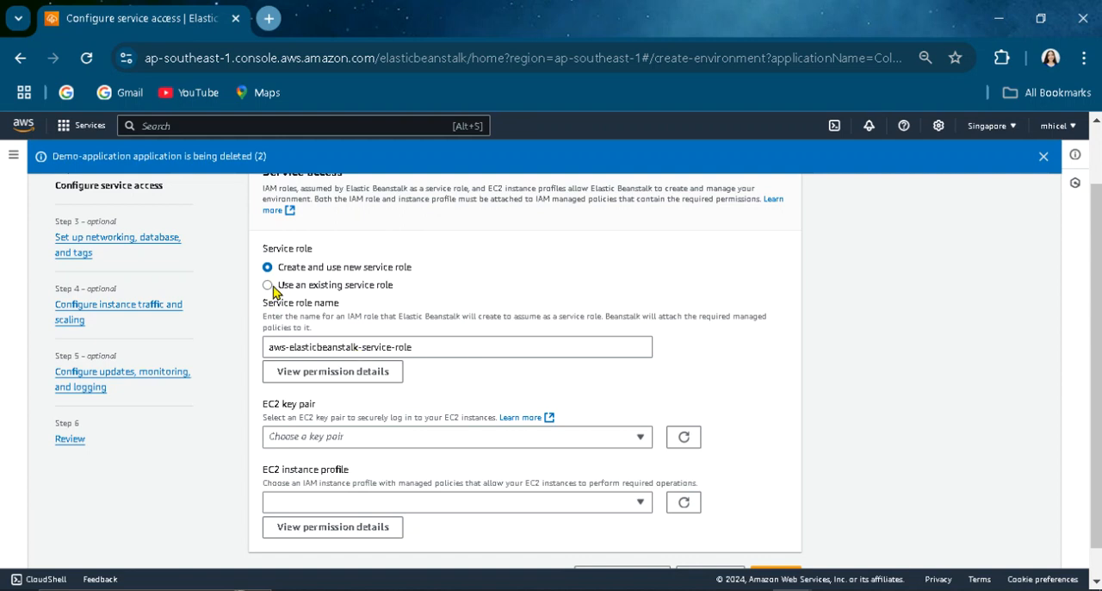
left_click(269, 284)
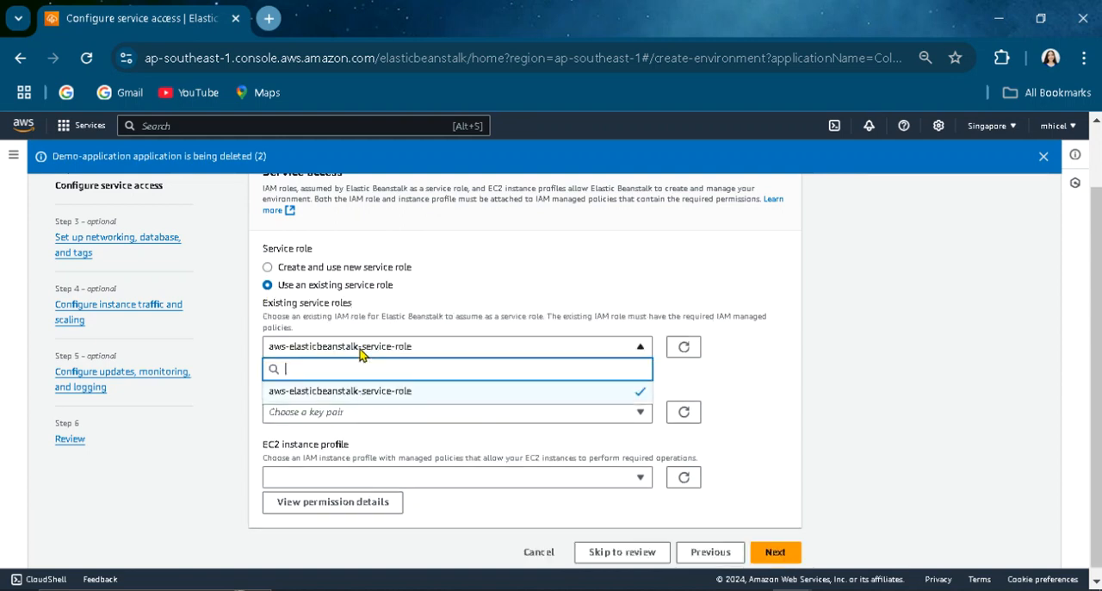
left_click(339, 390)
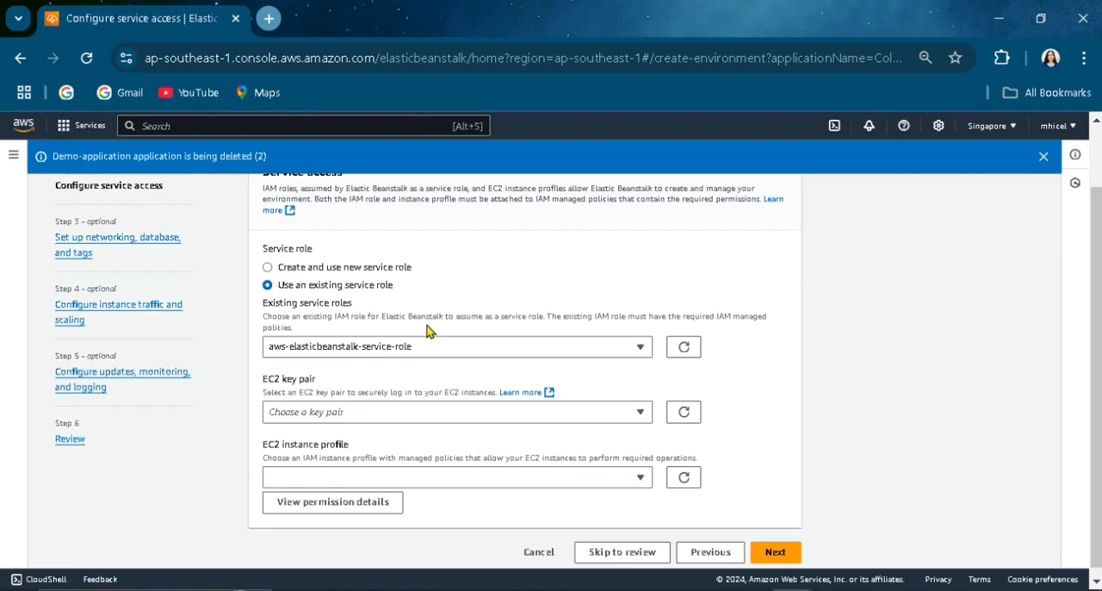
mouse_move(405, 382)
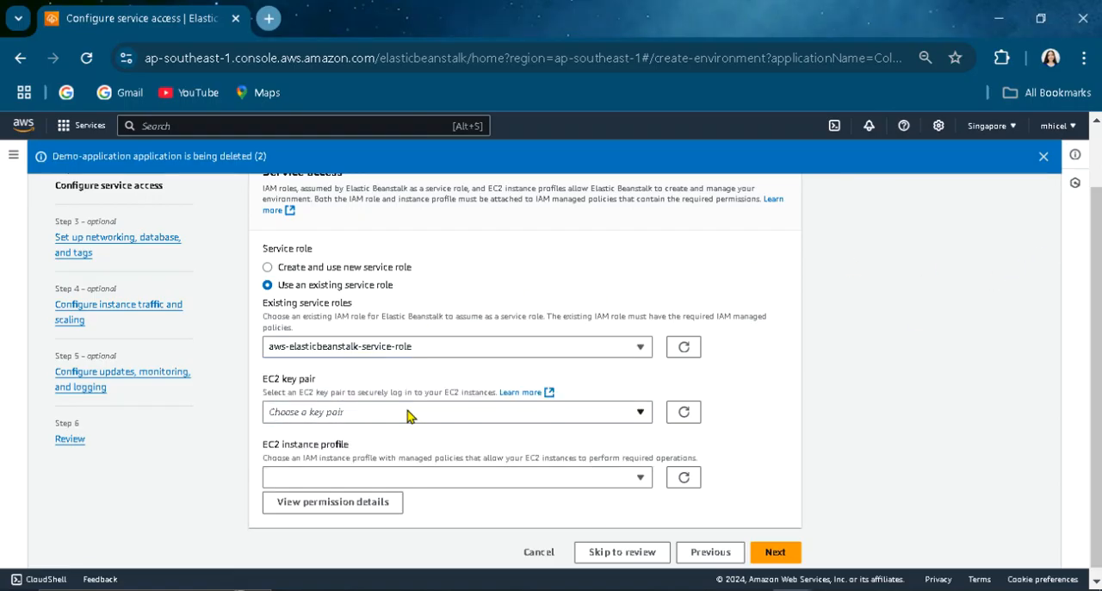
mouse_move(558, 427)
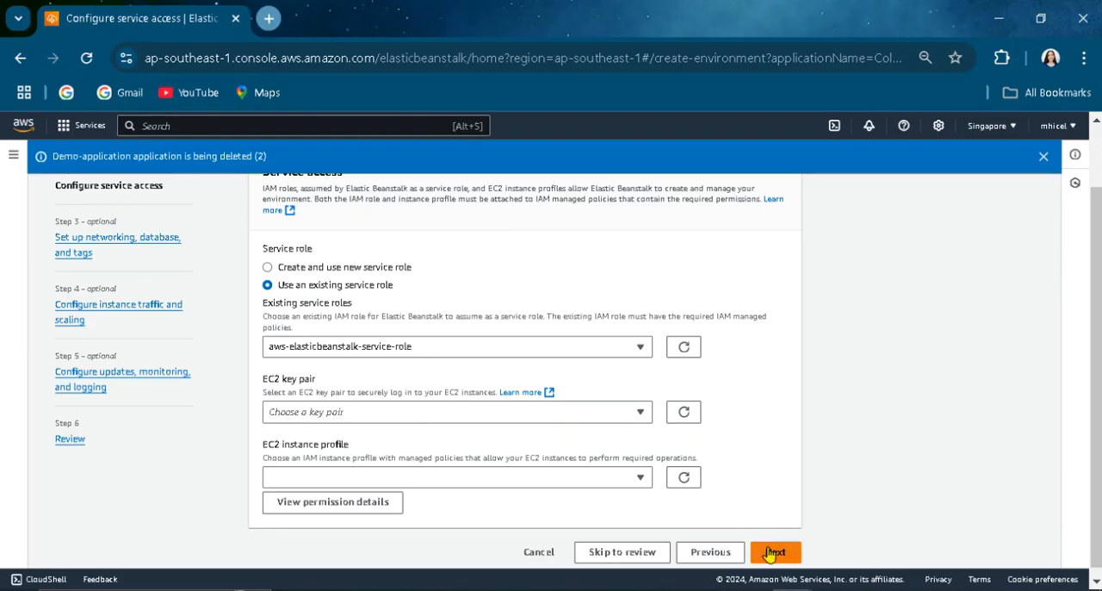
left_click(775, 551)
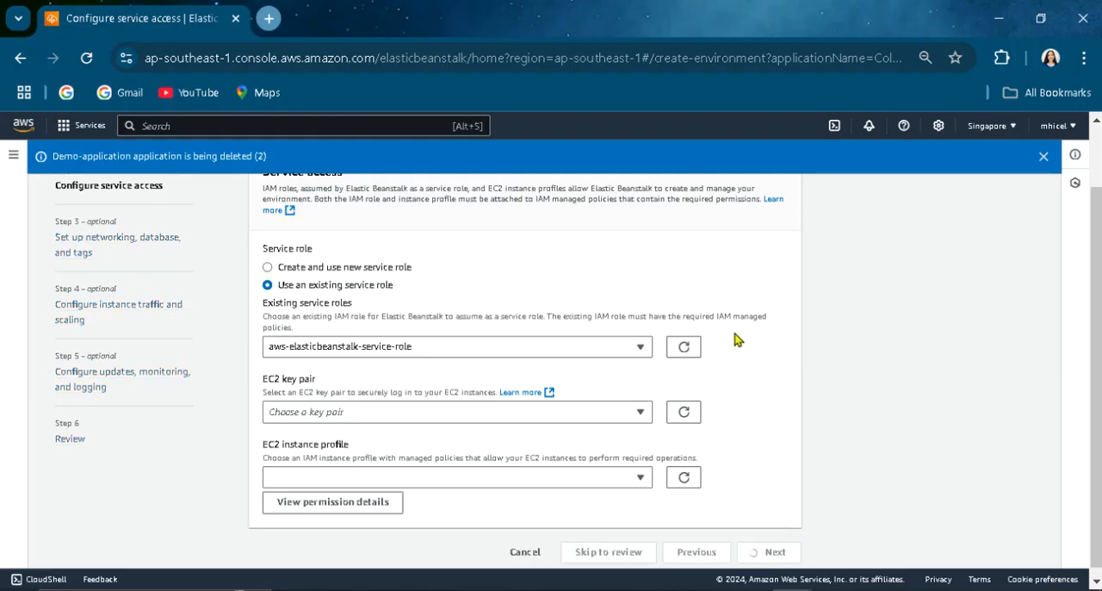
- Select project-vpc (10.0.0.0/16) as the environment's VPC
left_click(775, 551)
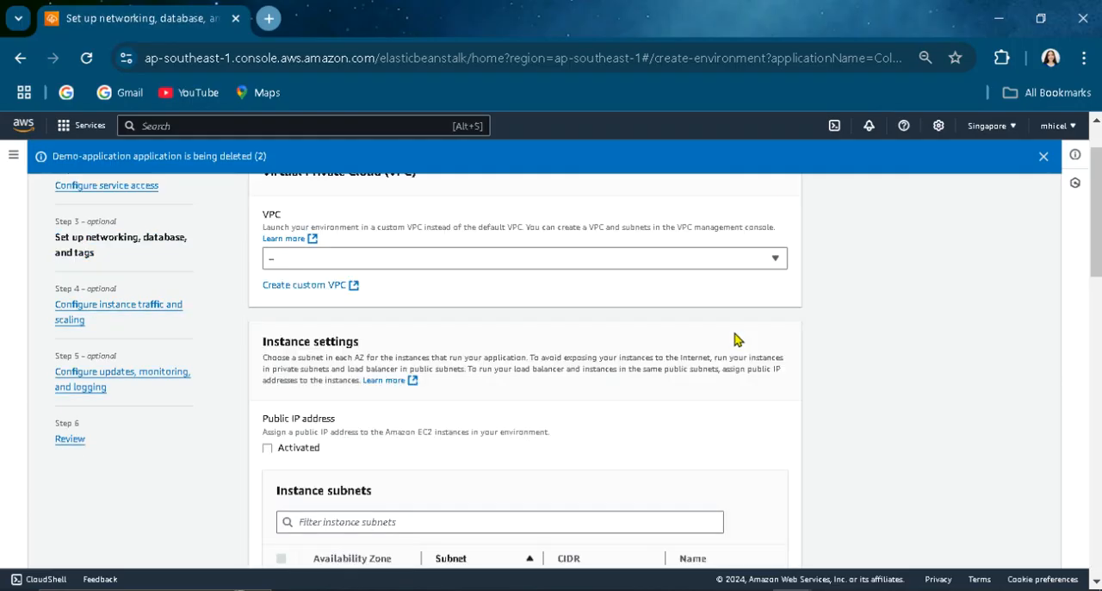
mouse_move(312, 272)
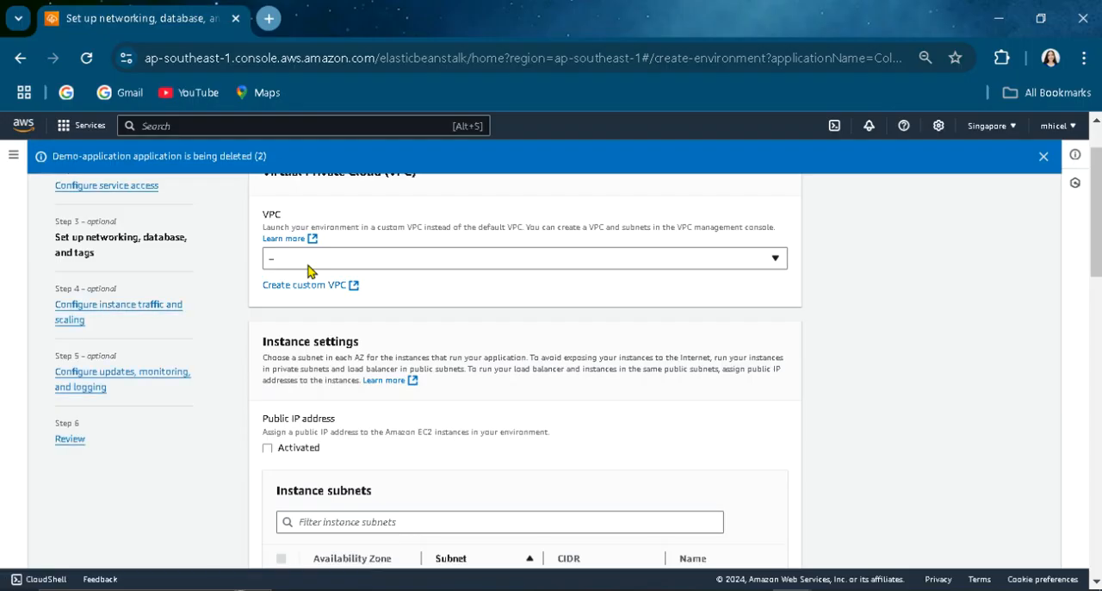
left_click(524, 258)
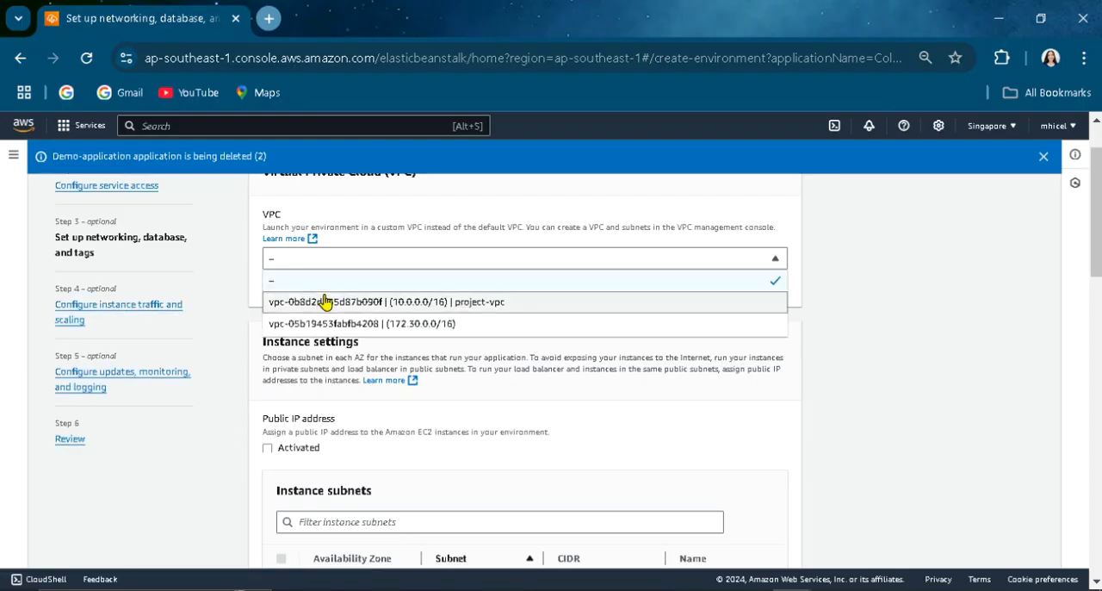
left_click(385, 301)
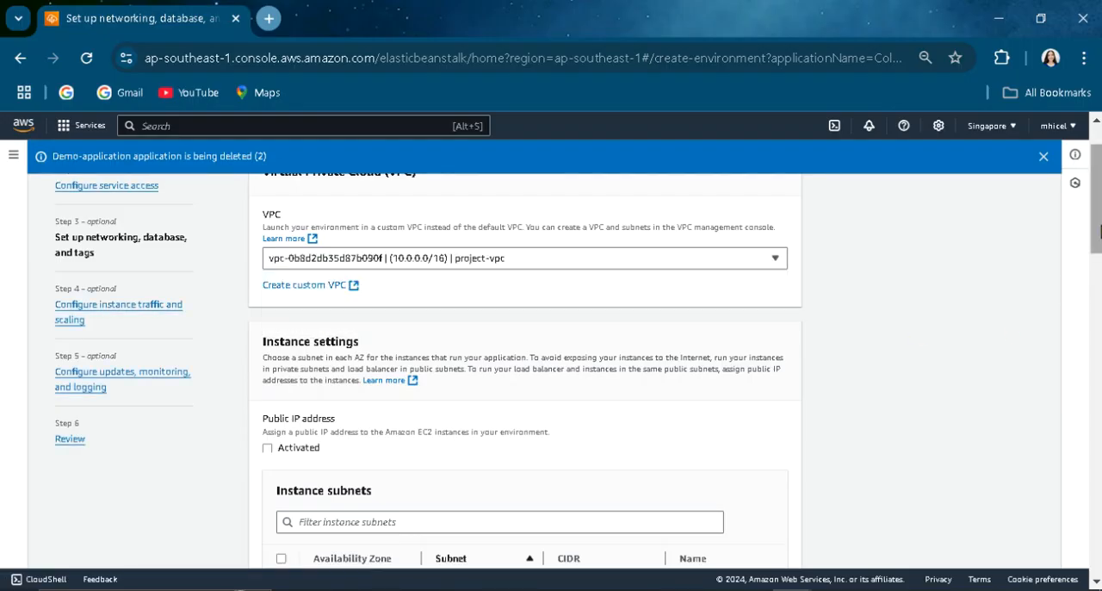
scroll("up", 3)
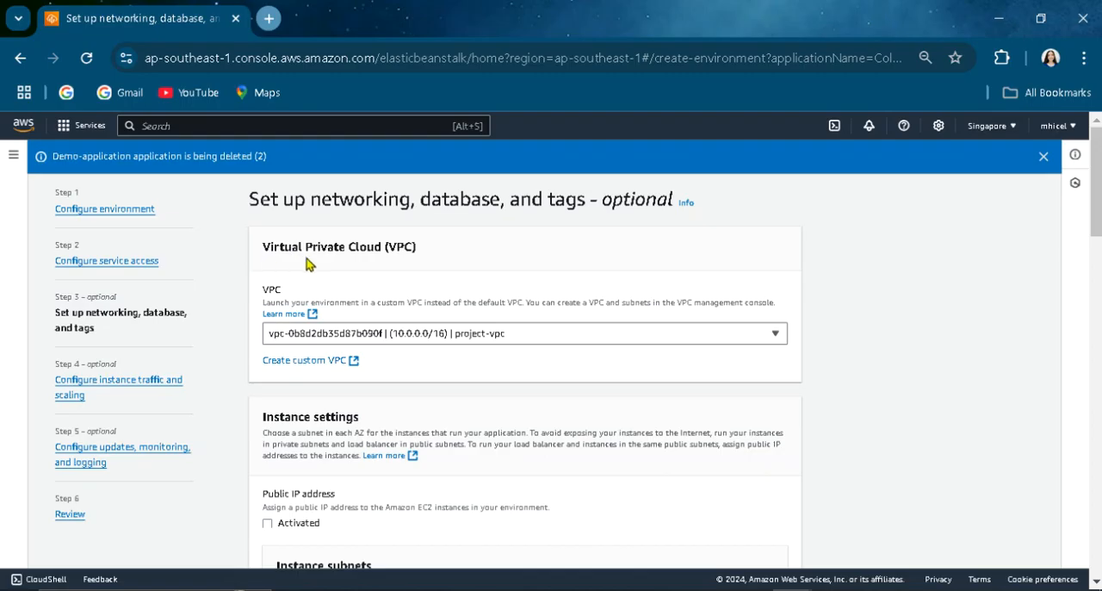
mouse_move(1051, 265)
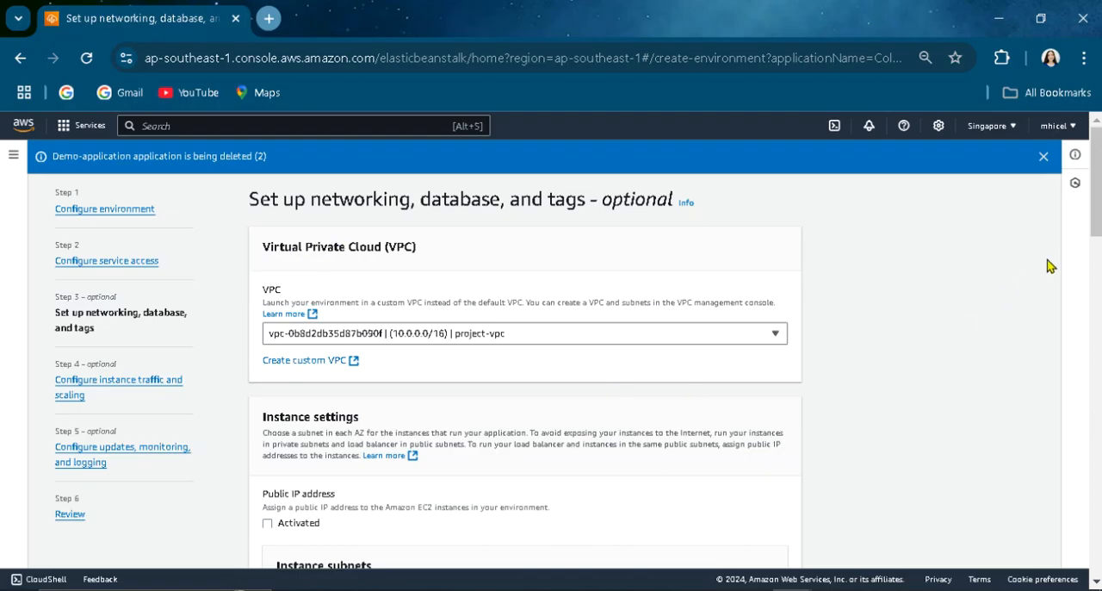
scroll("down", 3)
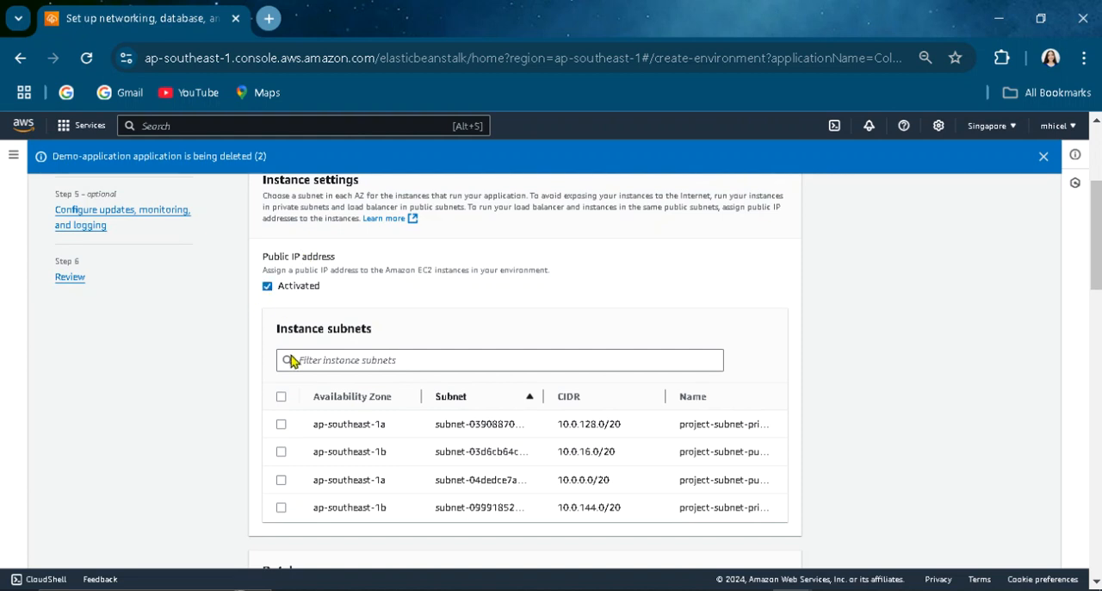
- Add the 10.0.128.0/20 and 10.0.16.0/20 instance subnets, skip the database, and continue
left_click(281, 424)
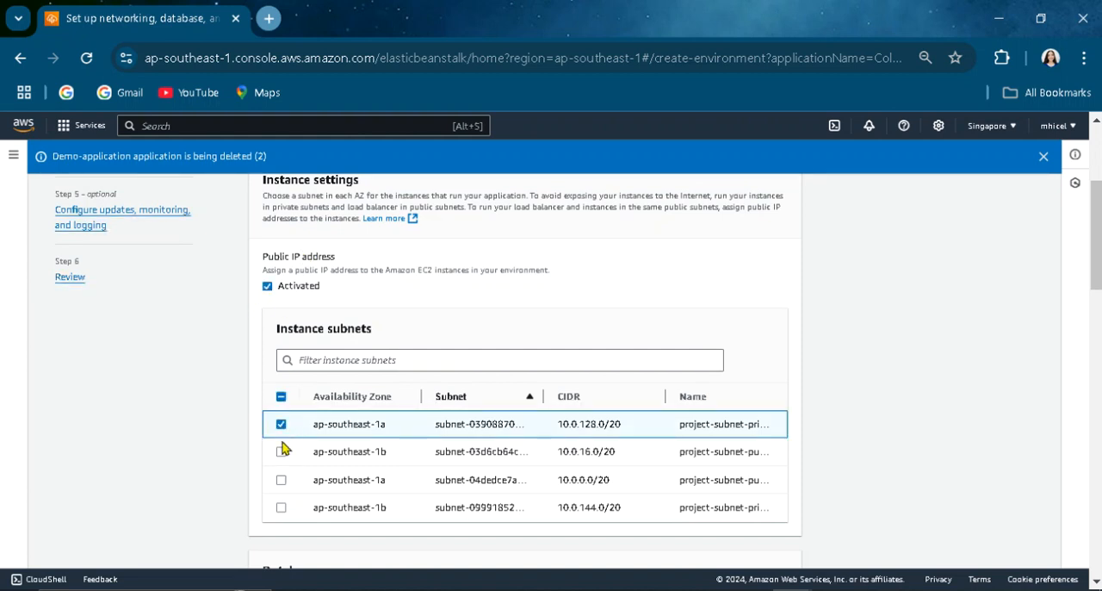
left_click(281, 452)
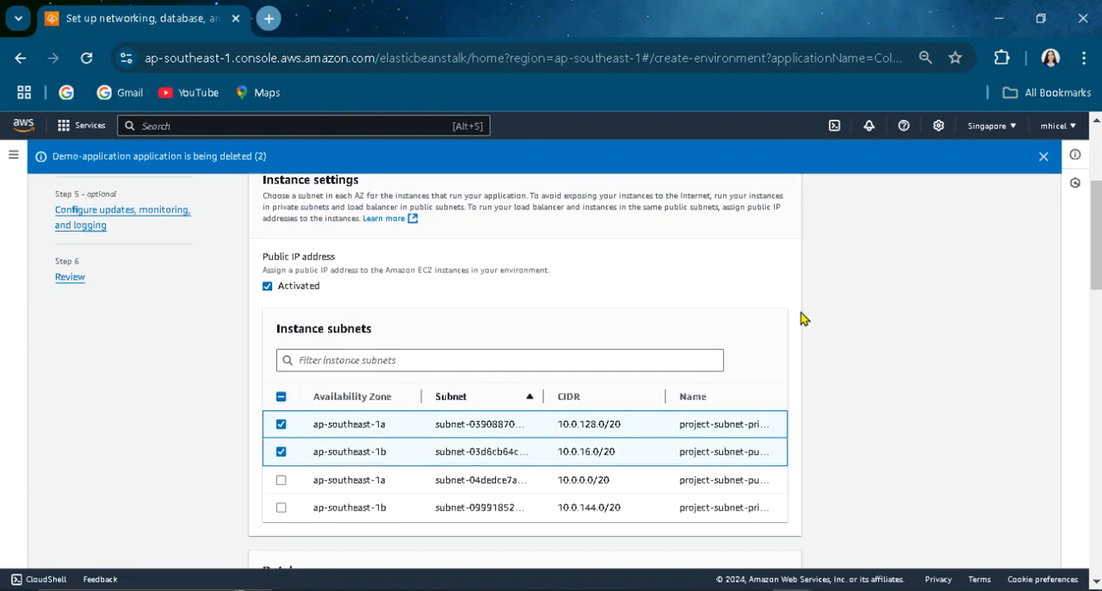
mouse_move(1023, 259)
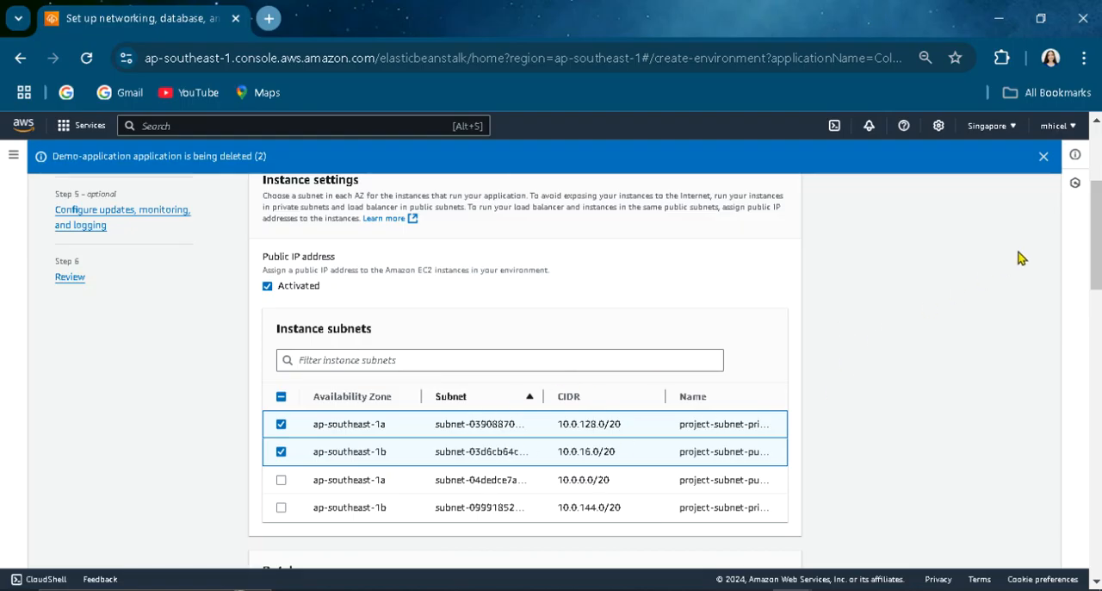
scroll("down", 3)
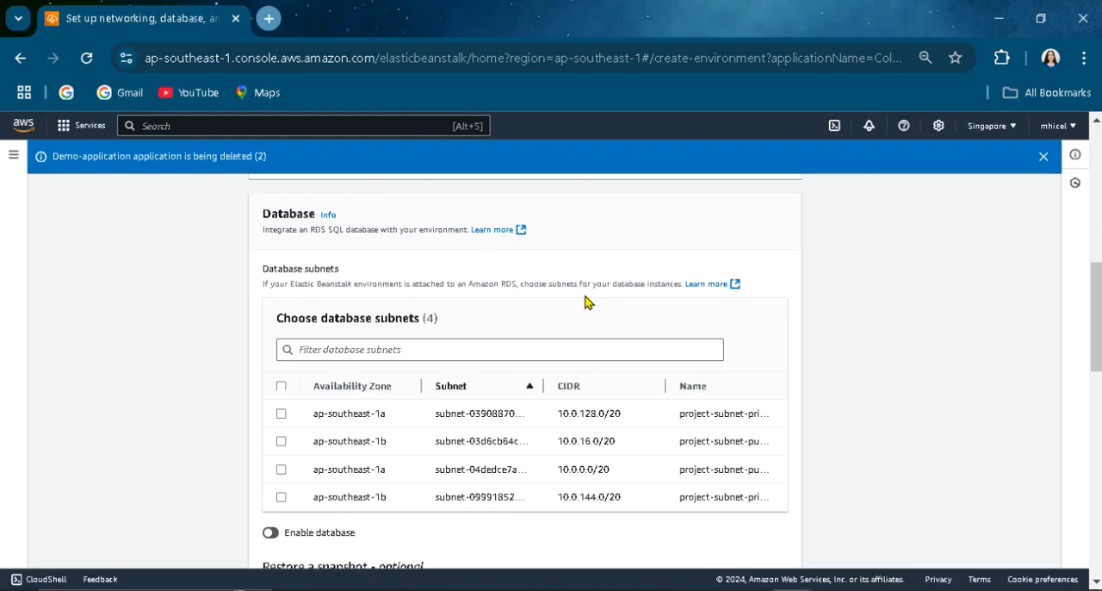
scroll("down", 3)
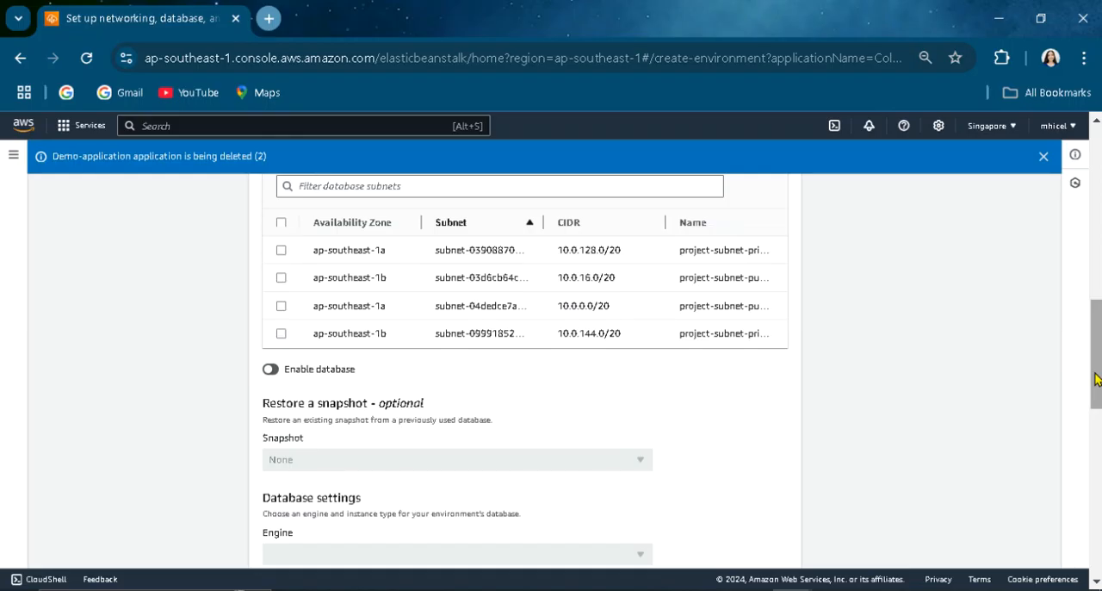
scroll("down", 3)
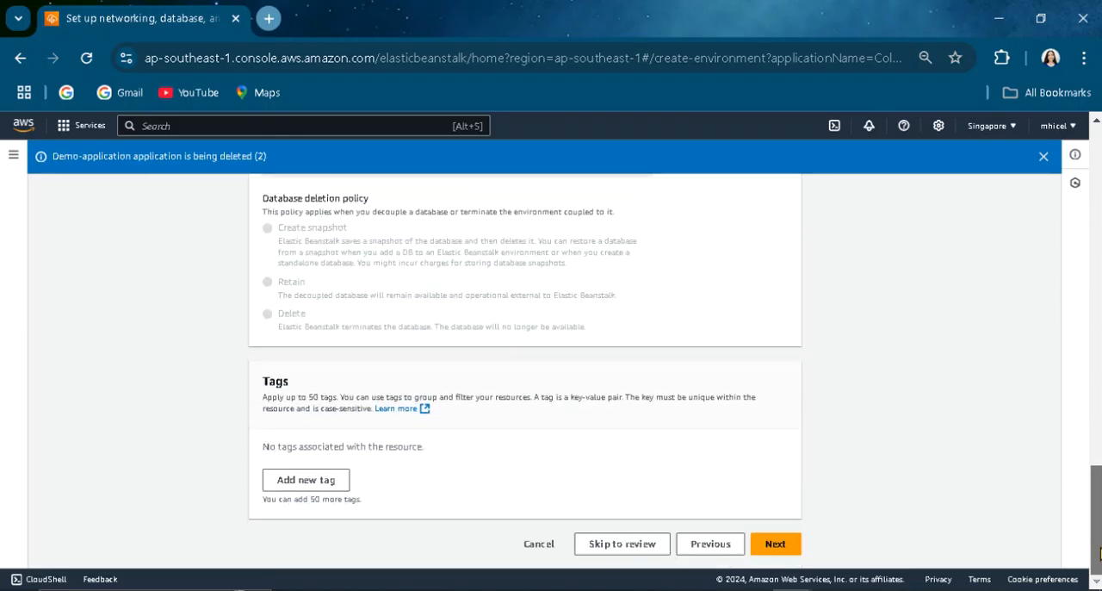
left_click(773, 545)
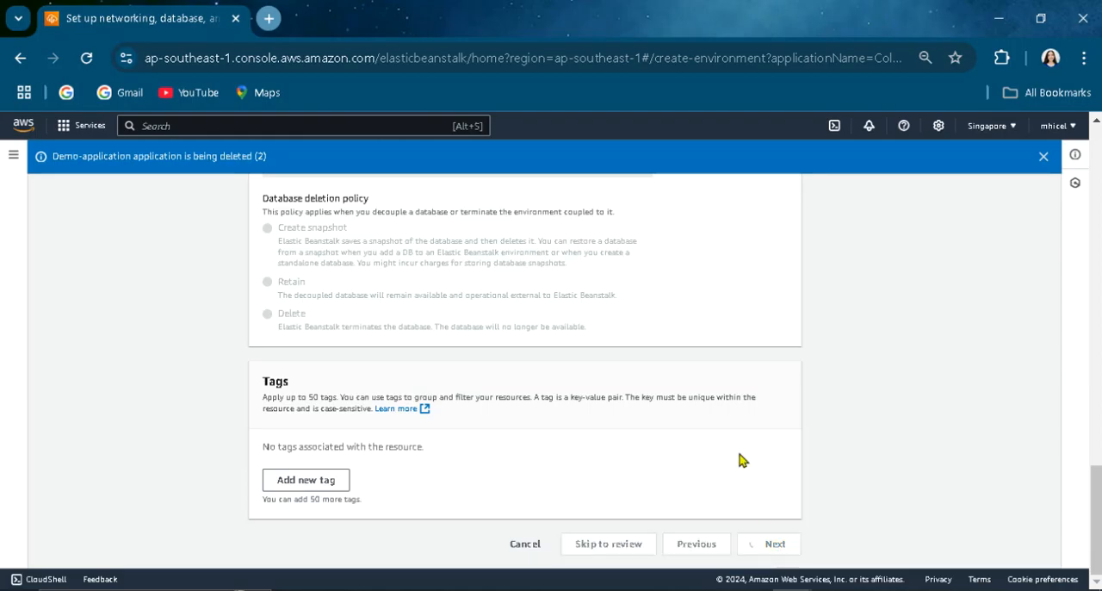
mouse_move(748, 397)
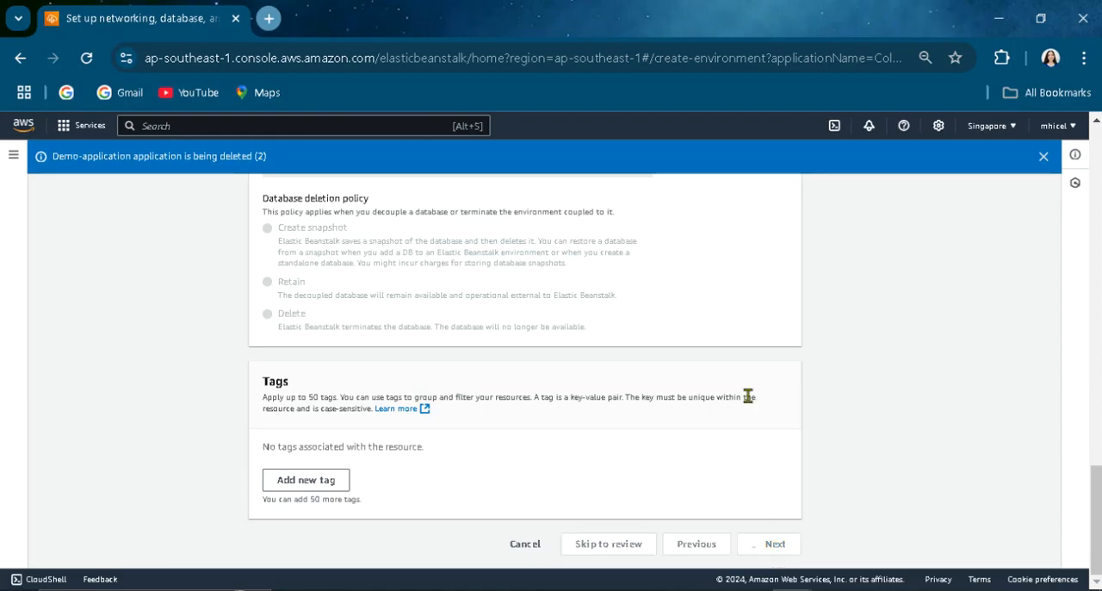
left_click(775, 544)
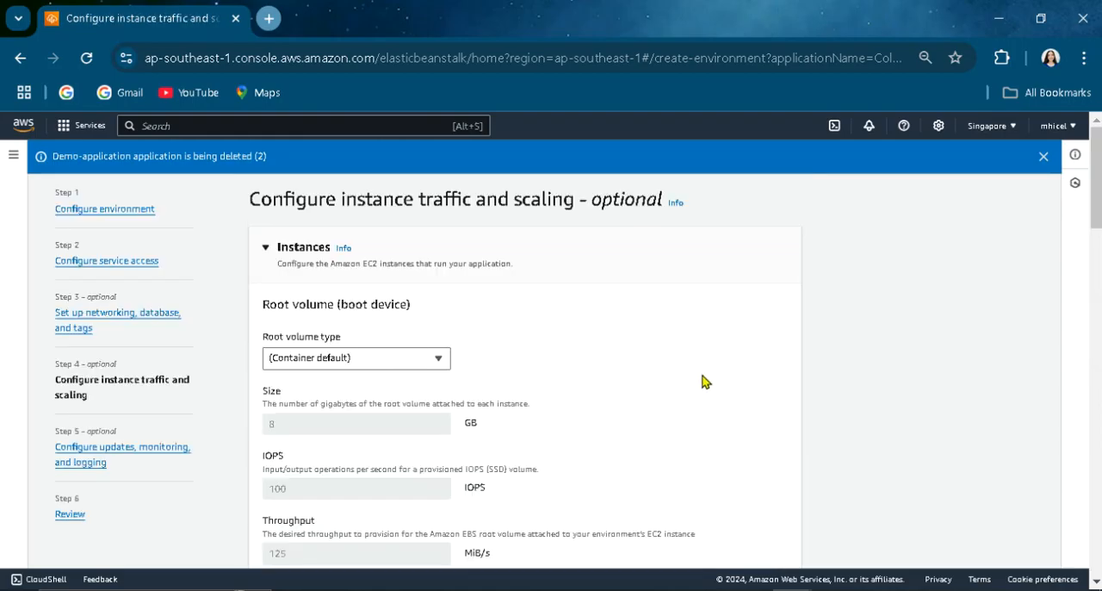
- Attach the default EC2 security group to the environment's instances
scroll("down", 3)
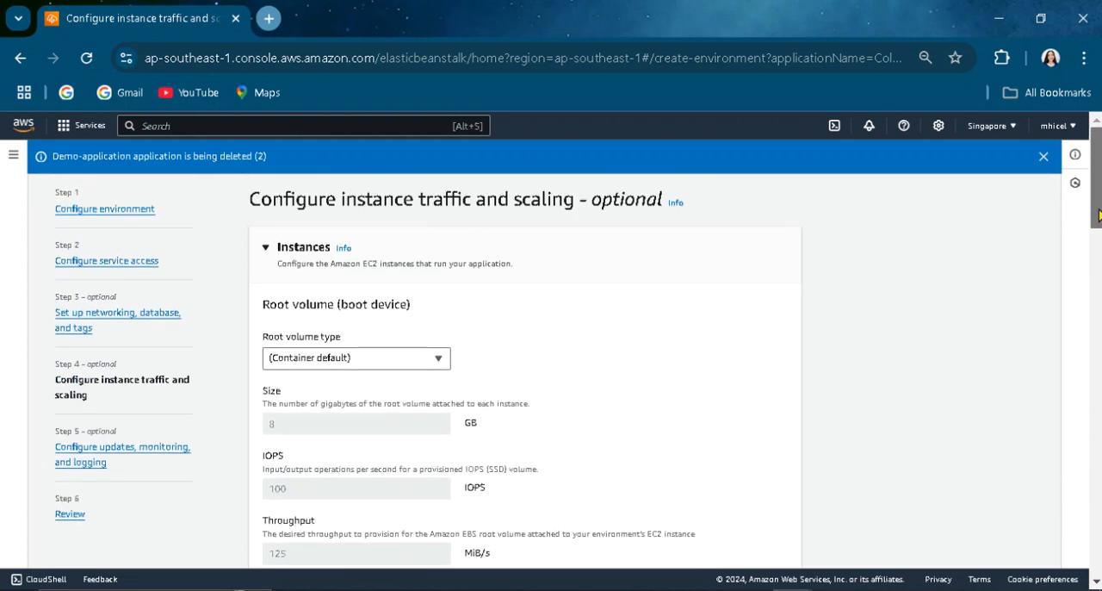
scroll("down", 3)
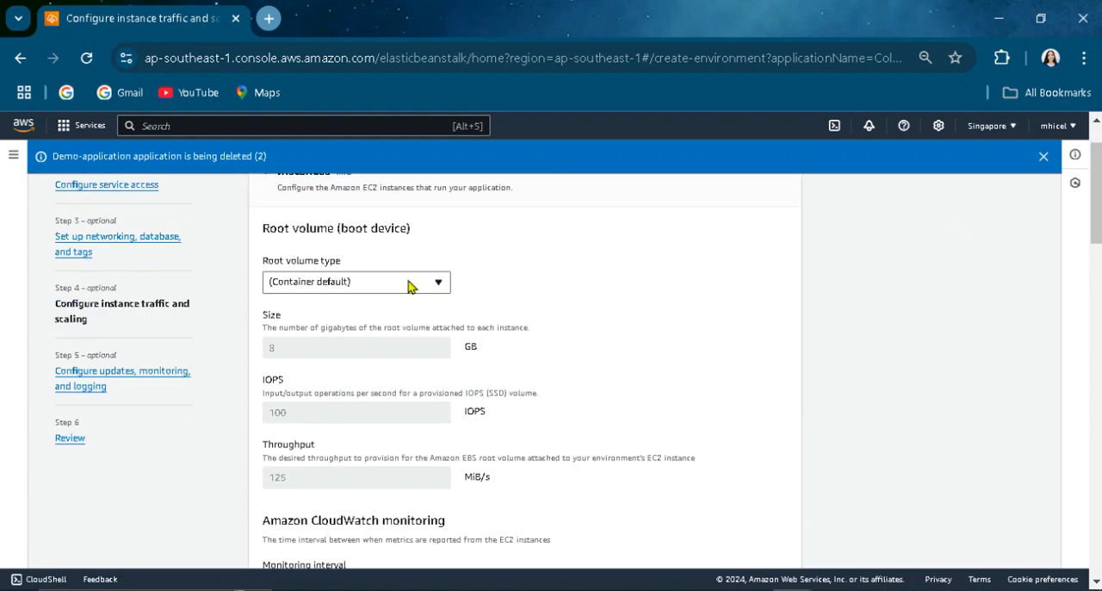
left_click(355, 282)
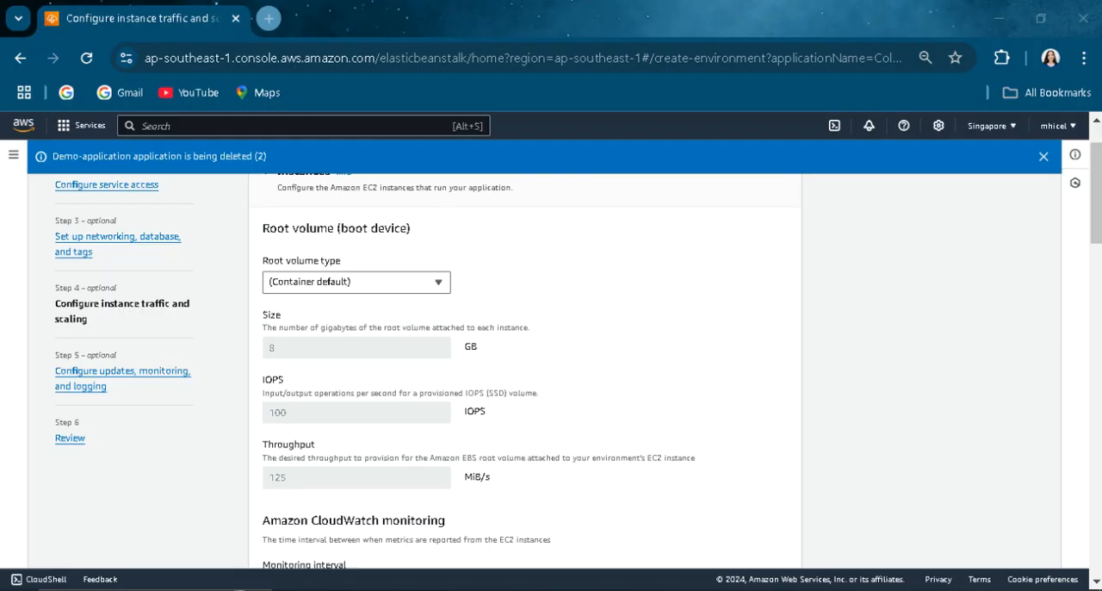
scroll("down", 3)
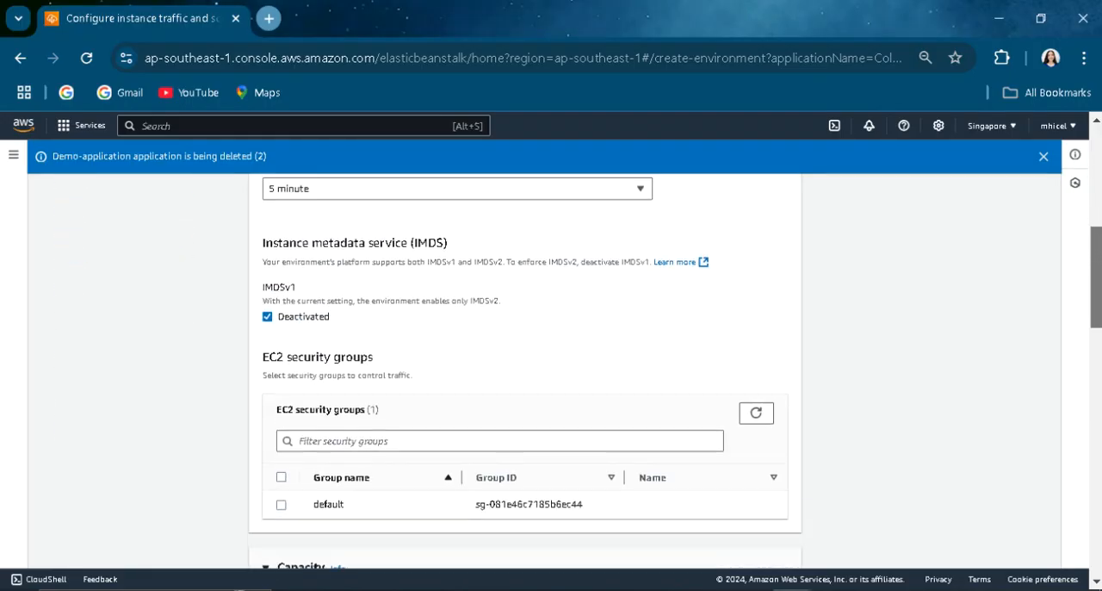
scroll("down", 3)
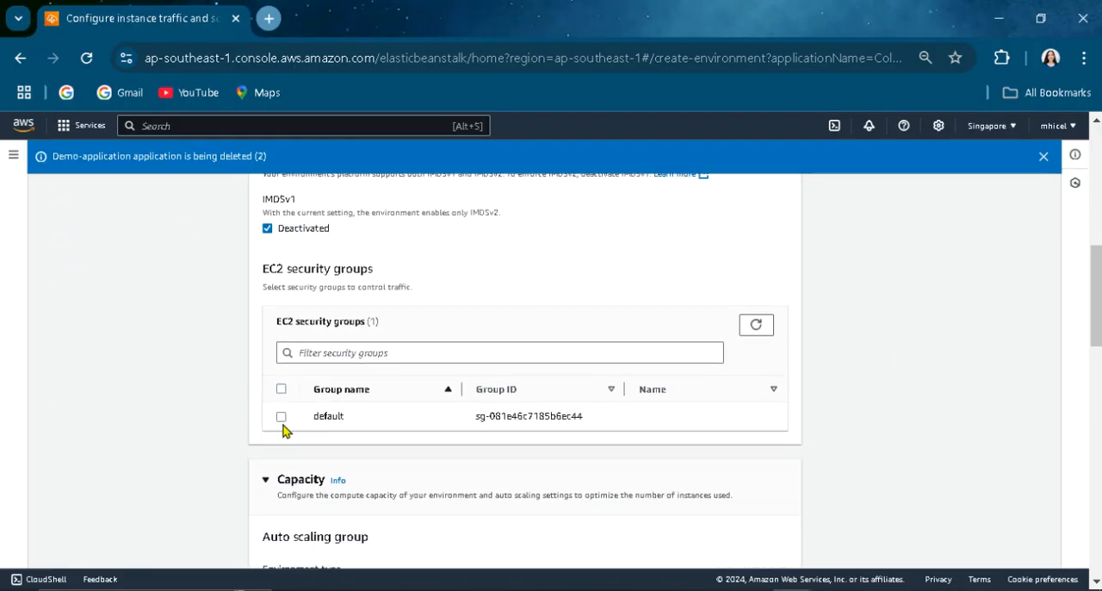
left_click(281, 417)
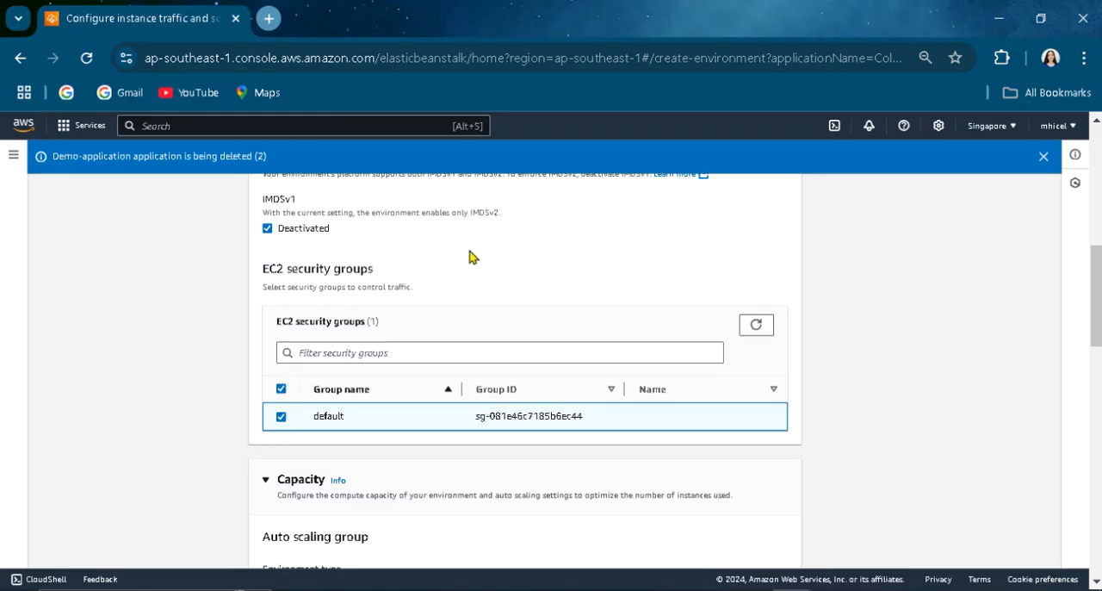
- Leave capacity settings as they are and continue to updates and monitoring
scroll("down", 3)
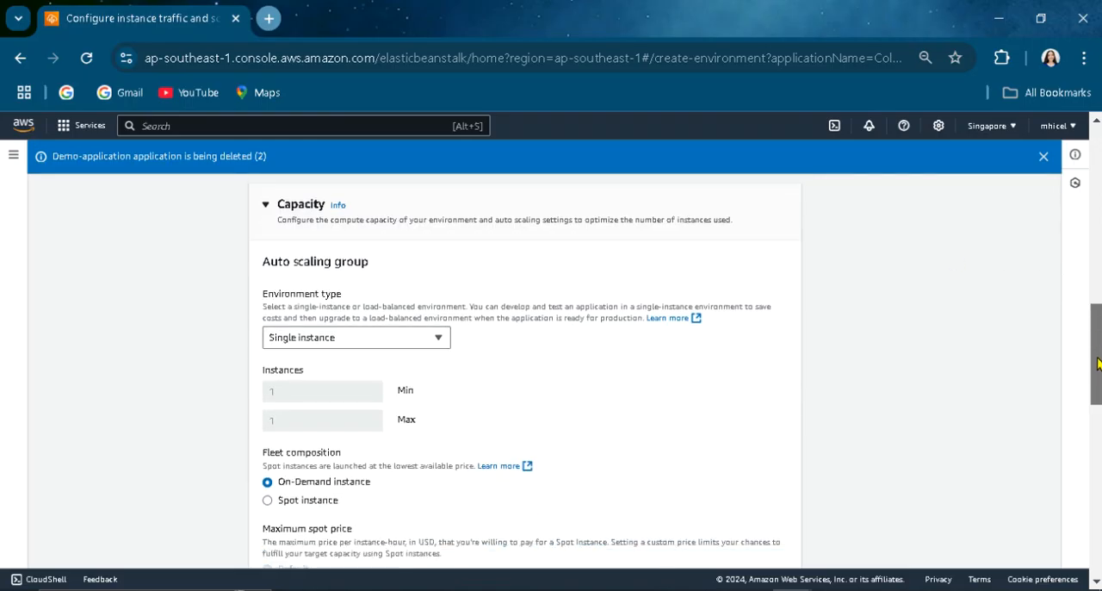
scroll("down", 3)
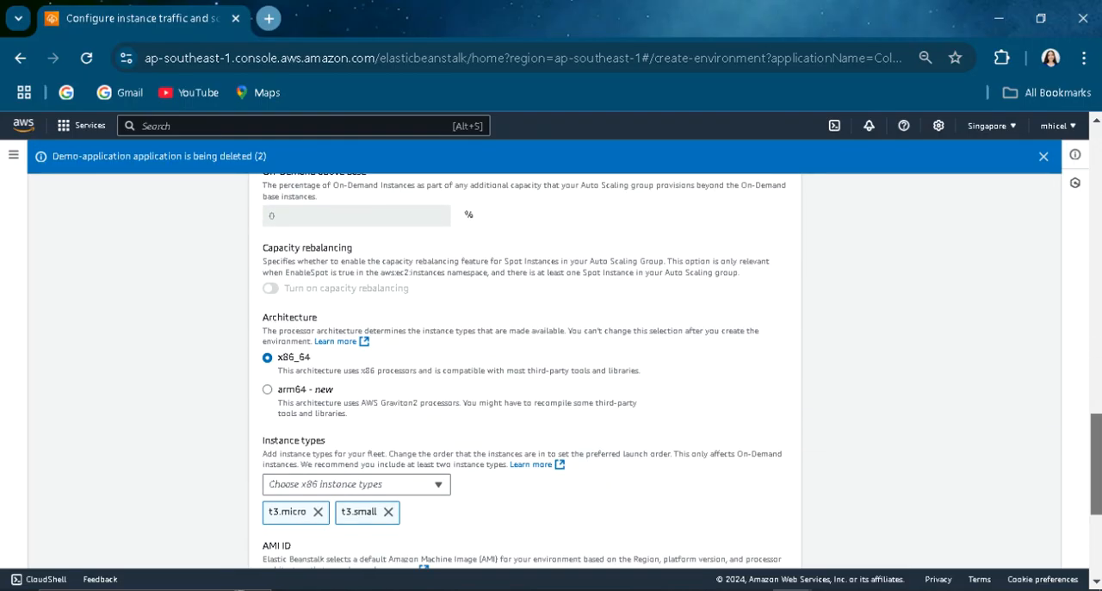
scroll("down", 3)
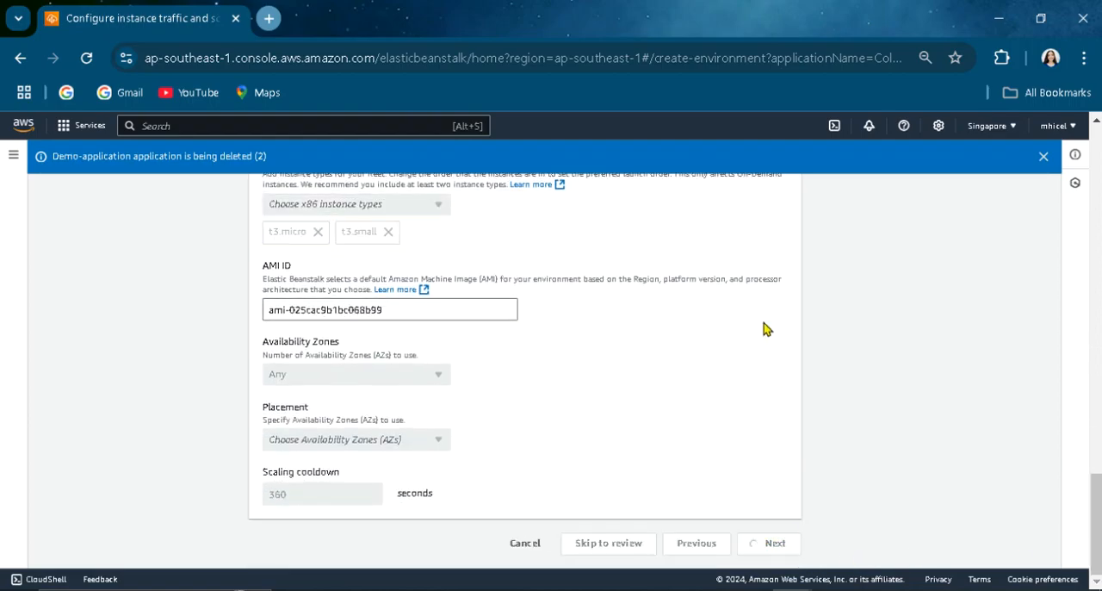
left_click(768, 542)
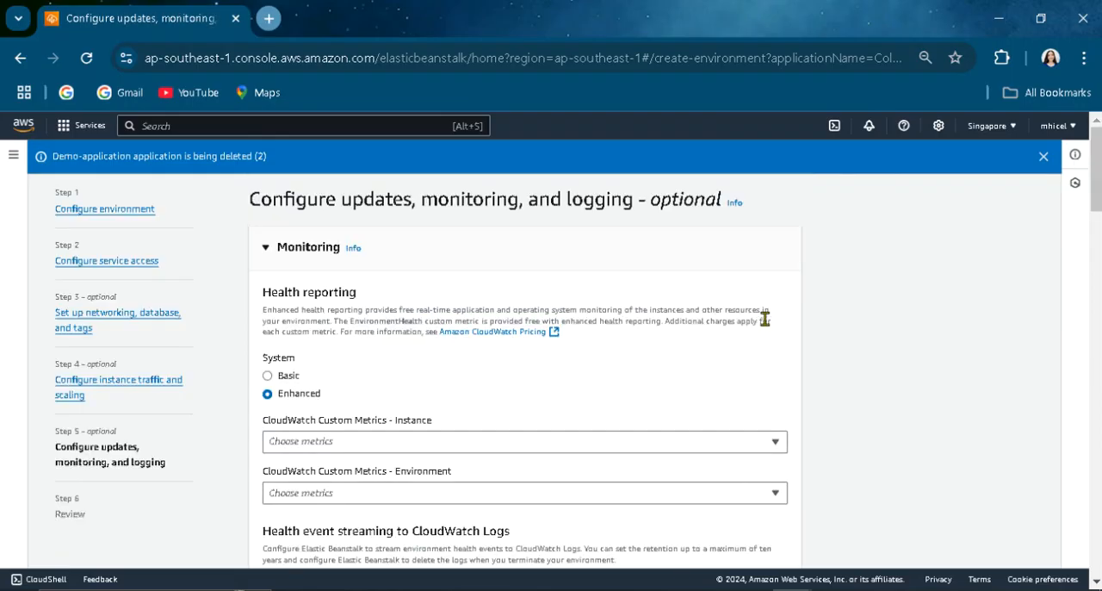
- Dismiss the application deletion notice and set system health reporting to Basic
left_click(1043, 156)
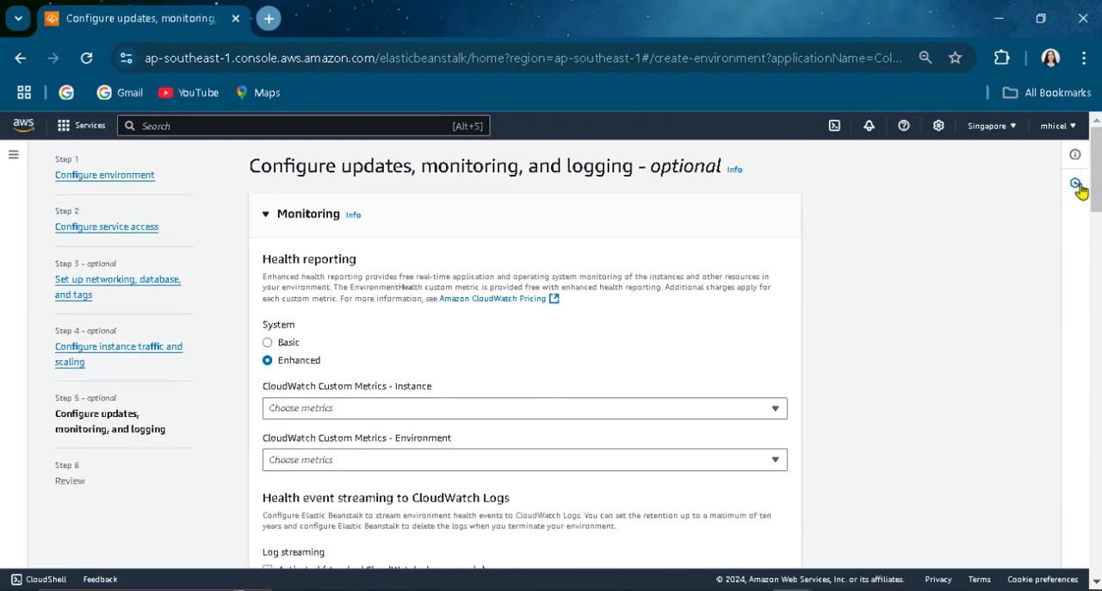
scroll("down", 3)
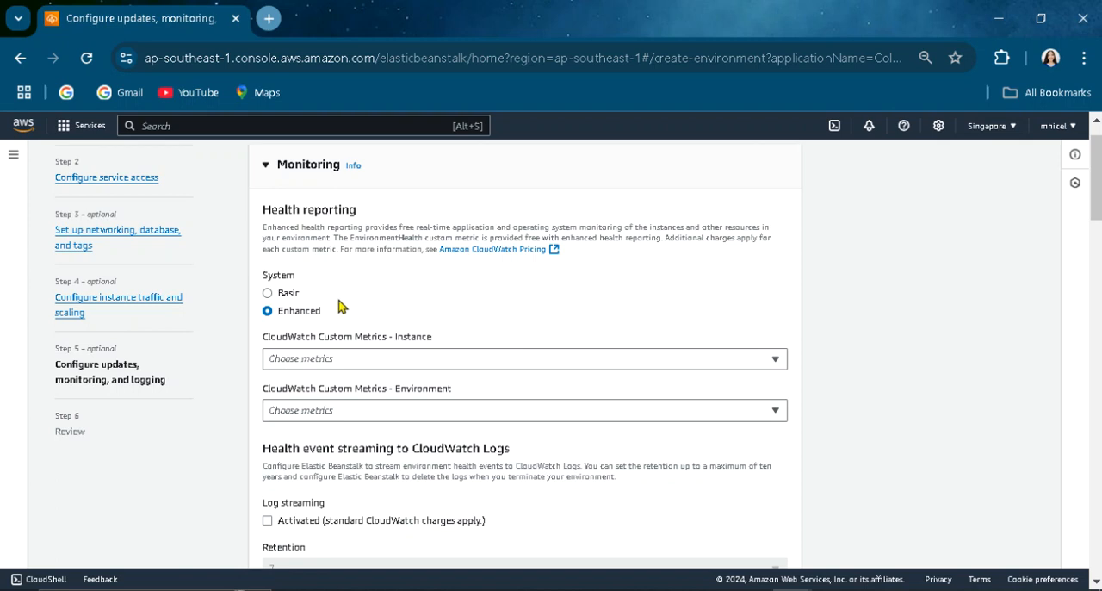
left_click(269, 293)
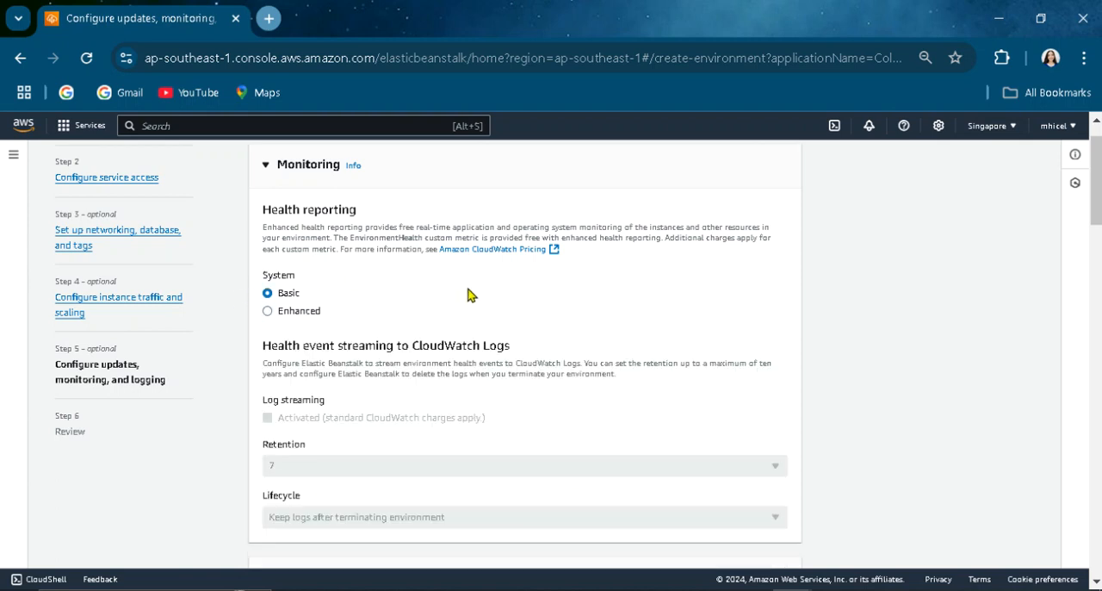
scroll("down", 3)
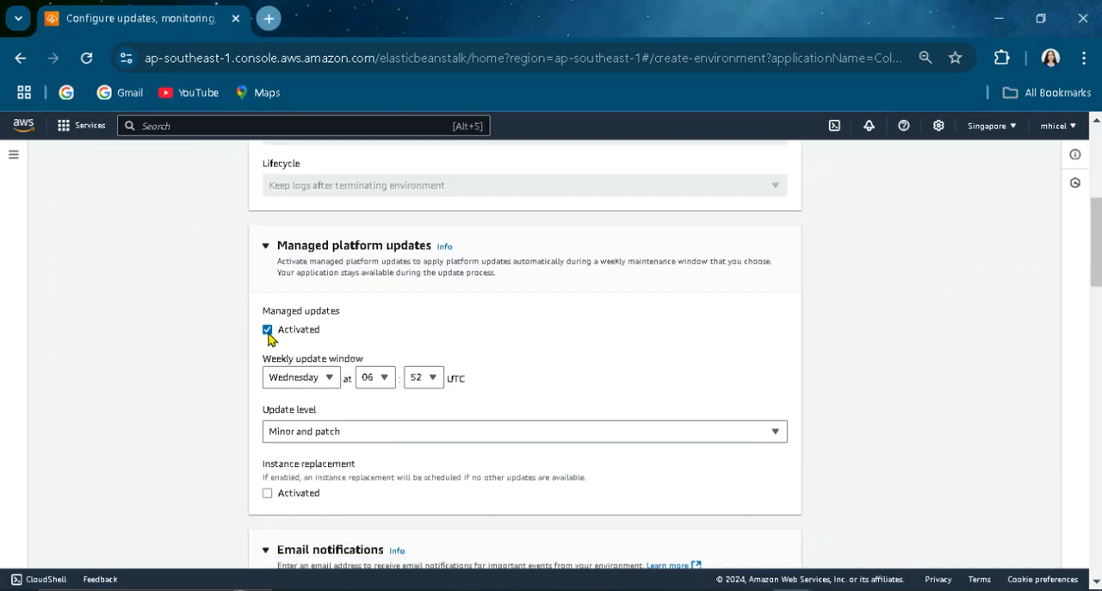
- Deactivate managed platform updates and proceed to the settings review with no notification email
left_click(267, 329)
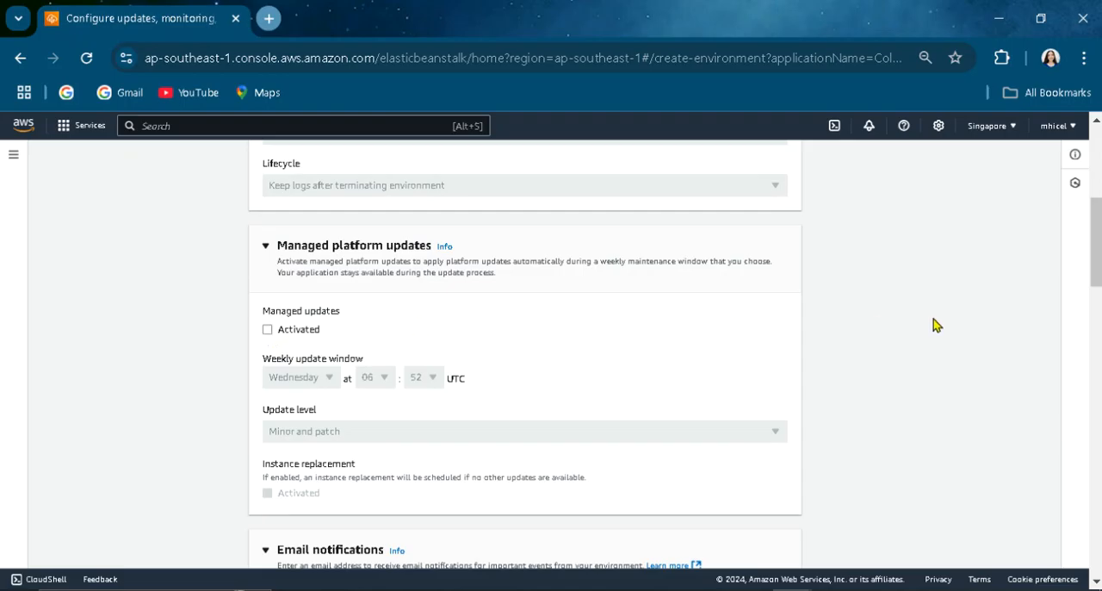
mouse_move(973, 277)
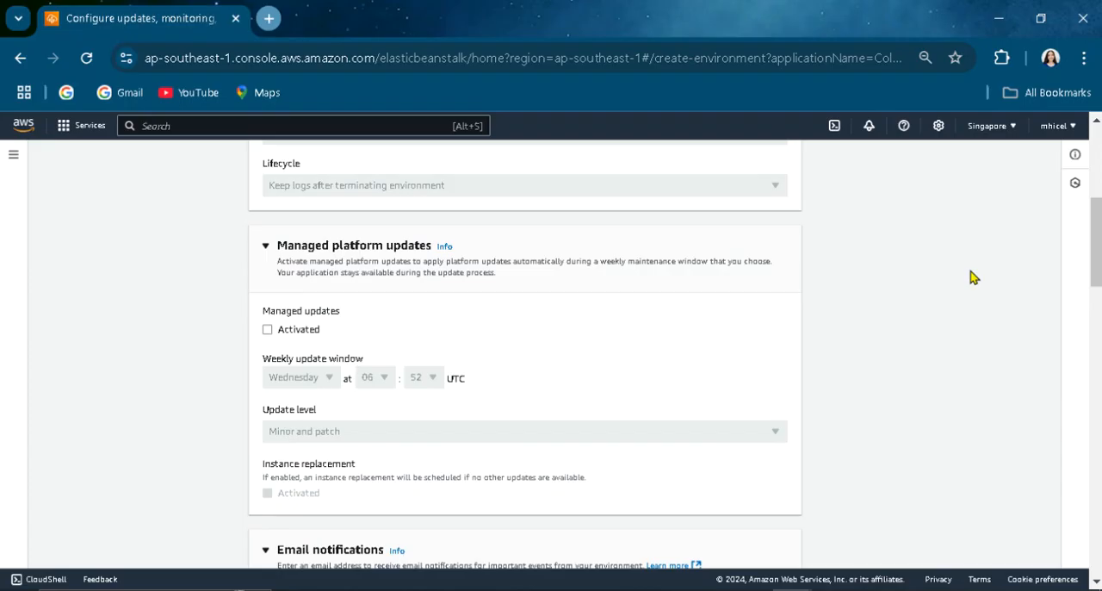
scroll("down", 3)
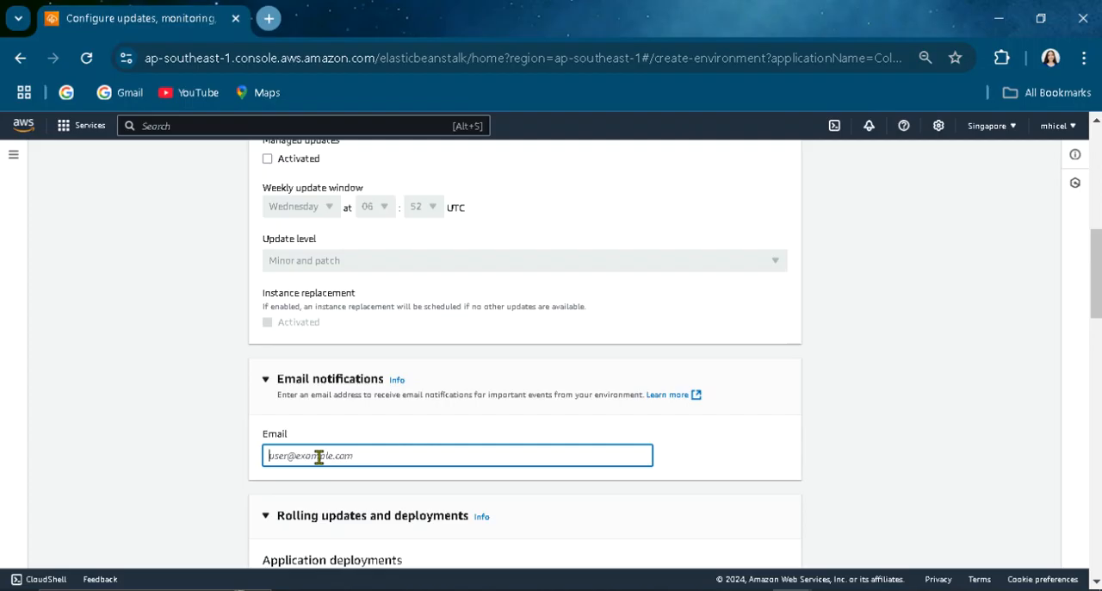
mouse_move(531, 417)
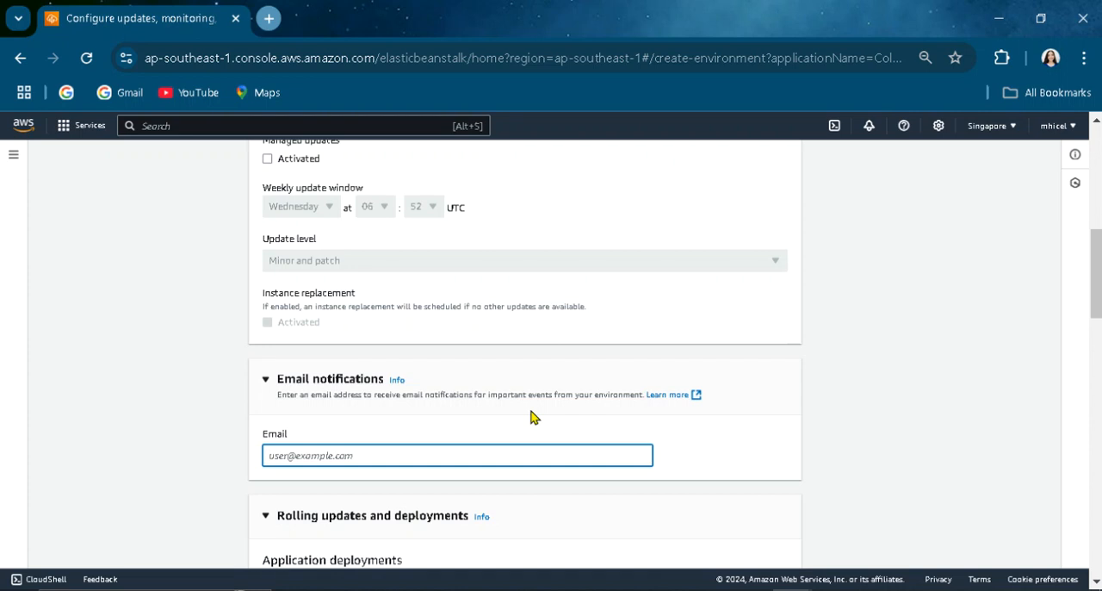
left_click(458, 455)
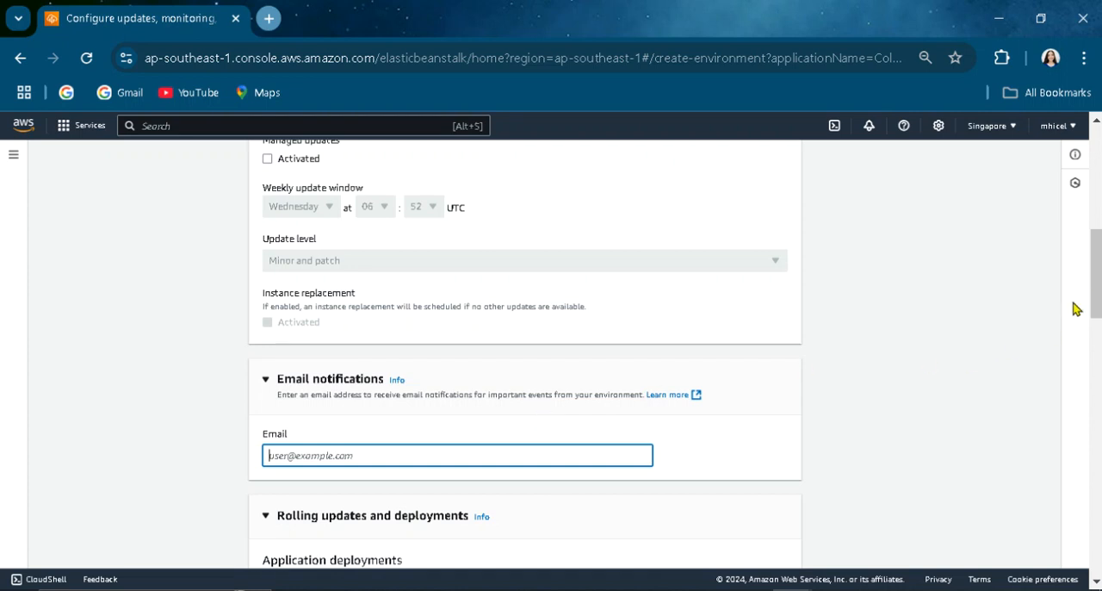
scroll("down", 3)
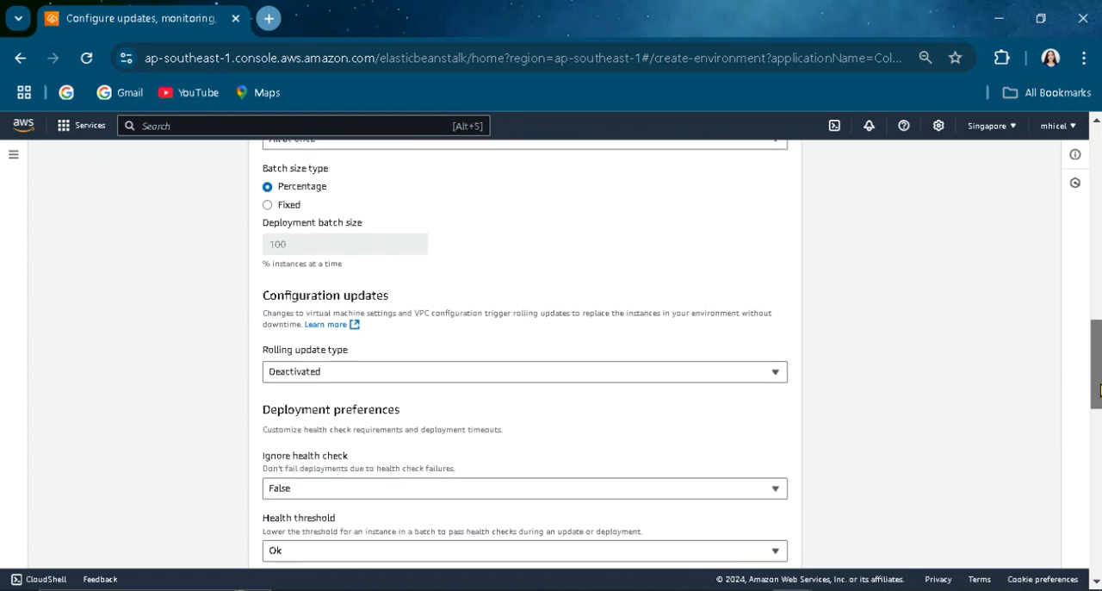
scroll("down", 3)
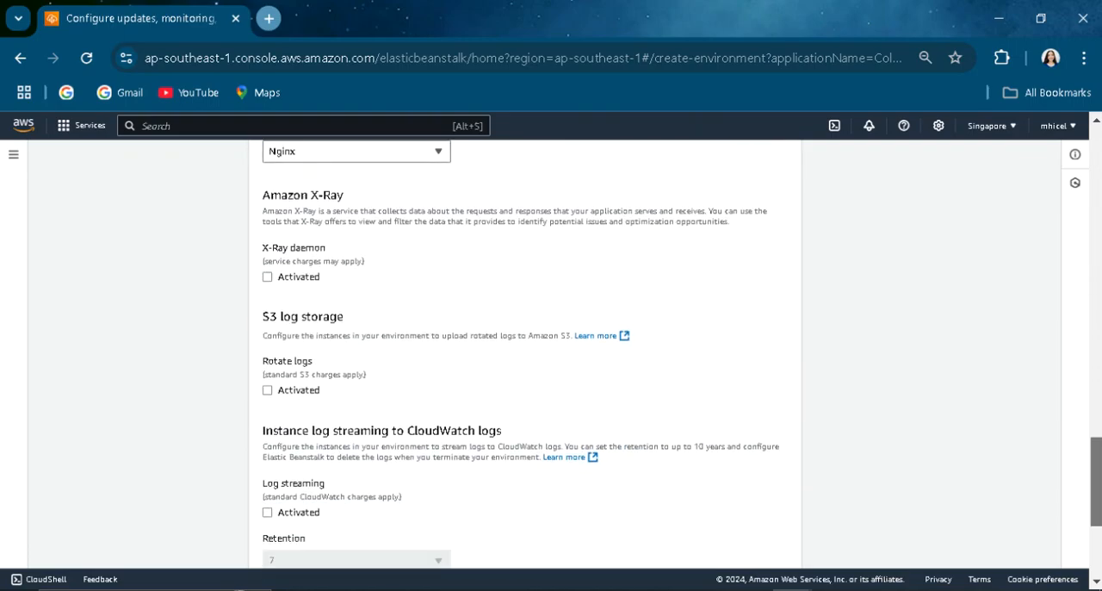
scroll("down", 3)
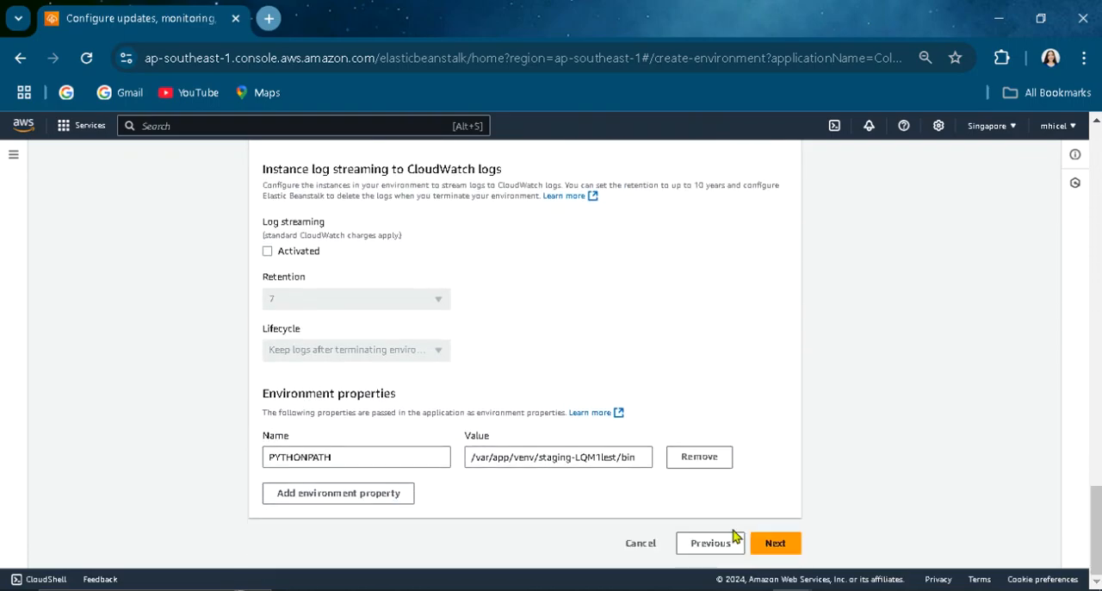
left_click(775, 543)
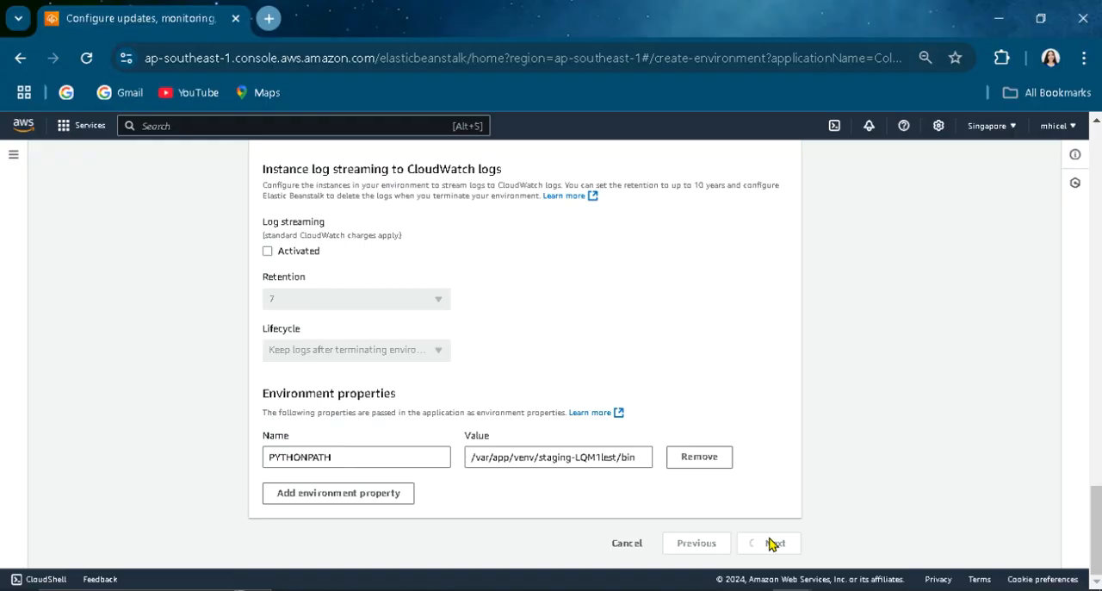
- Check the Review page down to environment properties and submit the environment for creation
left_click(768, 542)
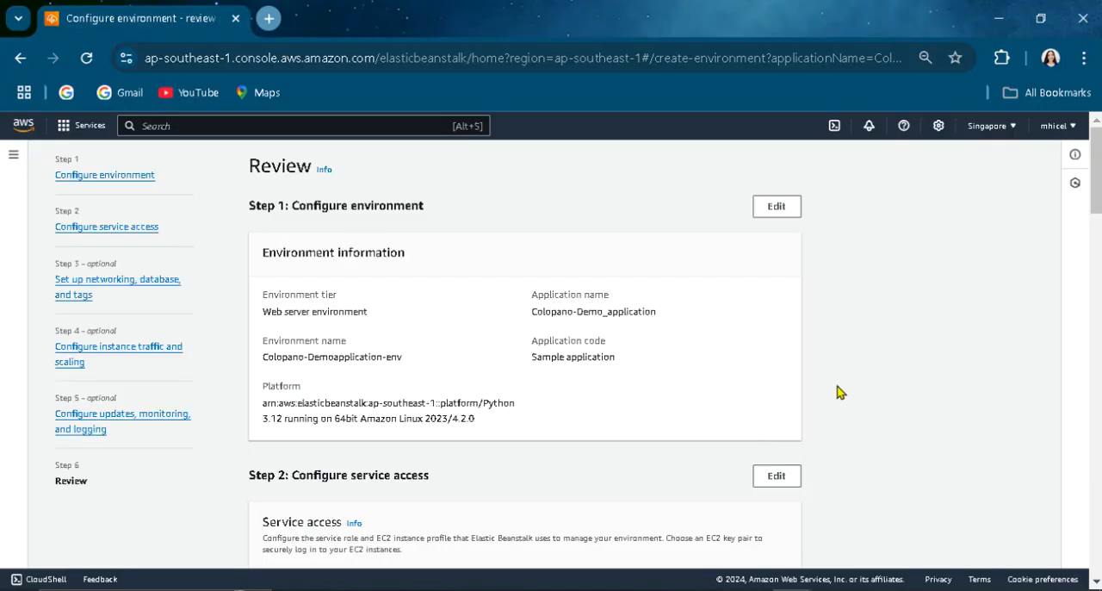
scroll("down", 3)
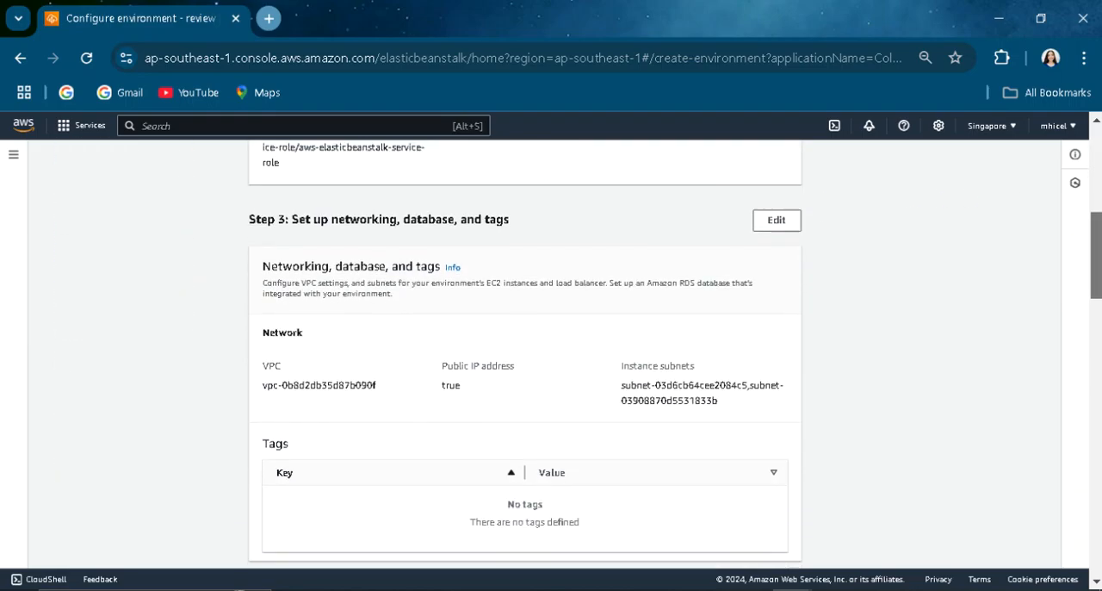
scroll("down", 3)
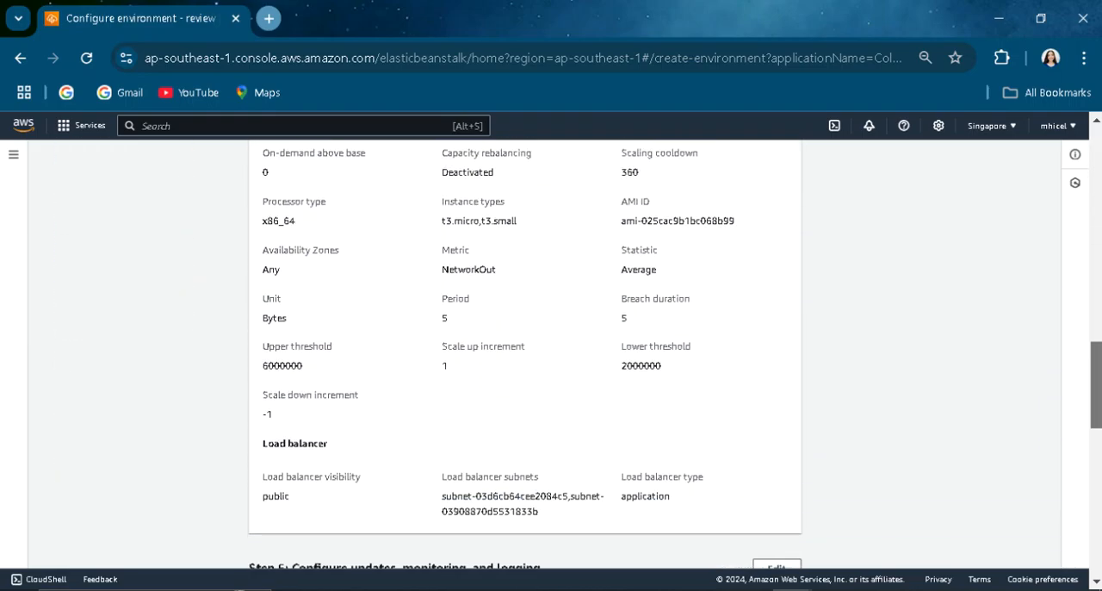
scroll("down", 3)
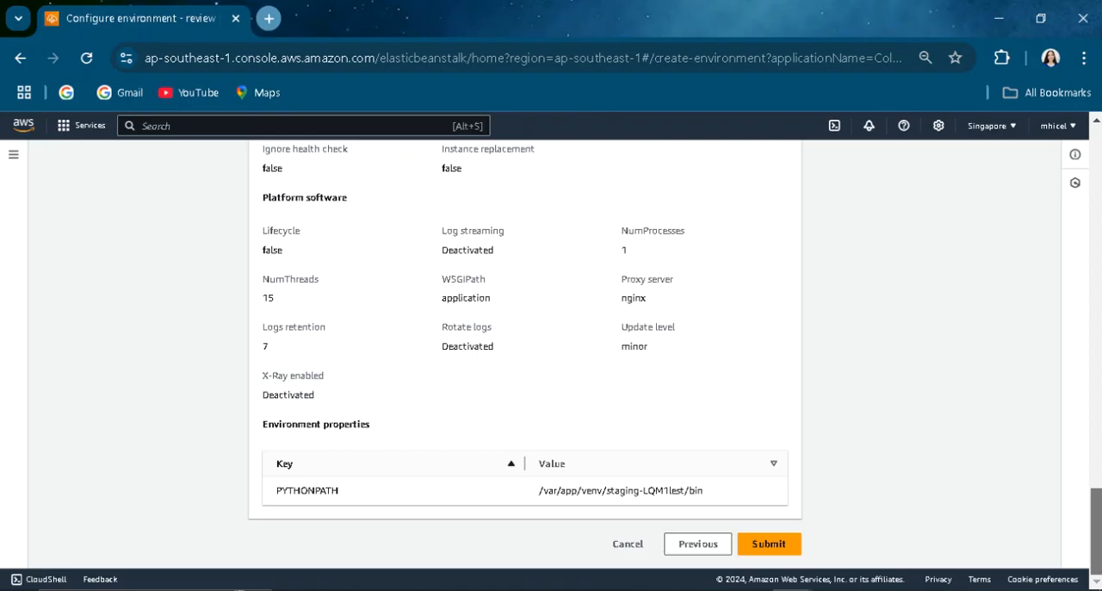
left_click(768, 544)
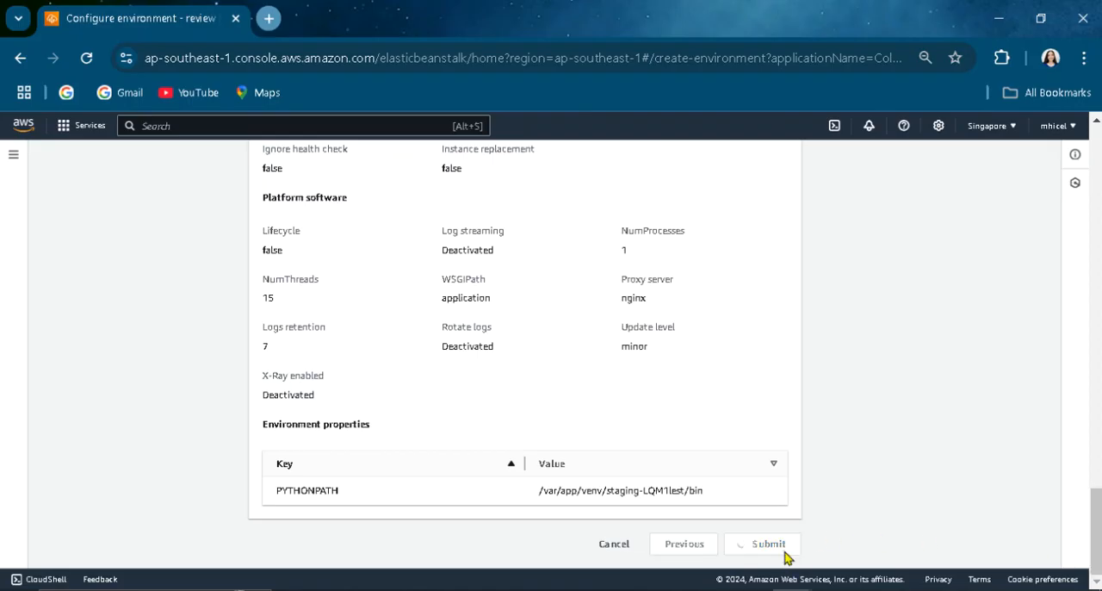
- Land on Colopano-Demoapplication-env's dashboard, launching with unknown health and no domain yet
left_click(766, 544)
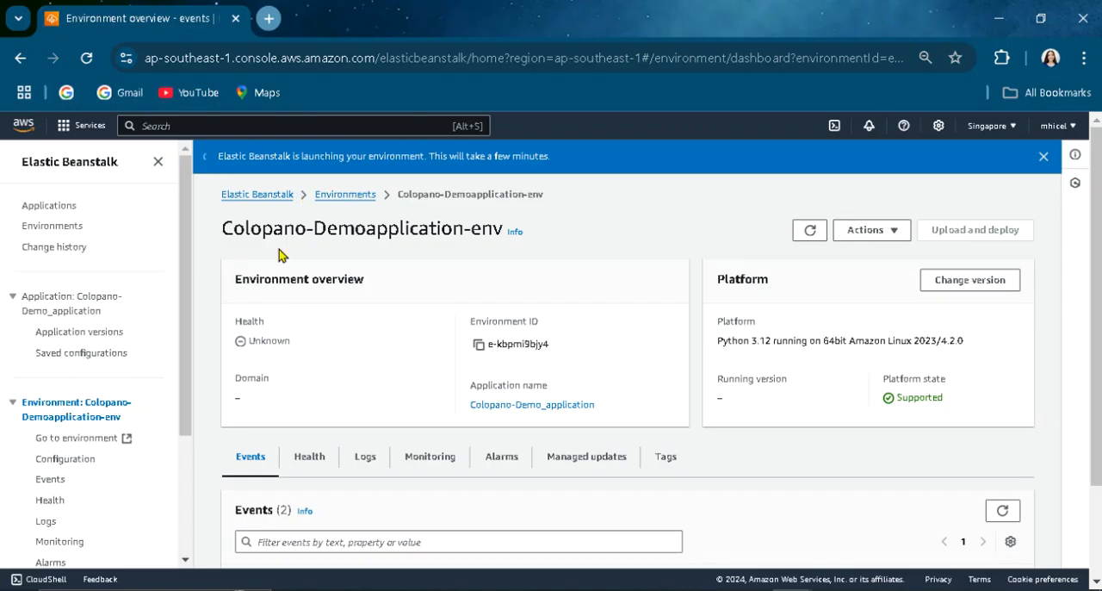
mouse_move(255, 169)
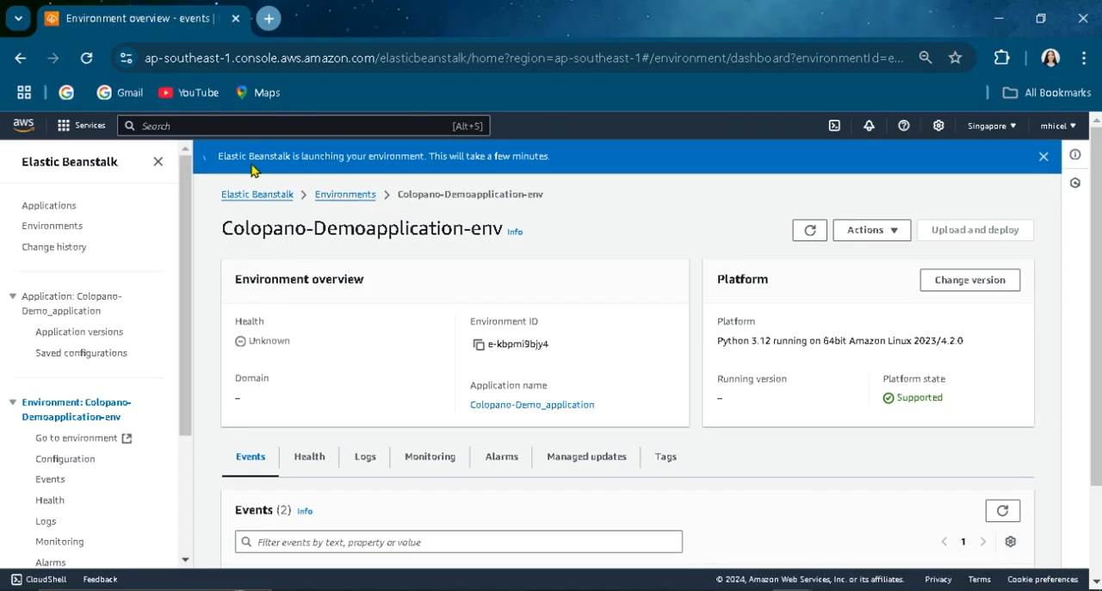
mouse_move(1078, 251)
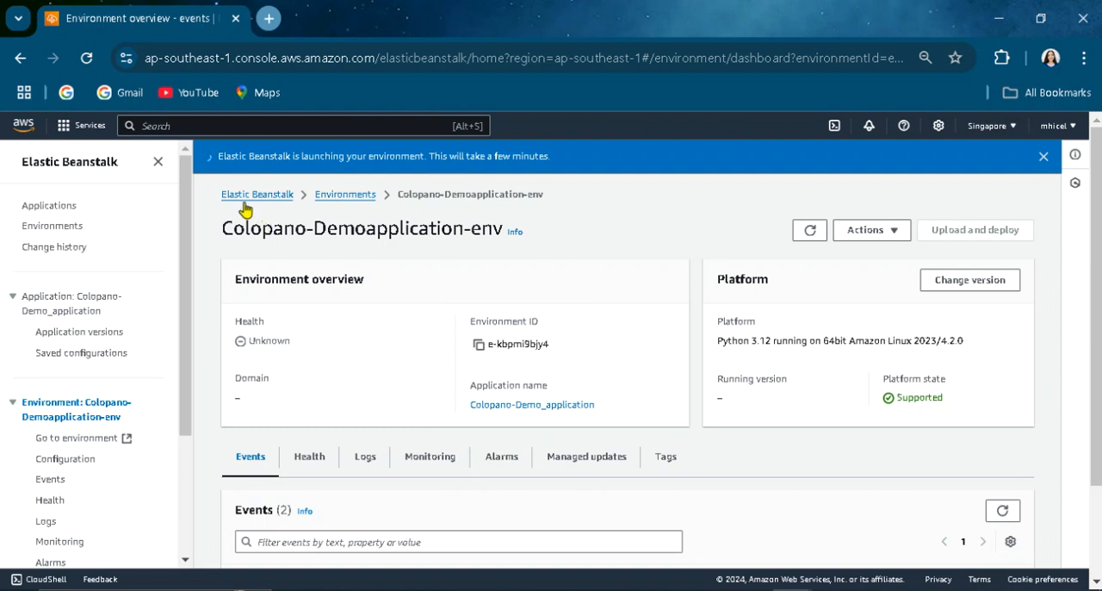
mouse_move(189, 301)
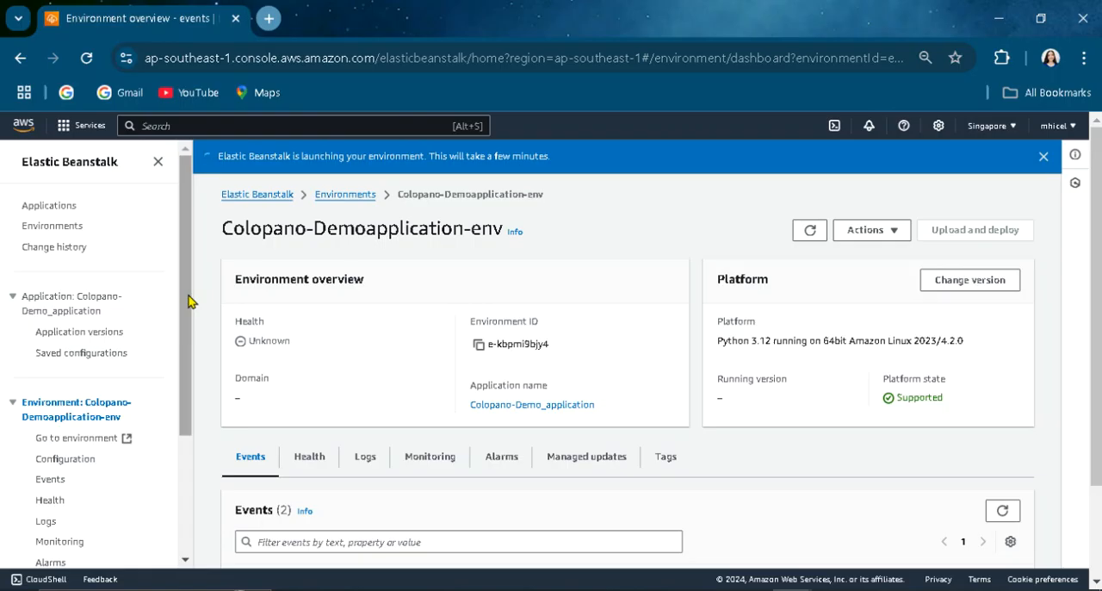
scroll("down", 3)
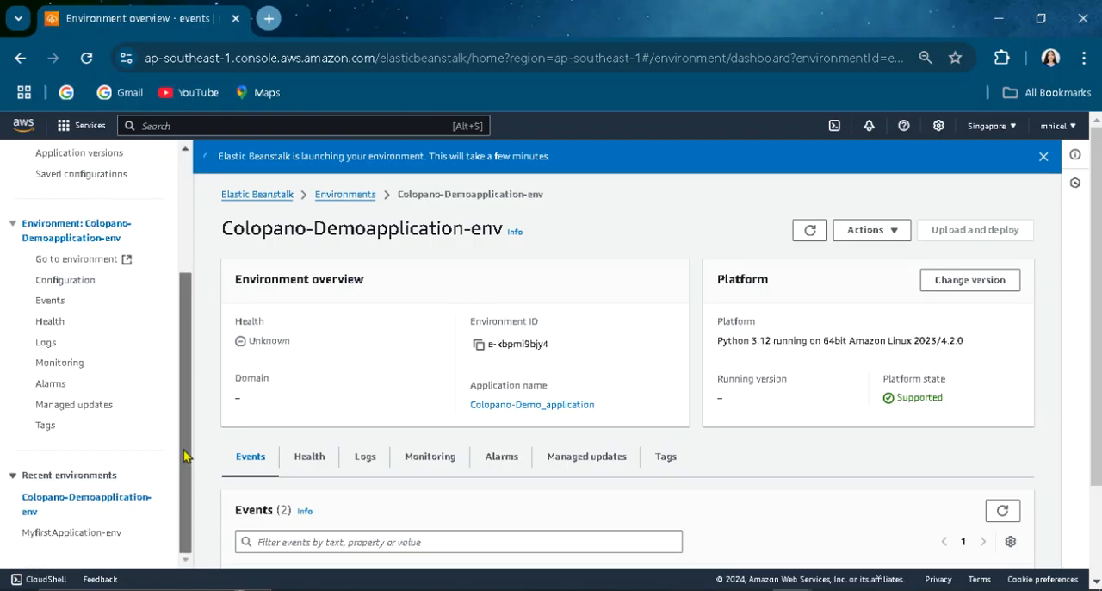
- Go to the environment's Configuration page and dismiss the launch templates announcement
left_click(65, 279)
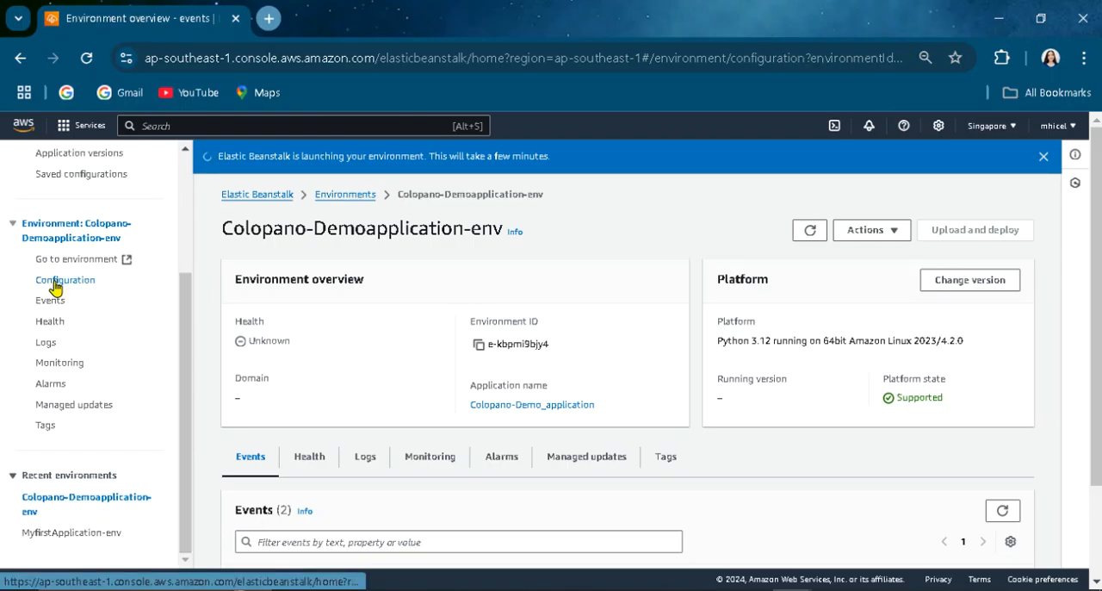
left_click(66, 279)
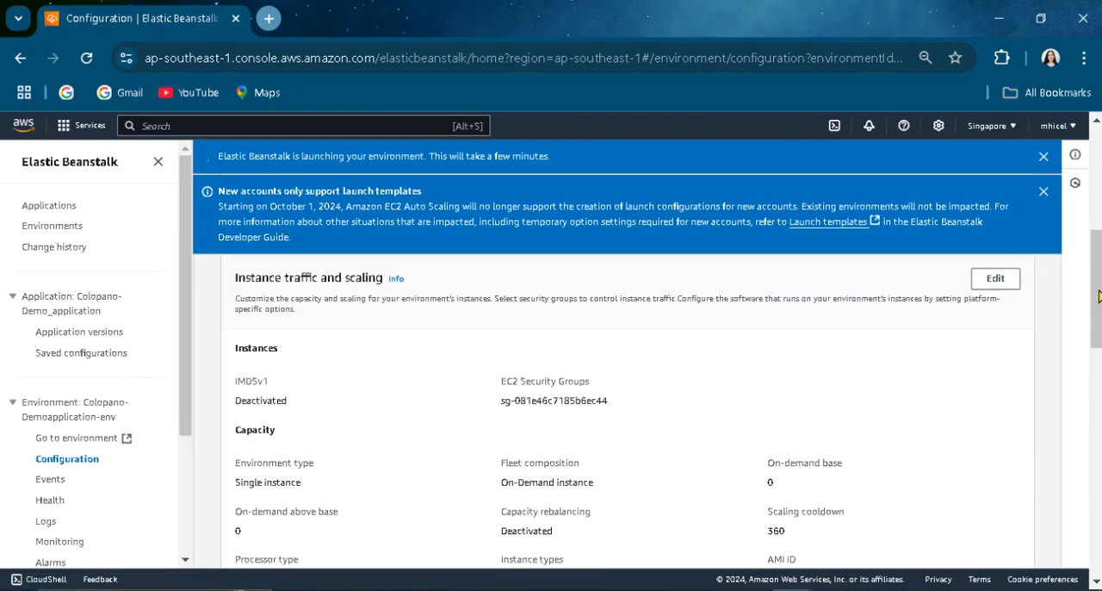
scroll("down", 3)
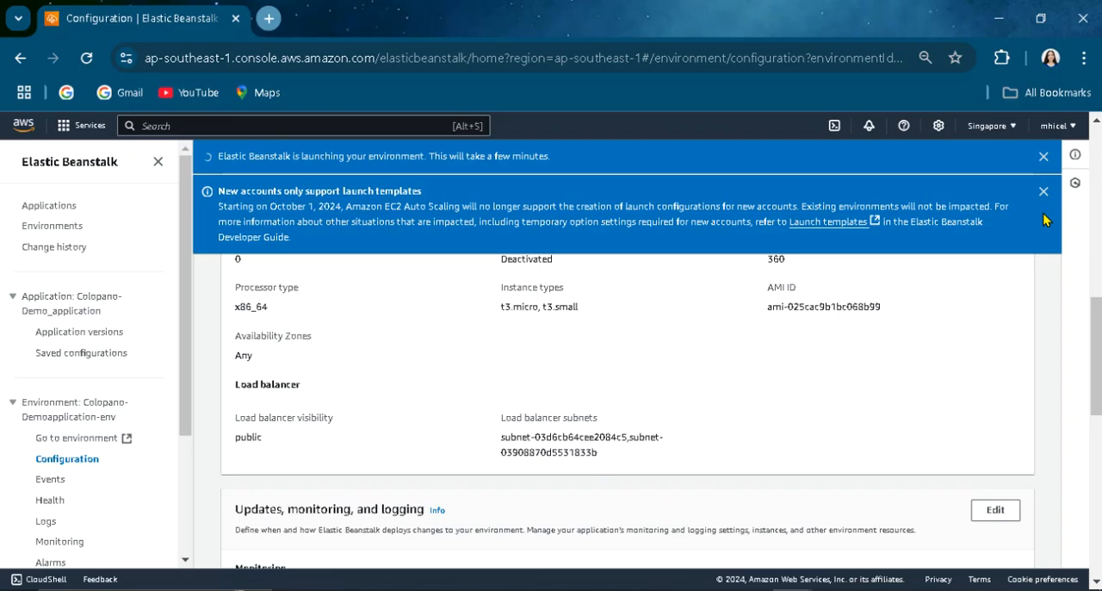
left_click(1043, 190)
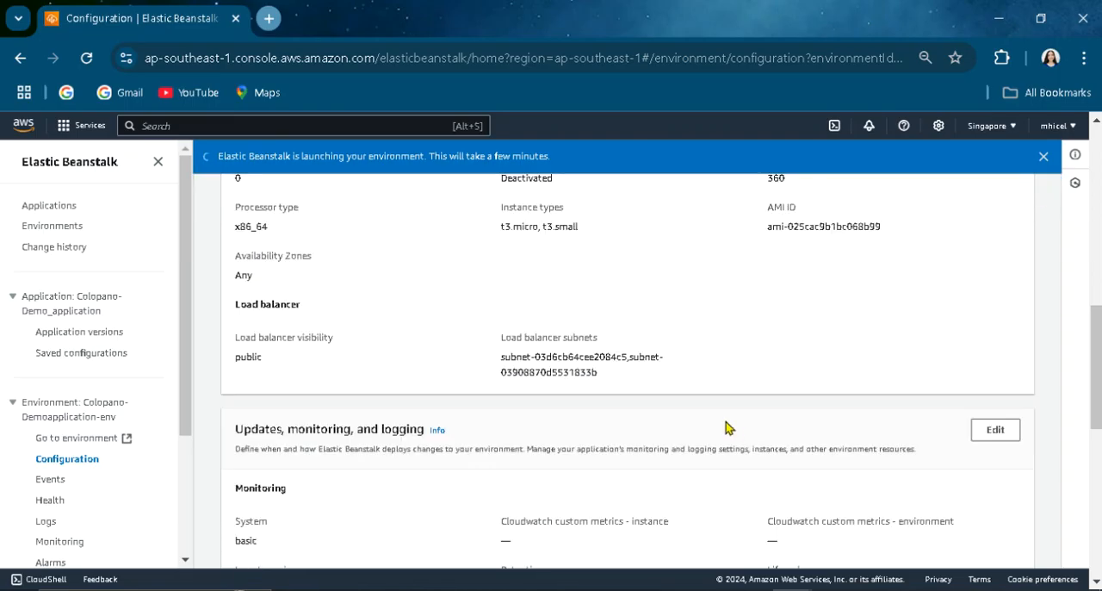
mouse_move(441, 343)
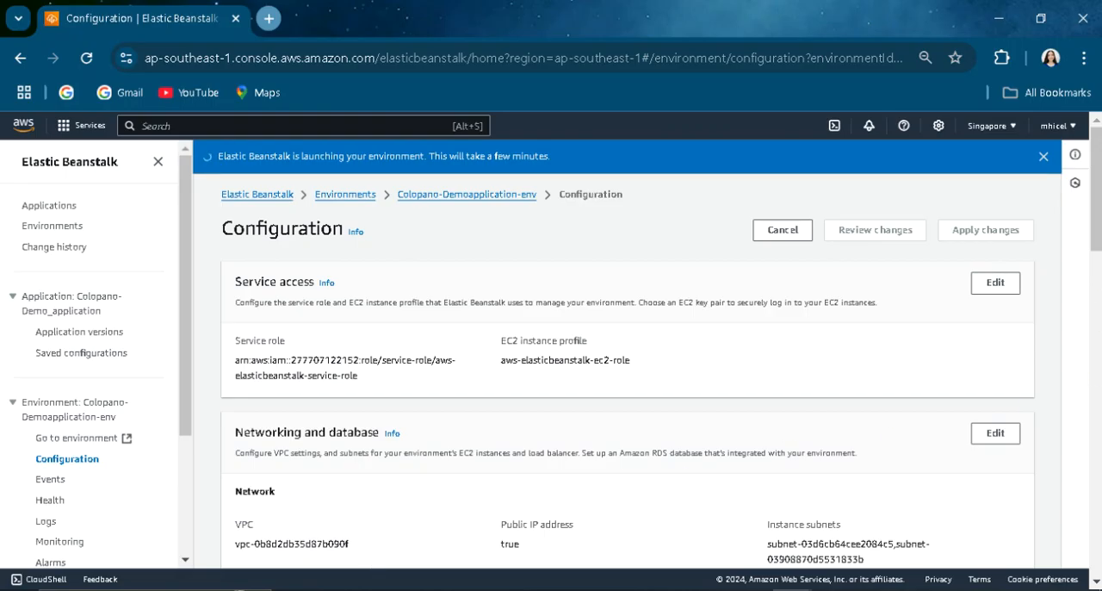
- Review every configuration section down to Environment properties
scroll("down", 3)
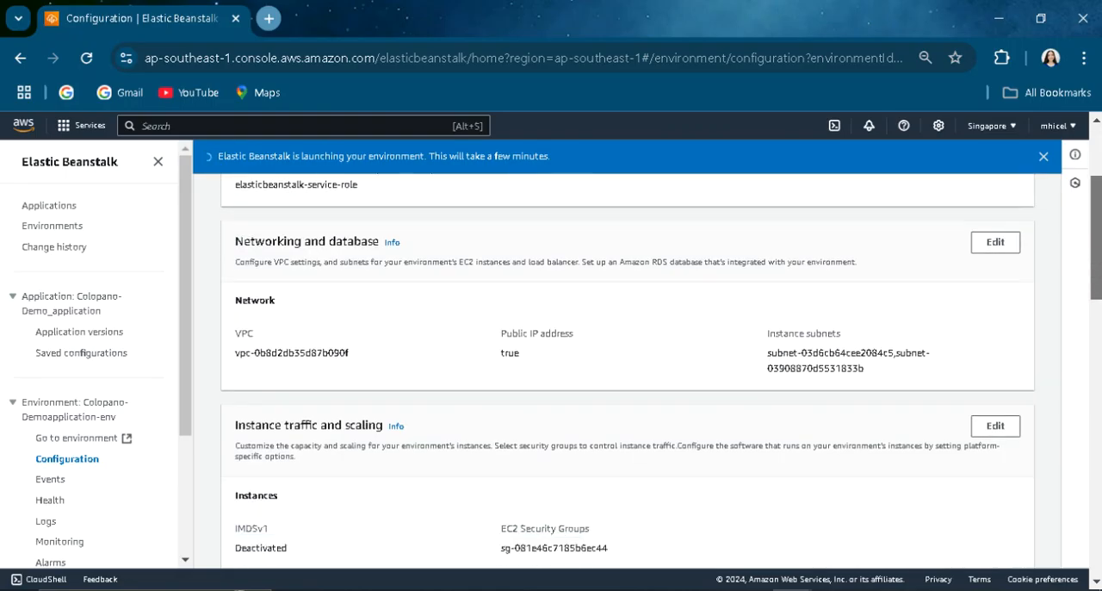
scroll("down", 3)
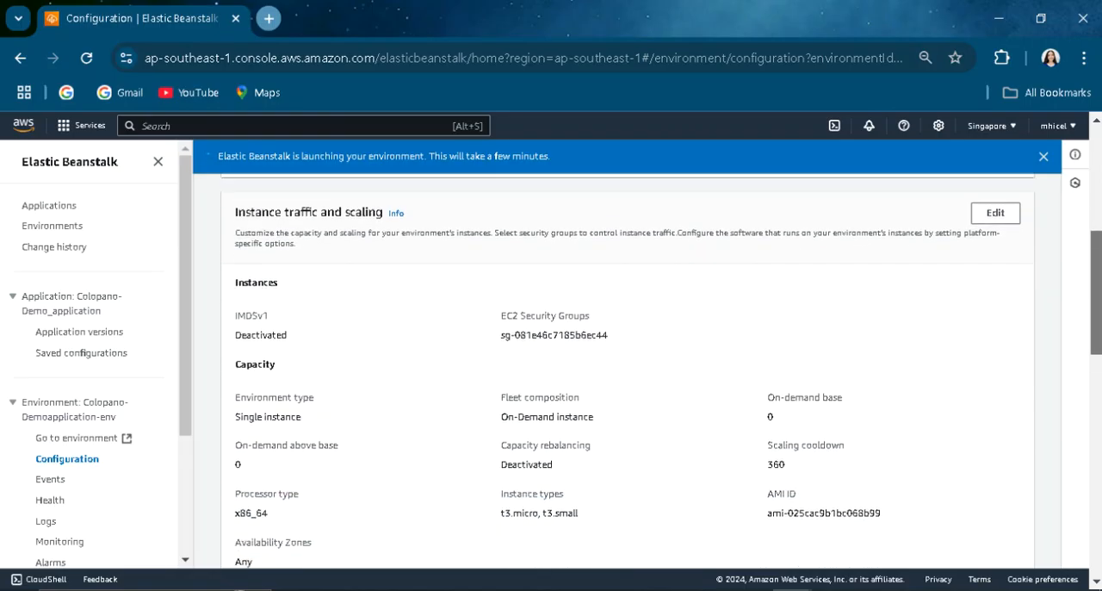
scroll("down", 3)
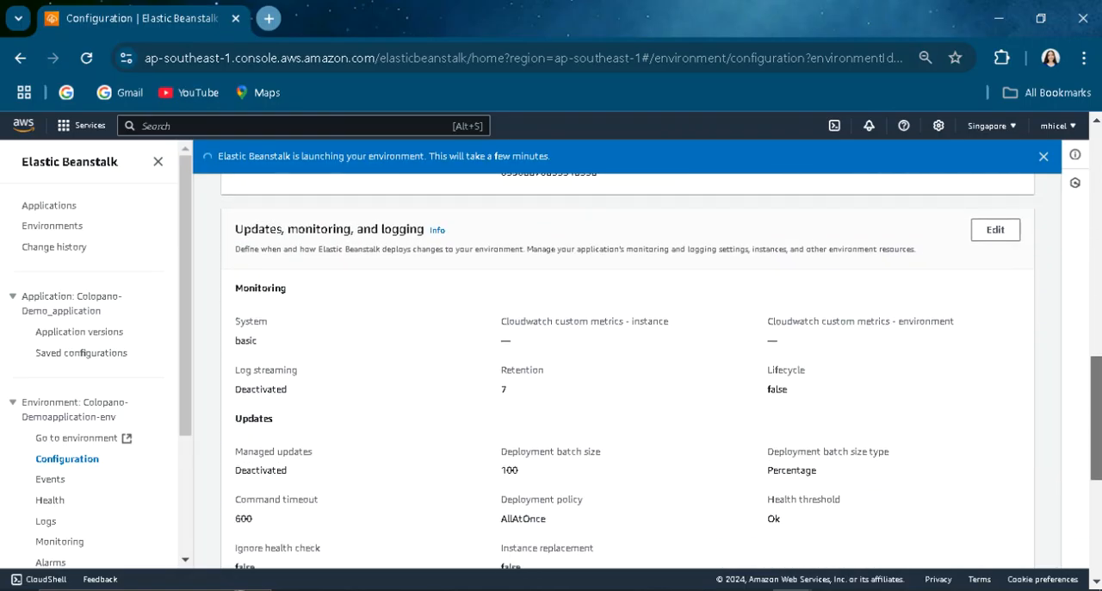
scroll("down", 3)
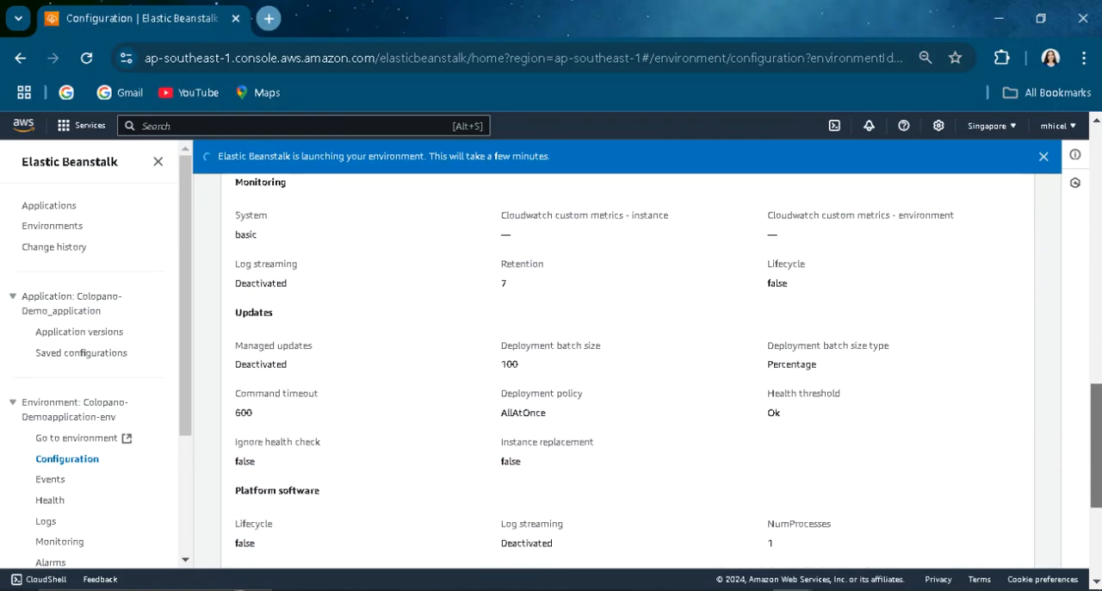
scroll("down", 3)
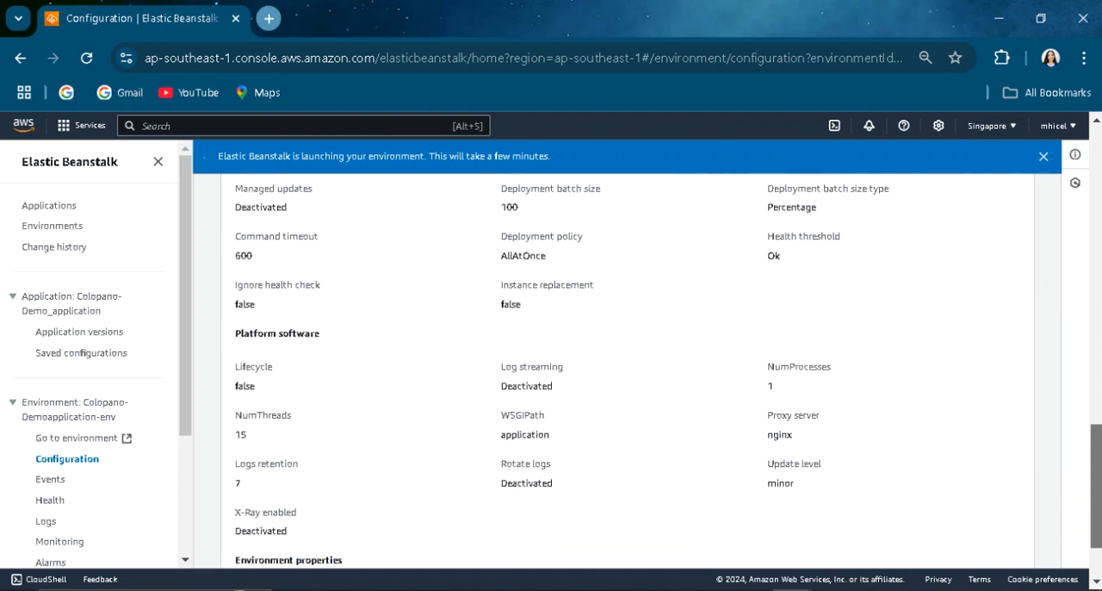
scroll("down", 3)
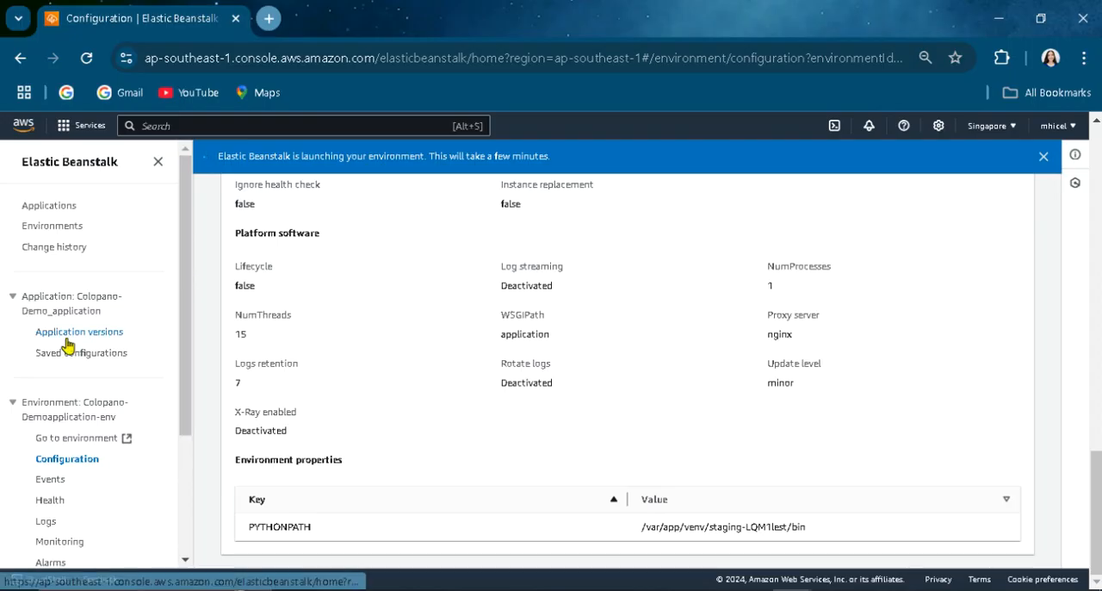
- Visit Application versions and the Environments list, then reopen the new environment's dashboard
left_click(81, 331)
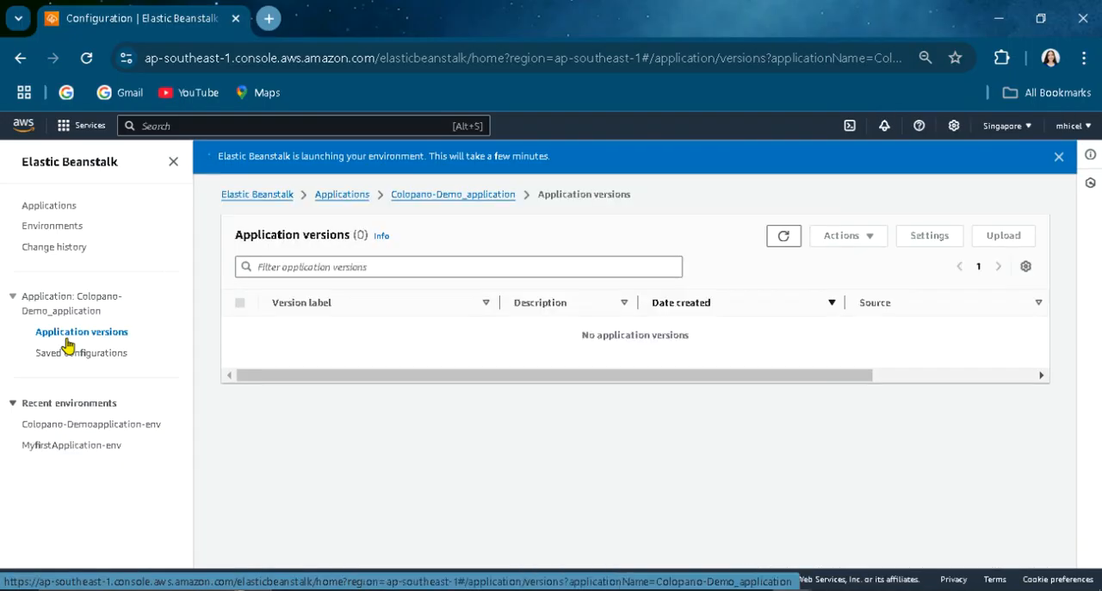
left_click(52, 224)
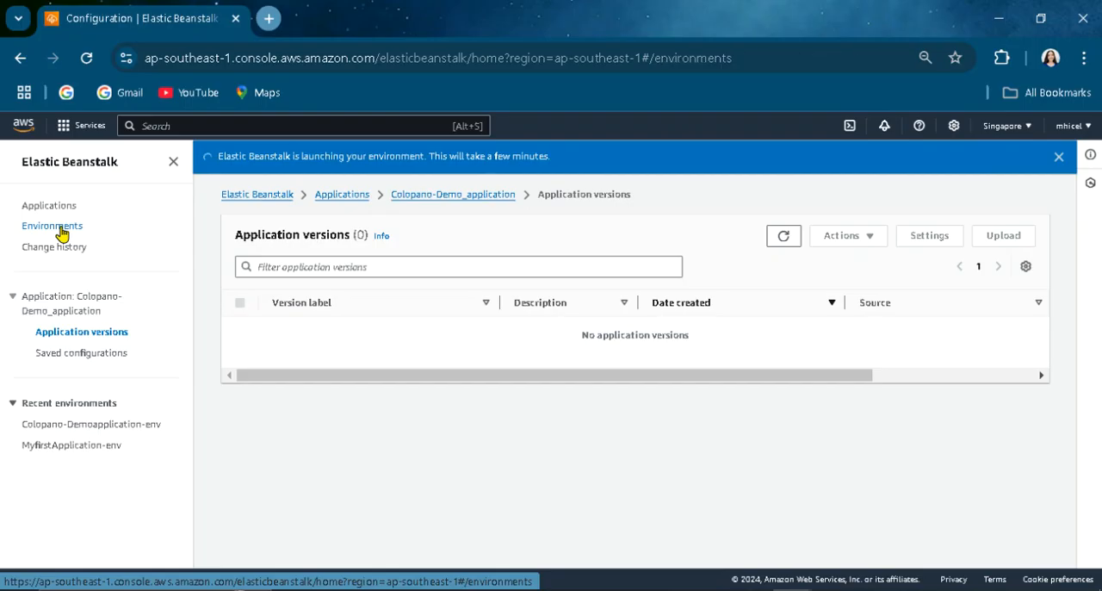
left_click(52, 224)
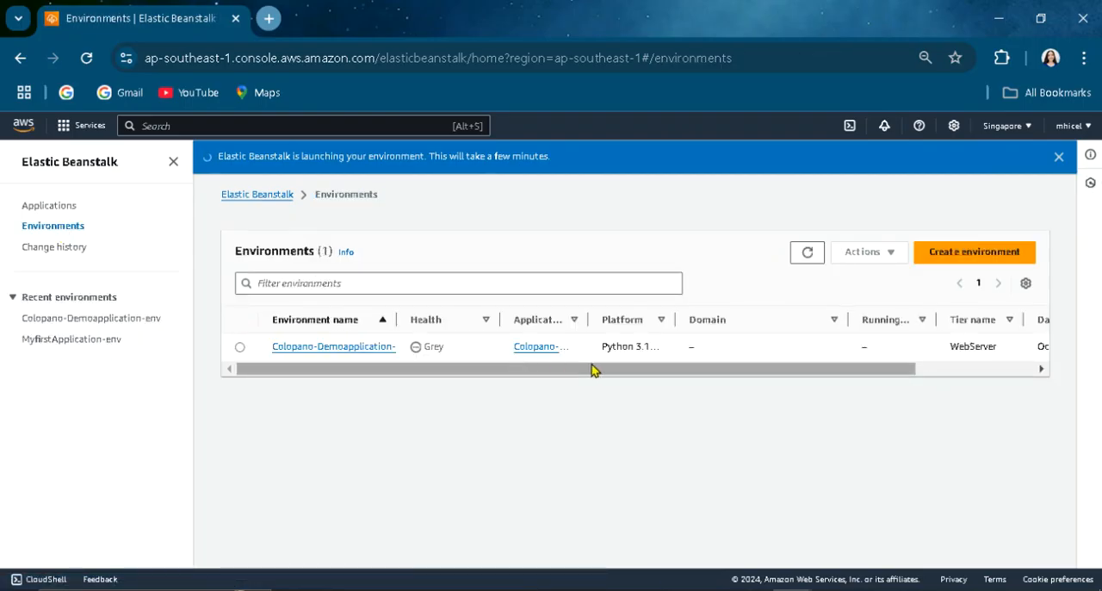
mouse_move(198, 228)
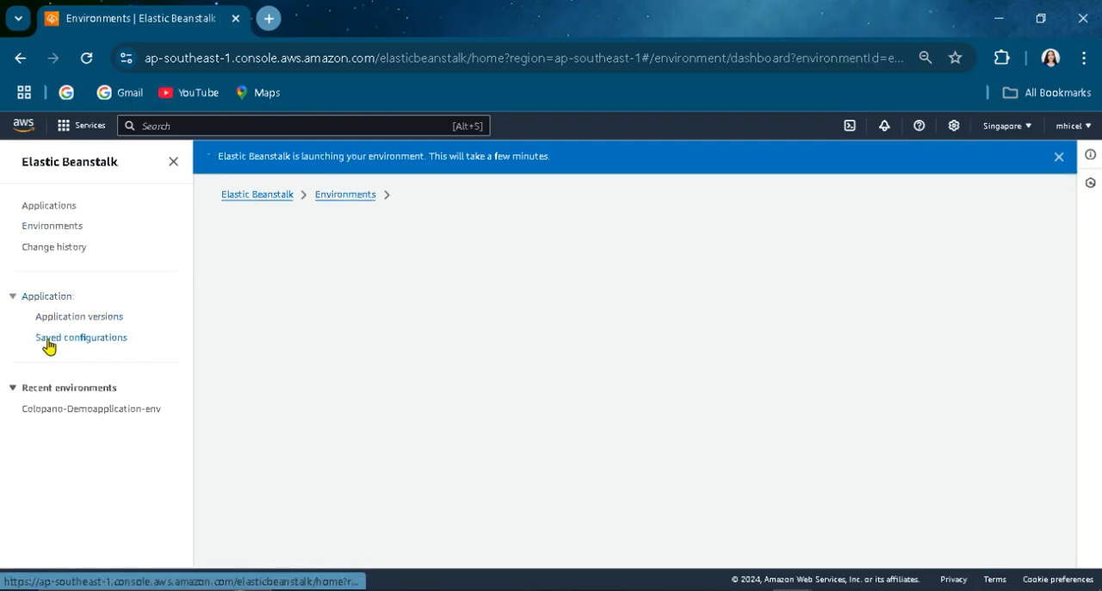
- Reach the Applications list and open Colopano-Demo_application showing its launching environment
left_click(79, 316)
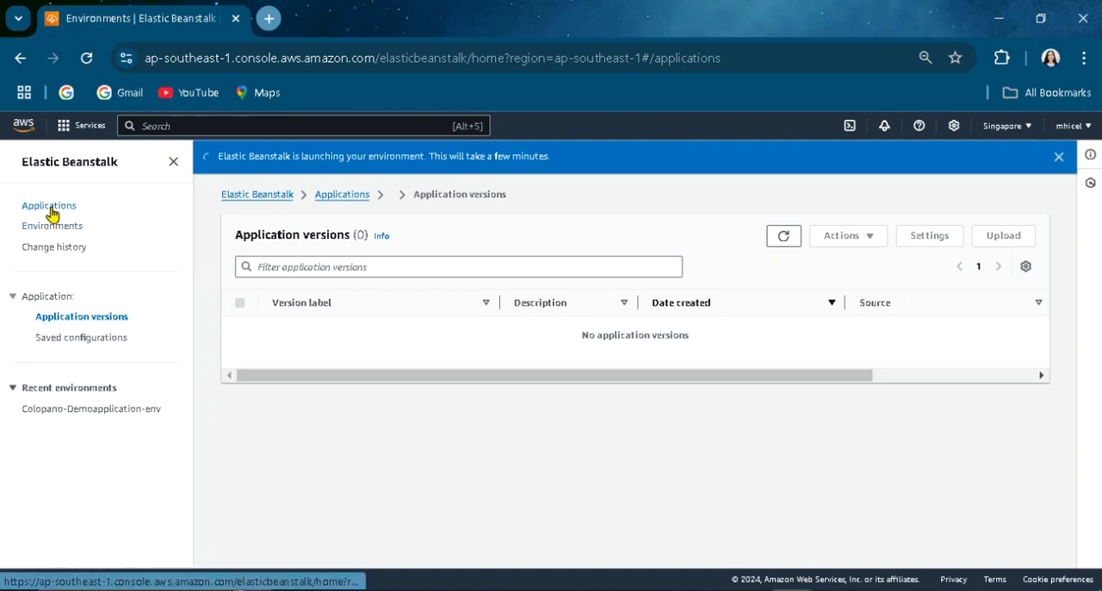
left_click(48, 205)
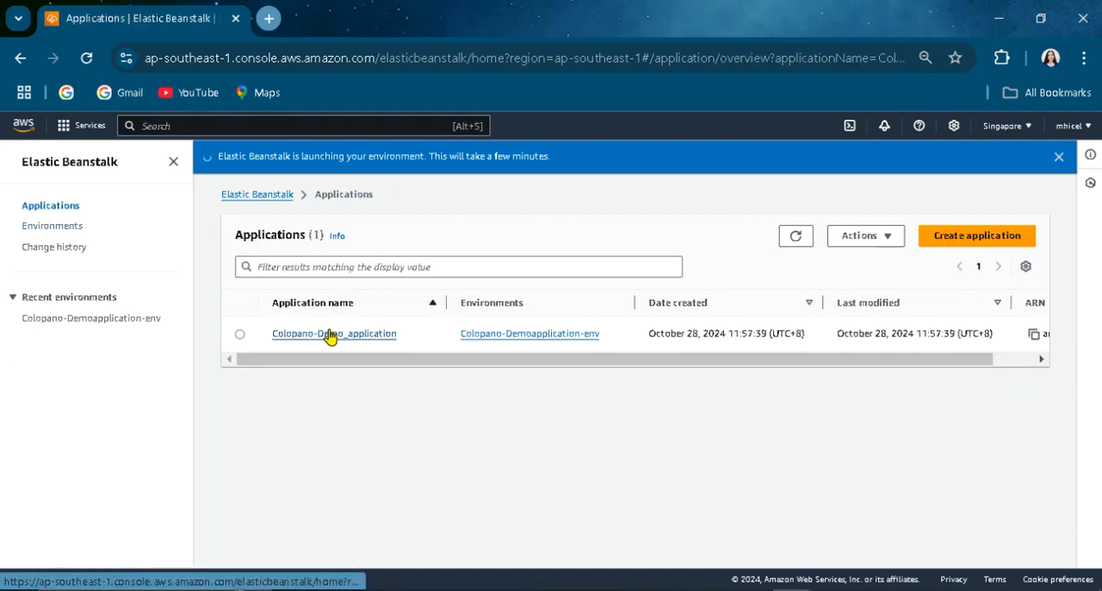
left_click(334, 335)
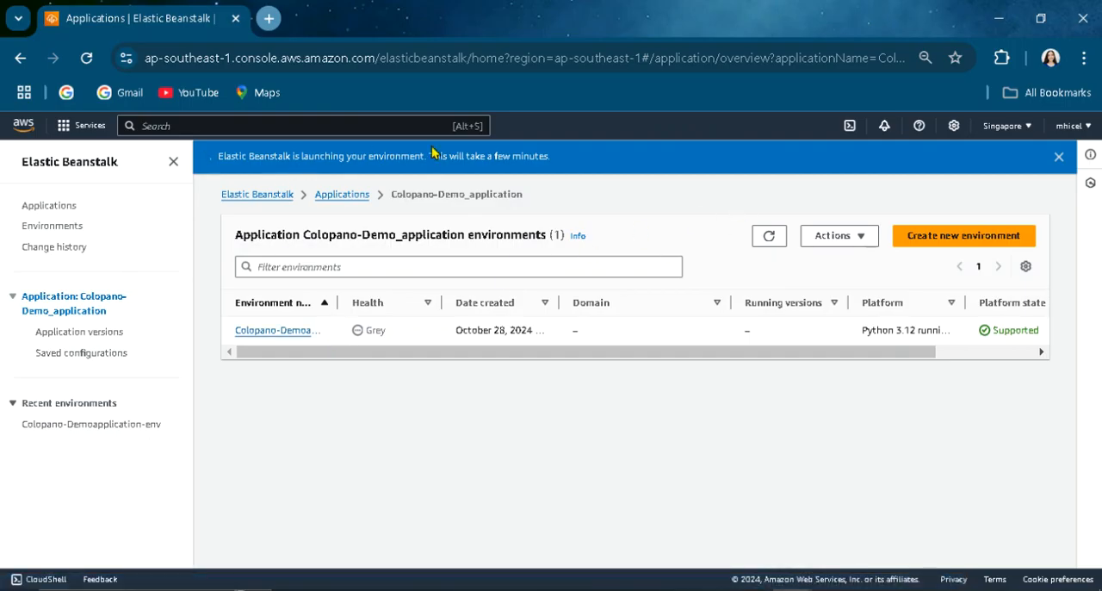
mouse_move(592, 184)
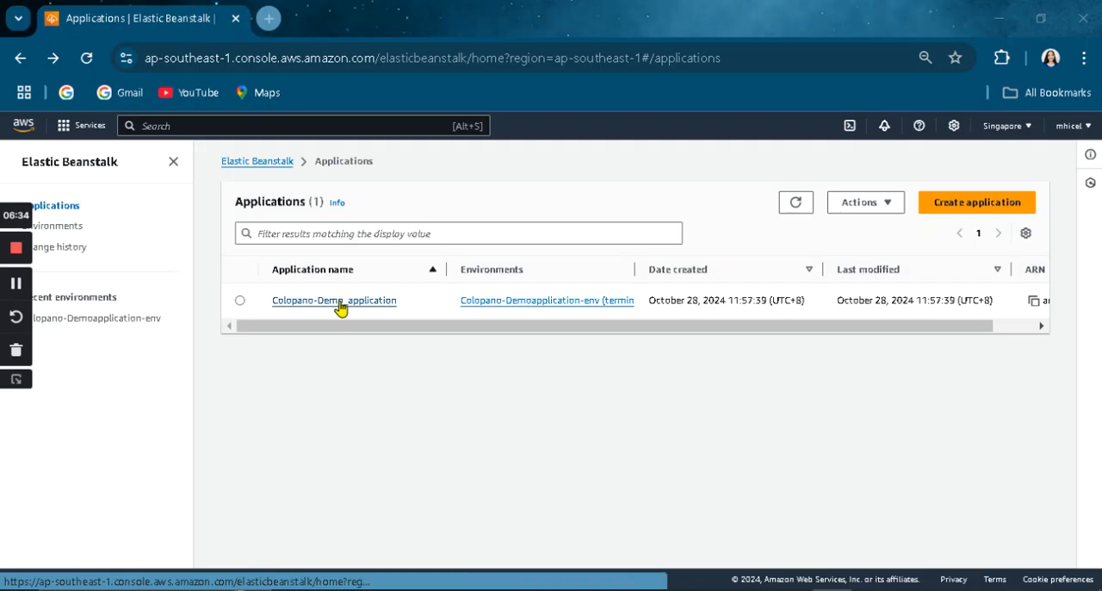
left_click(55, 226)
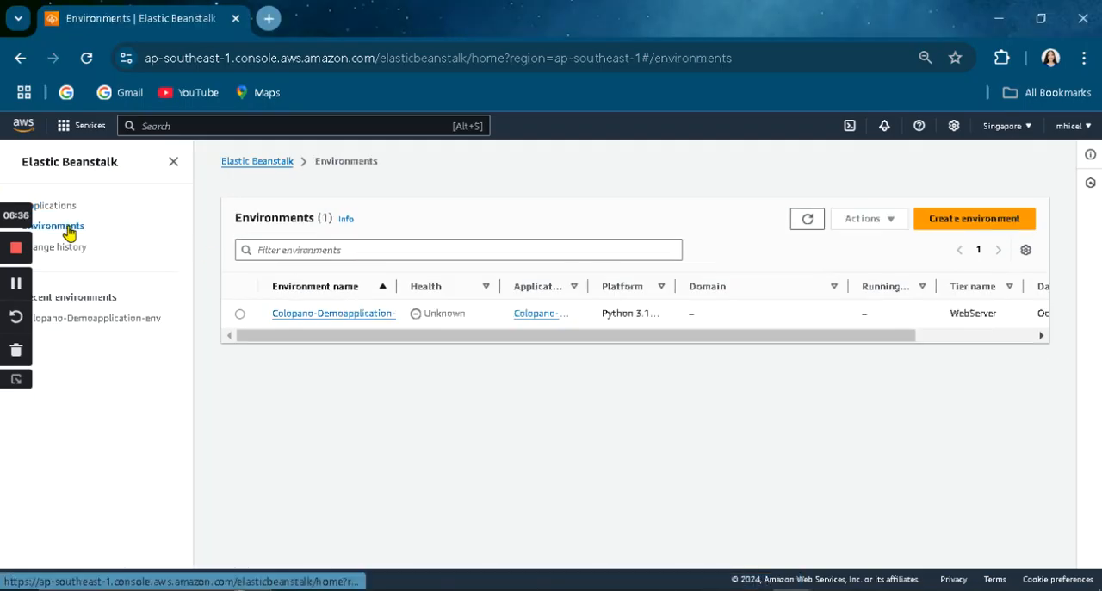
mouse_move(107, 289)
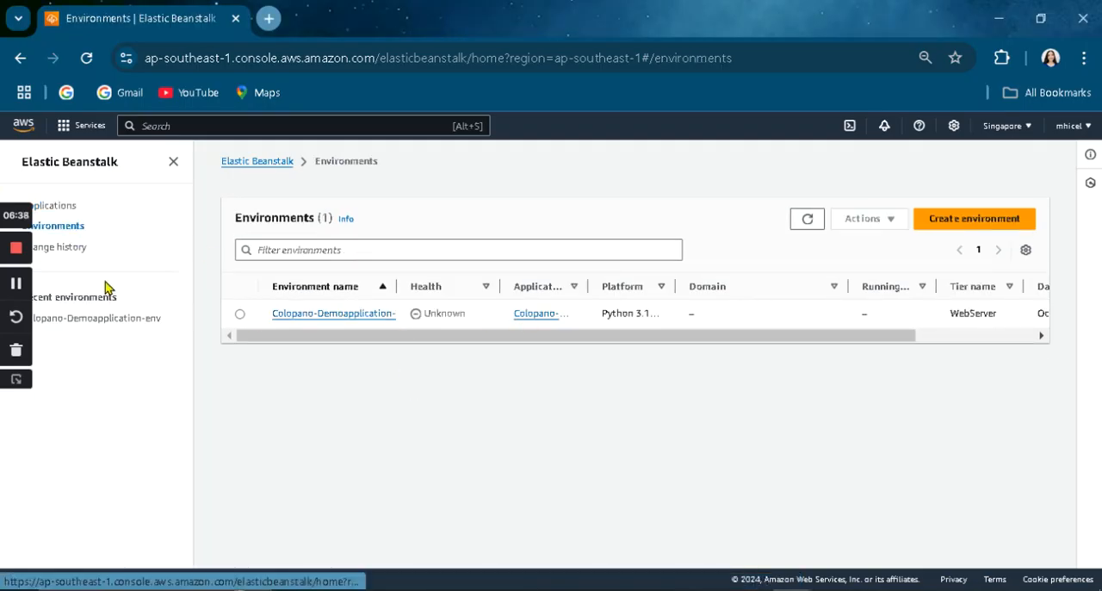
left_click(58, 248)
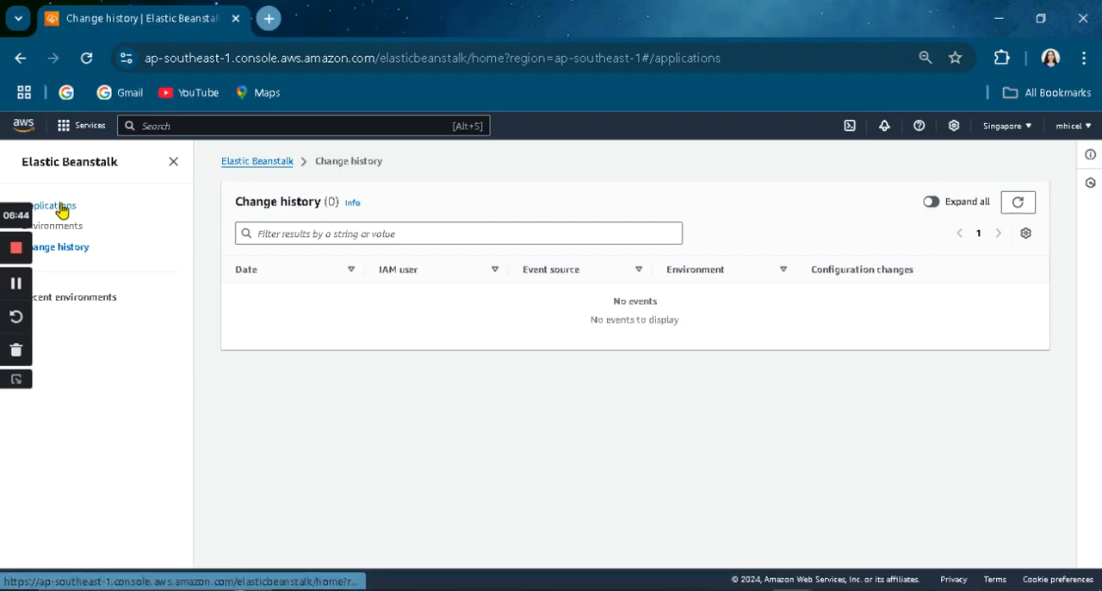
left_click(51, 205)
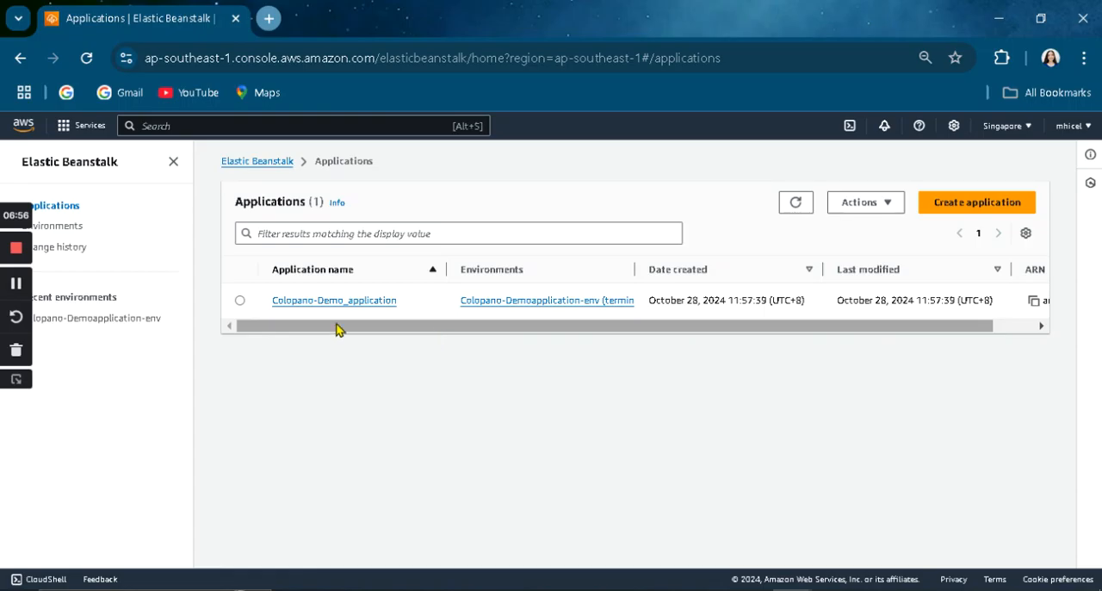
- Reopen Colopano-Demoapplication-env's overview via the application page, health unknown, Python 3.12
left_click(546, 300)
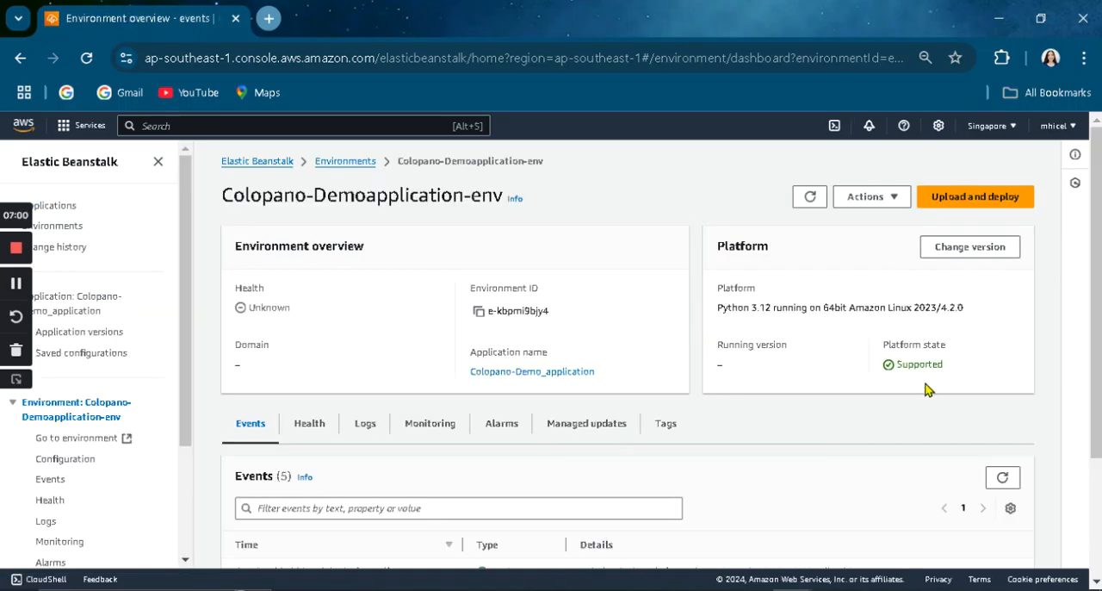
mouse_move(358, 368)
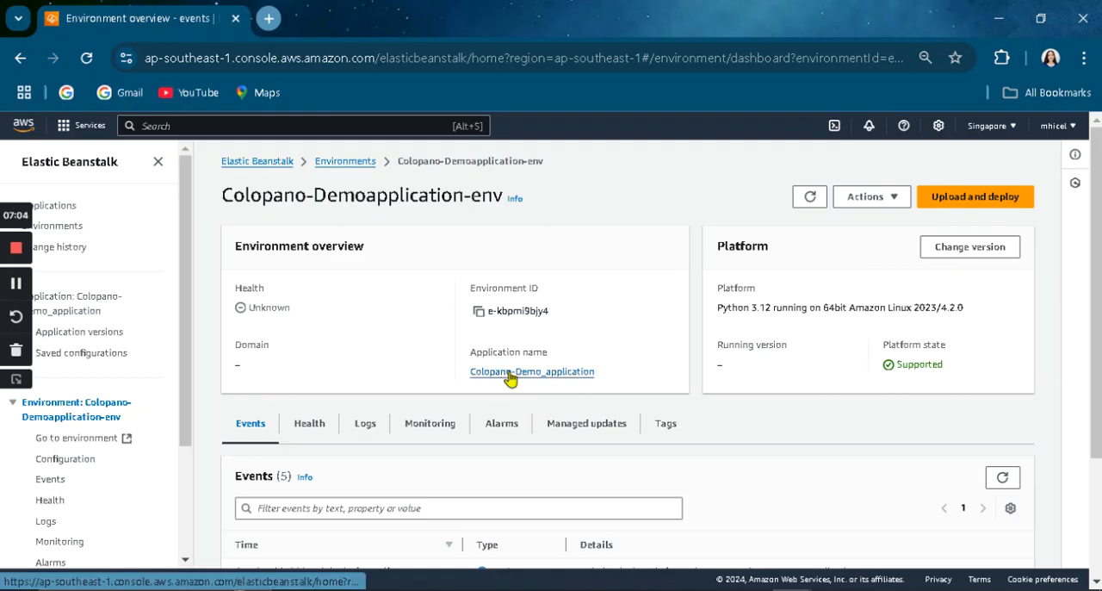
left_click(531, 372)
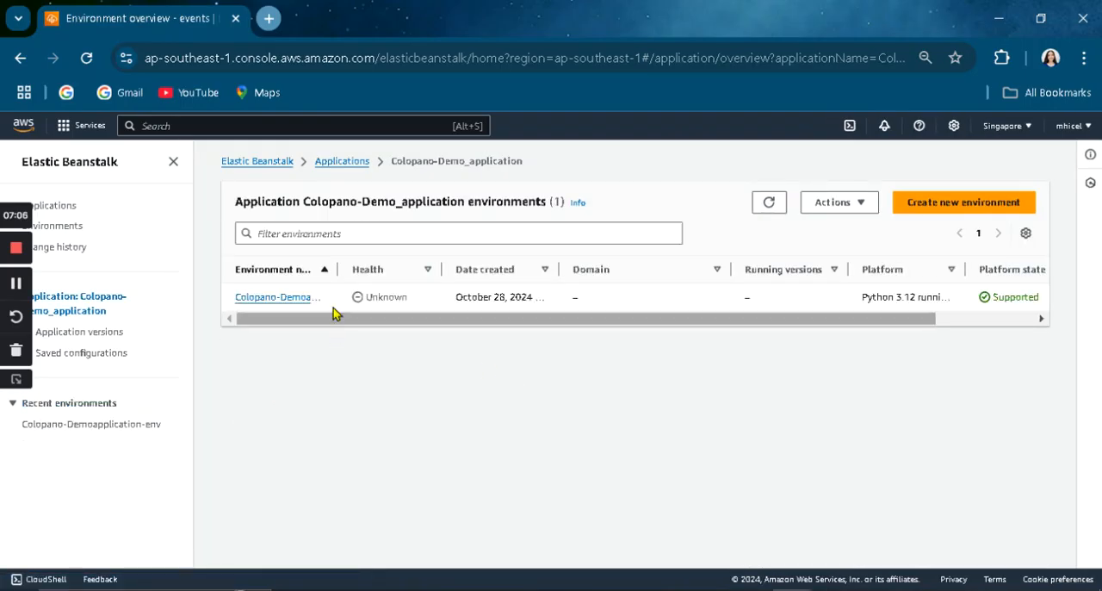
mouse_move(296, 296)
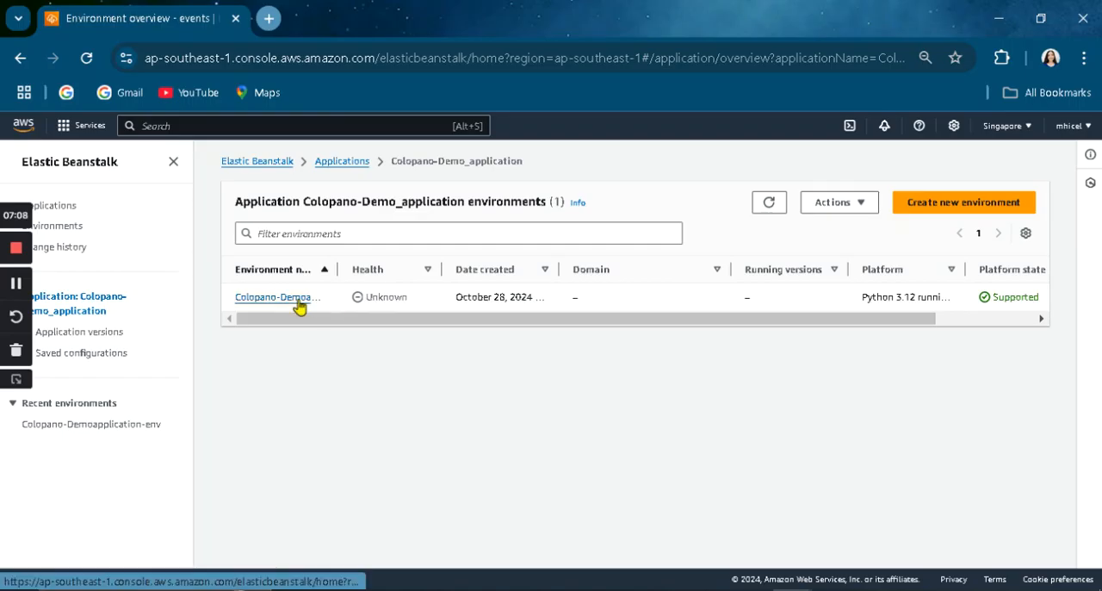
left_click(279, 296)
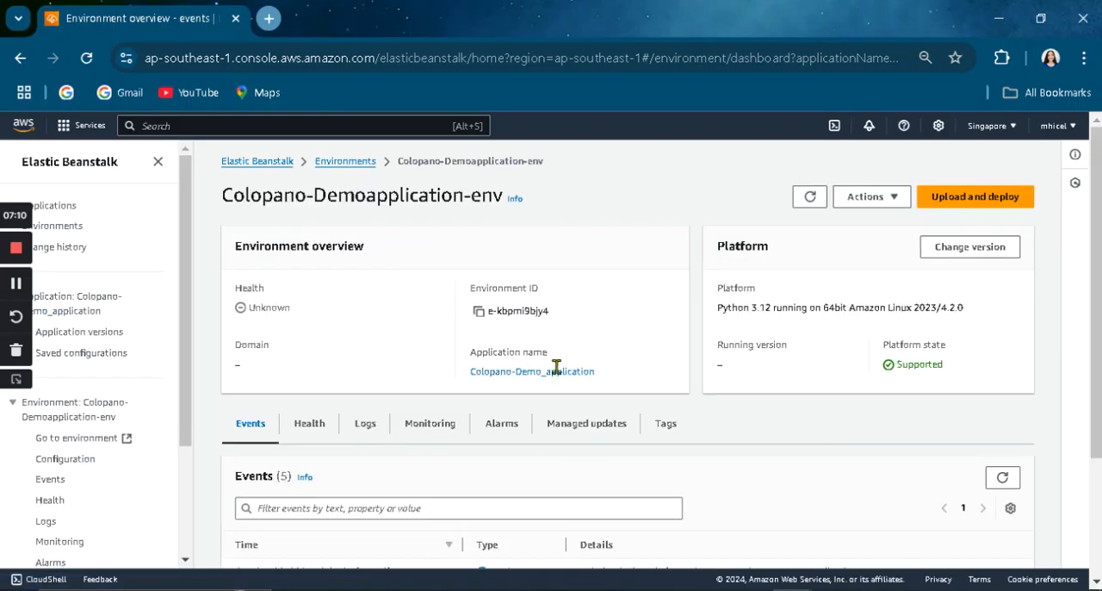